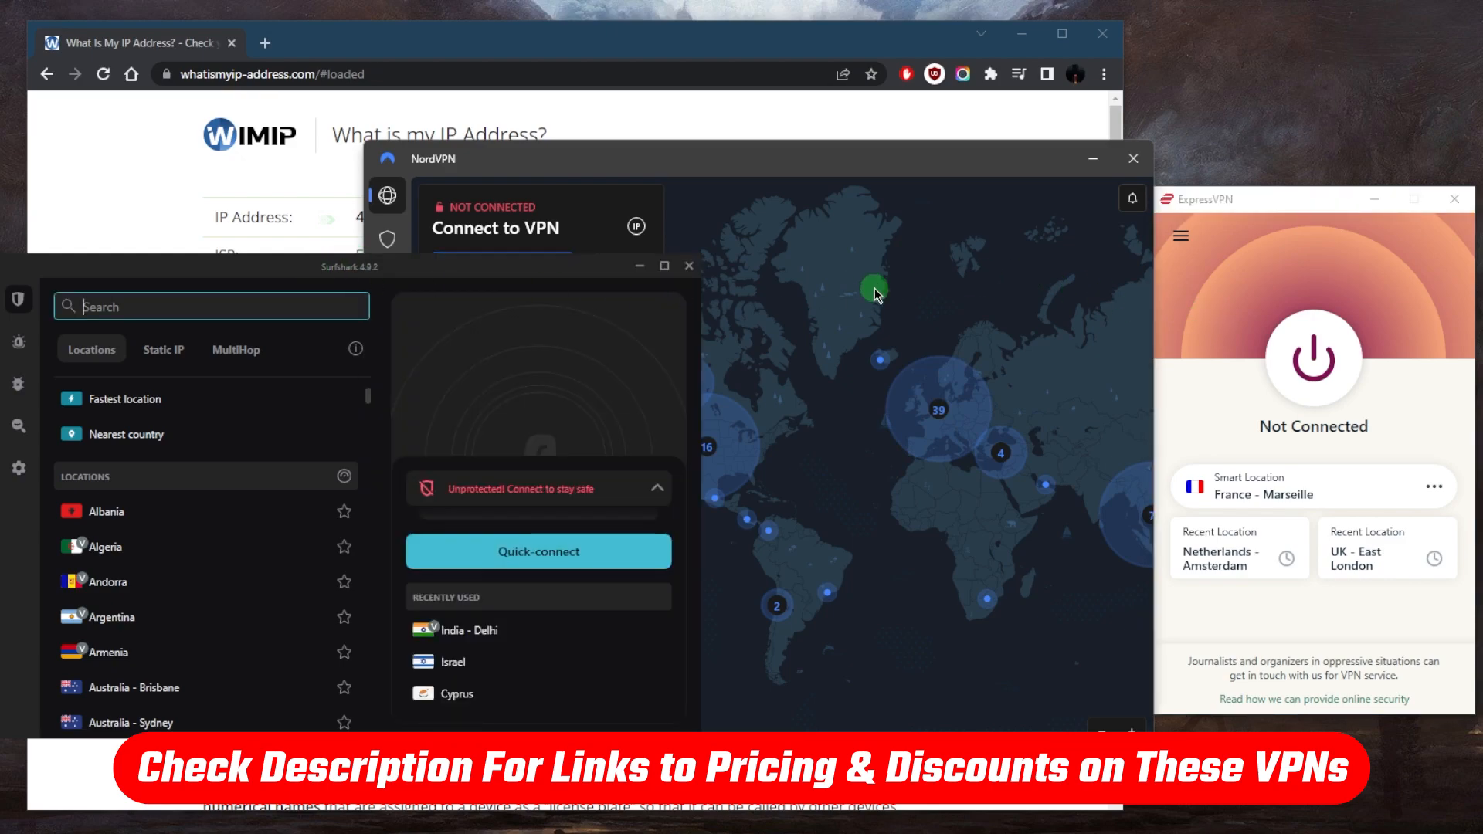
{"action": "mouse_move", "coordinate": [886, 310]}
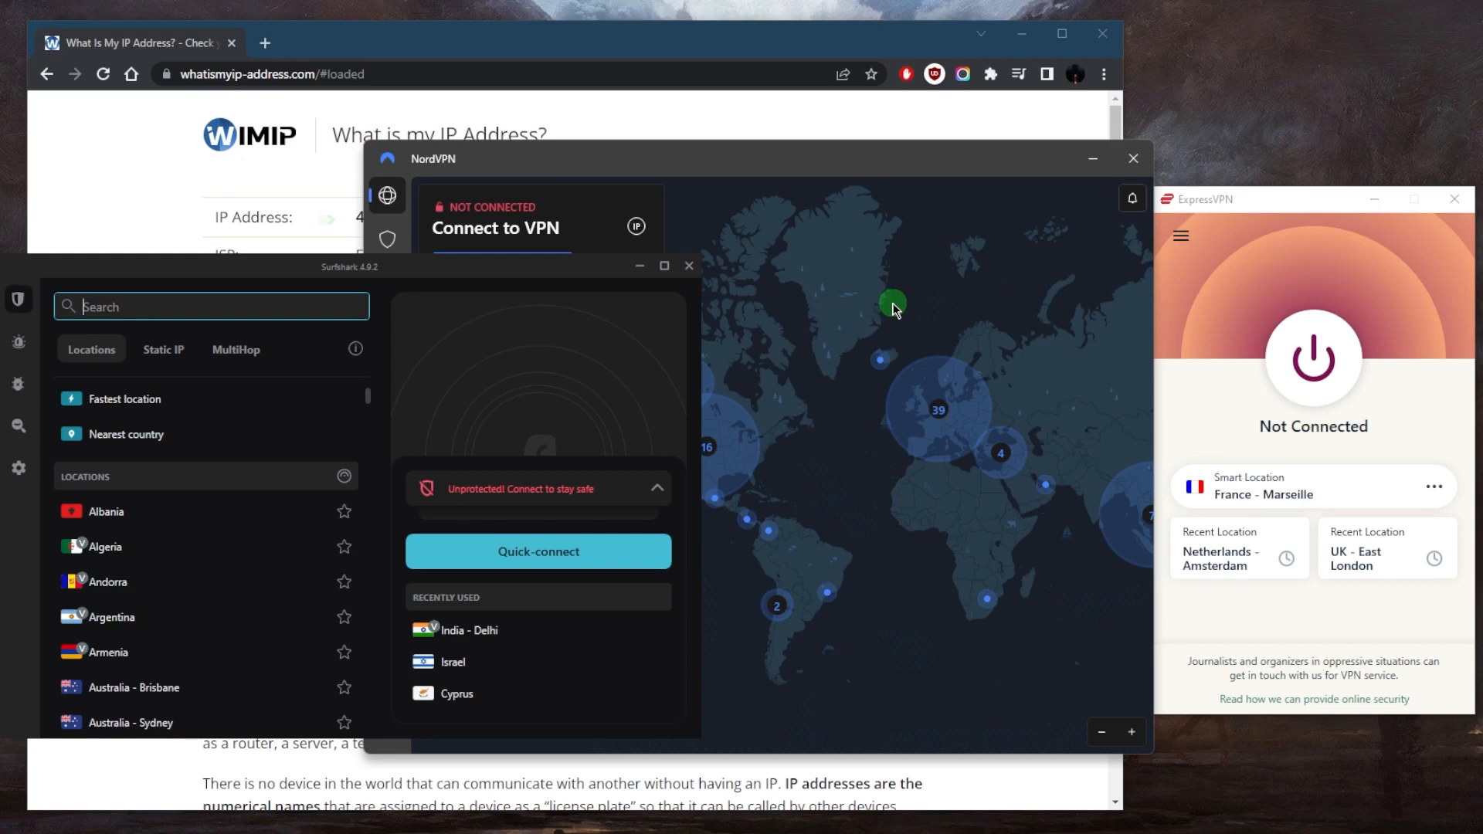
{"action": "mouse_move", "coordinate": [1228, 313]}
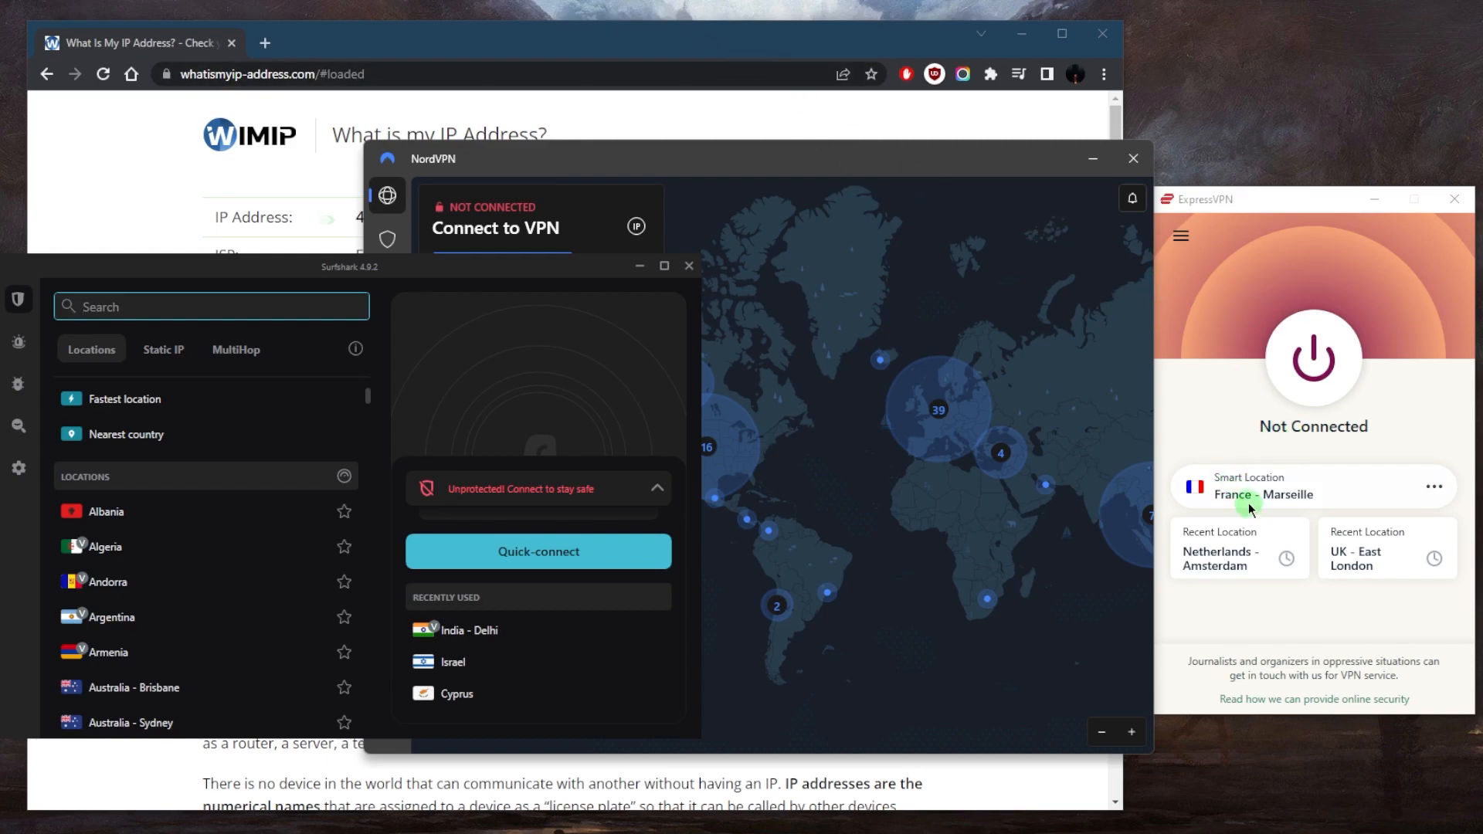
{"action": "mouse_move", "coordinate": [674, 97]}
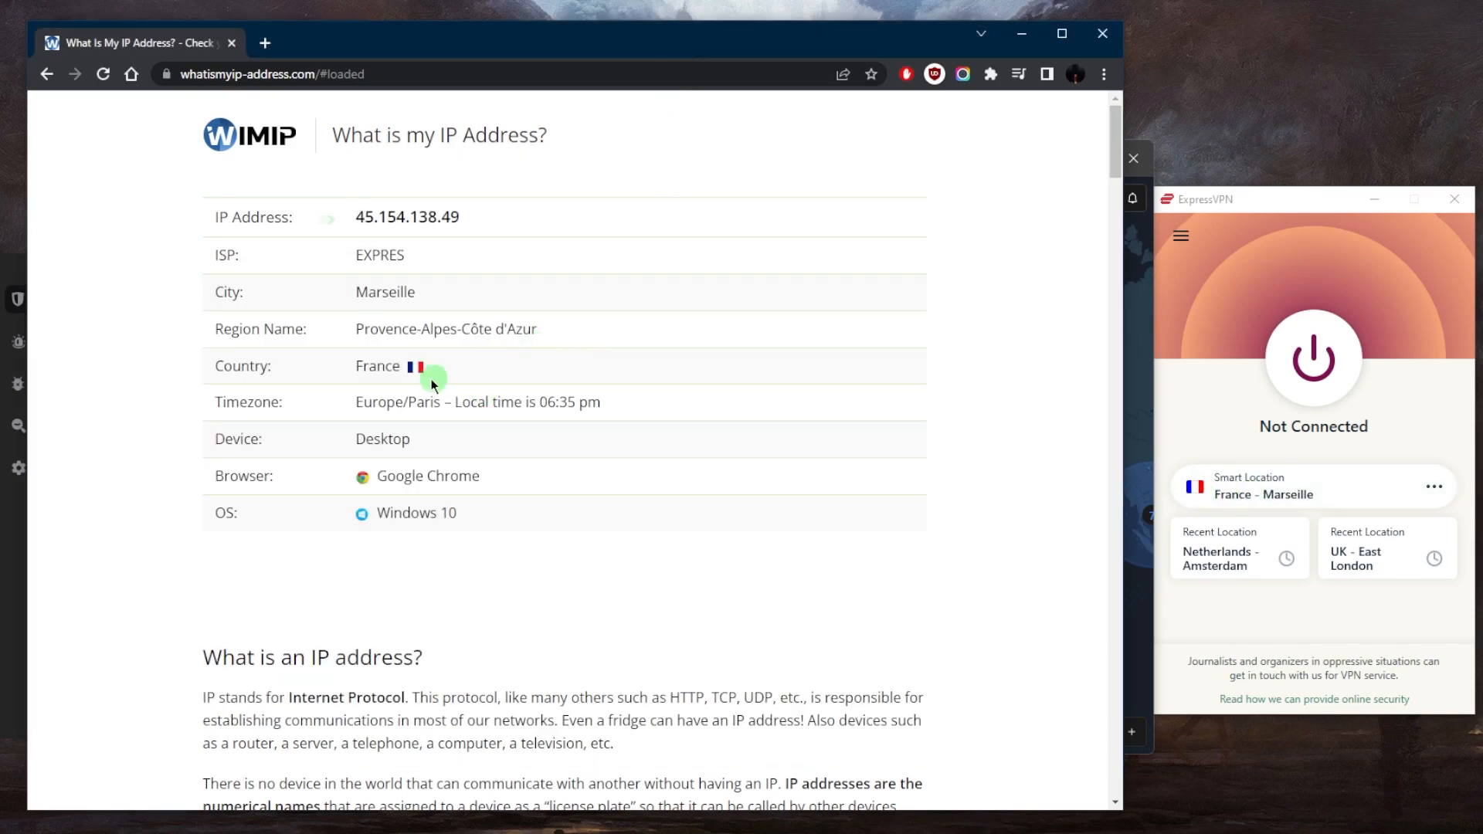
{"action": "mouse_move", "coordinate": [1342, 334]}
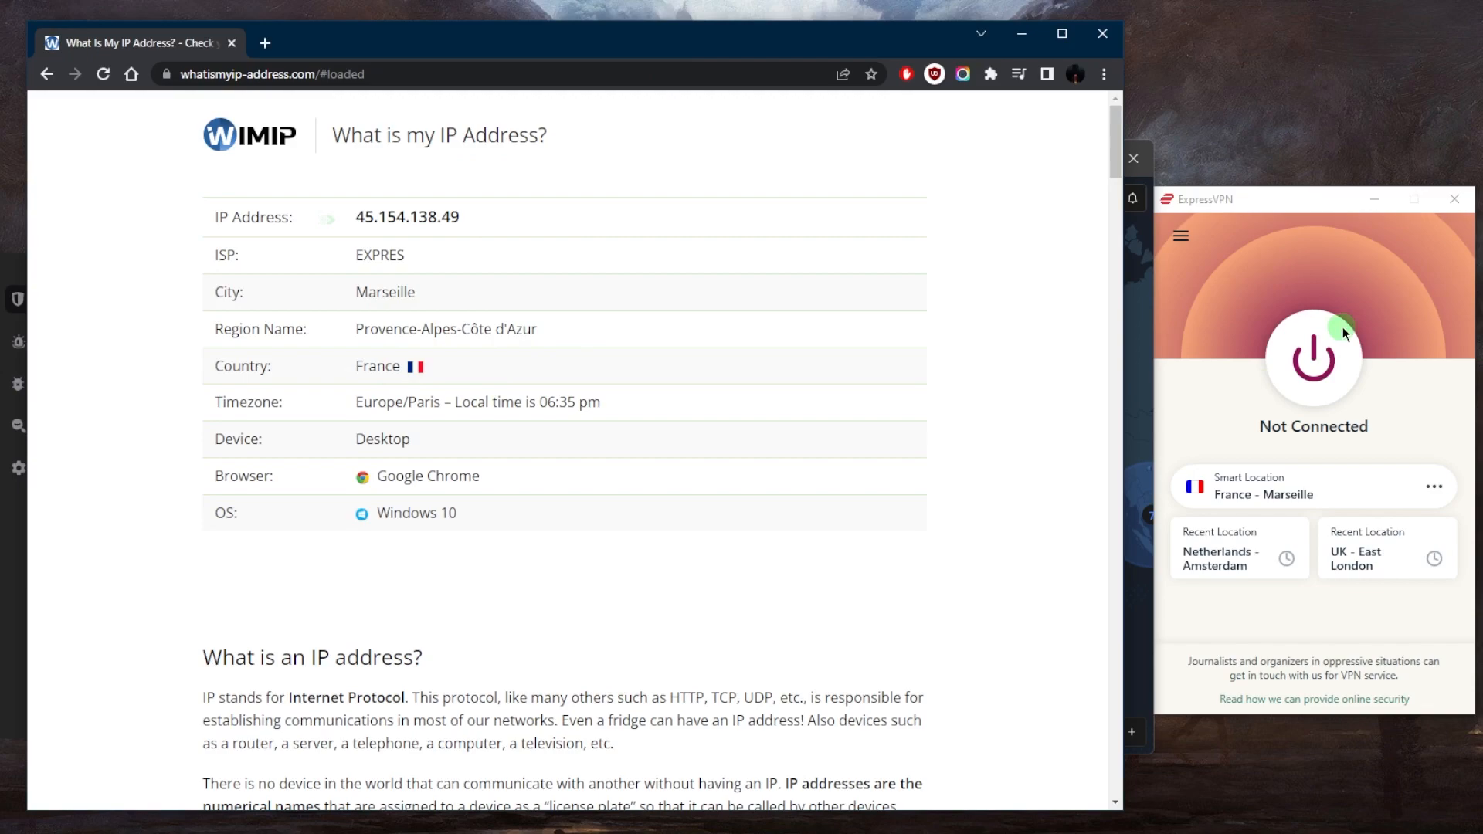
Step: Connect to USA - Chicago from VPN Locations, verify the IP shows Chicago, then disconnect
{"action": "left_click", "coordinate": [1180, 235]}
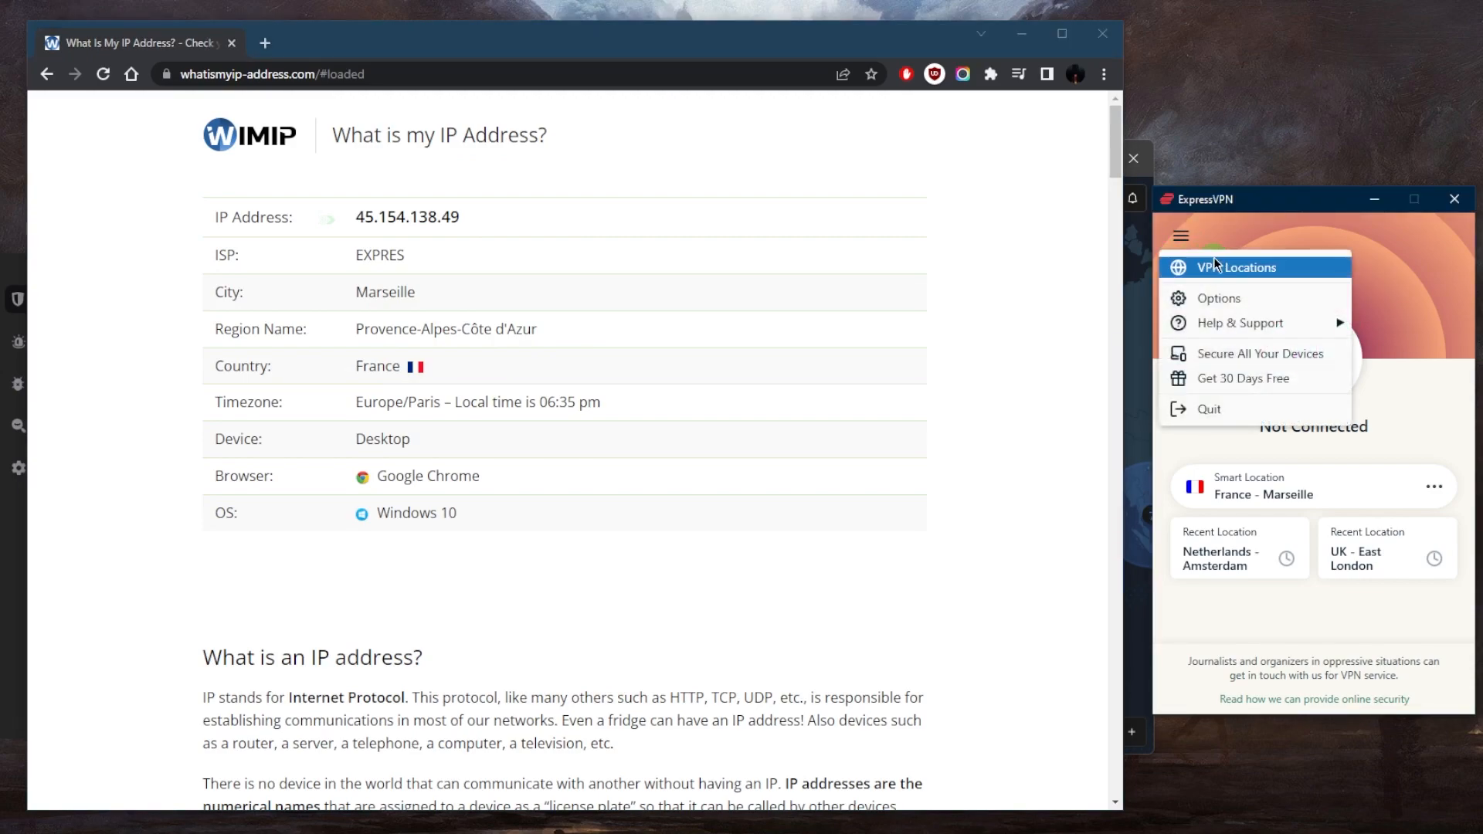
{"action": "left_click", "coordinate": [1240, 267]}
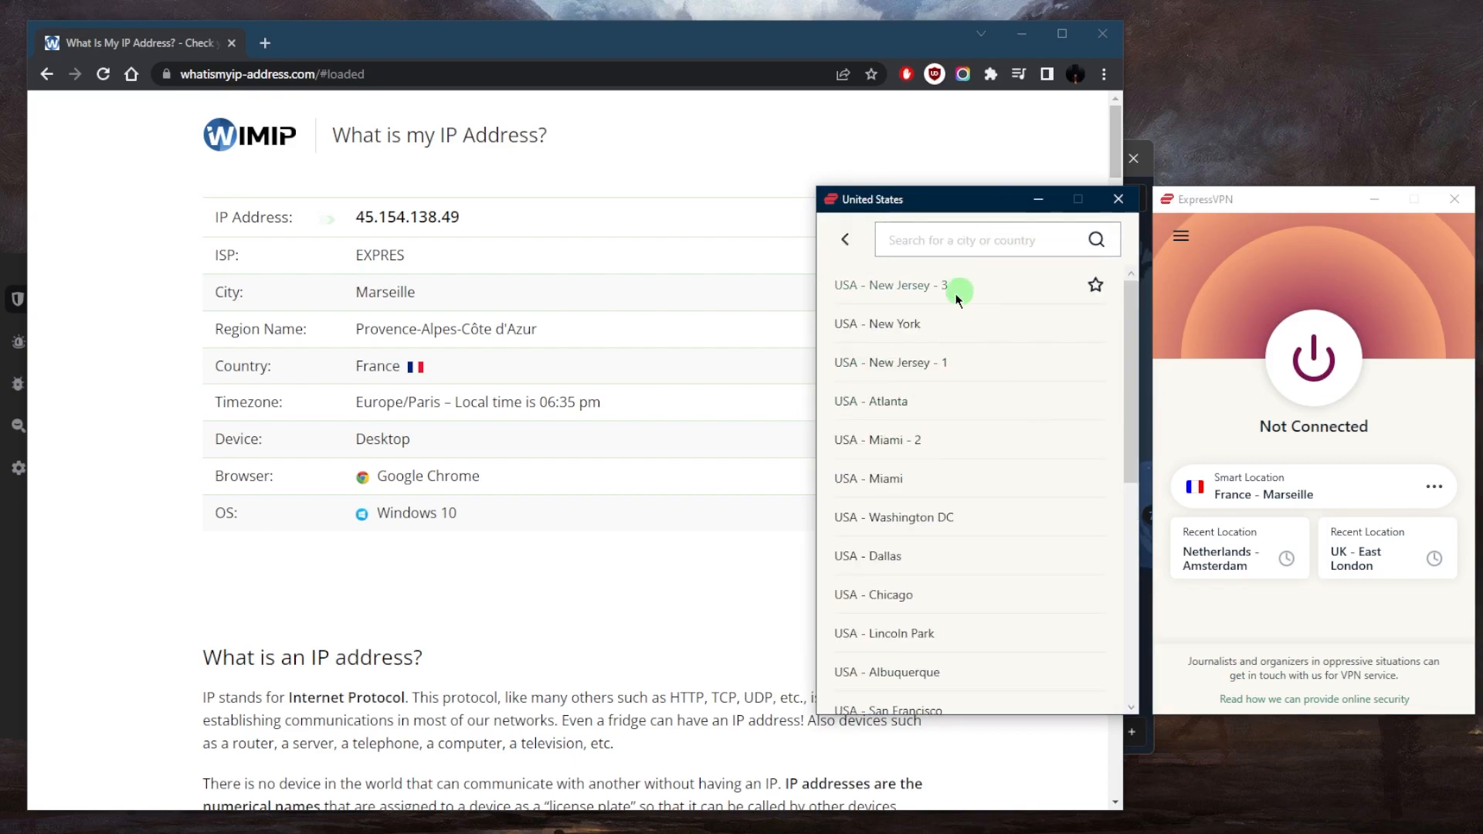
{"action": "left_click", "coordinate": [891, 516]}
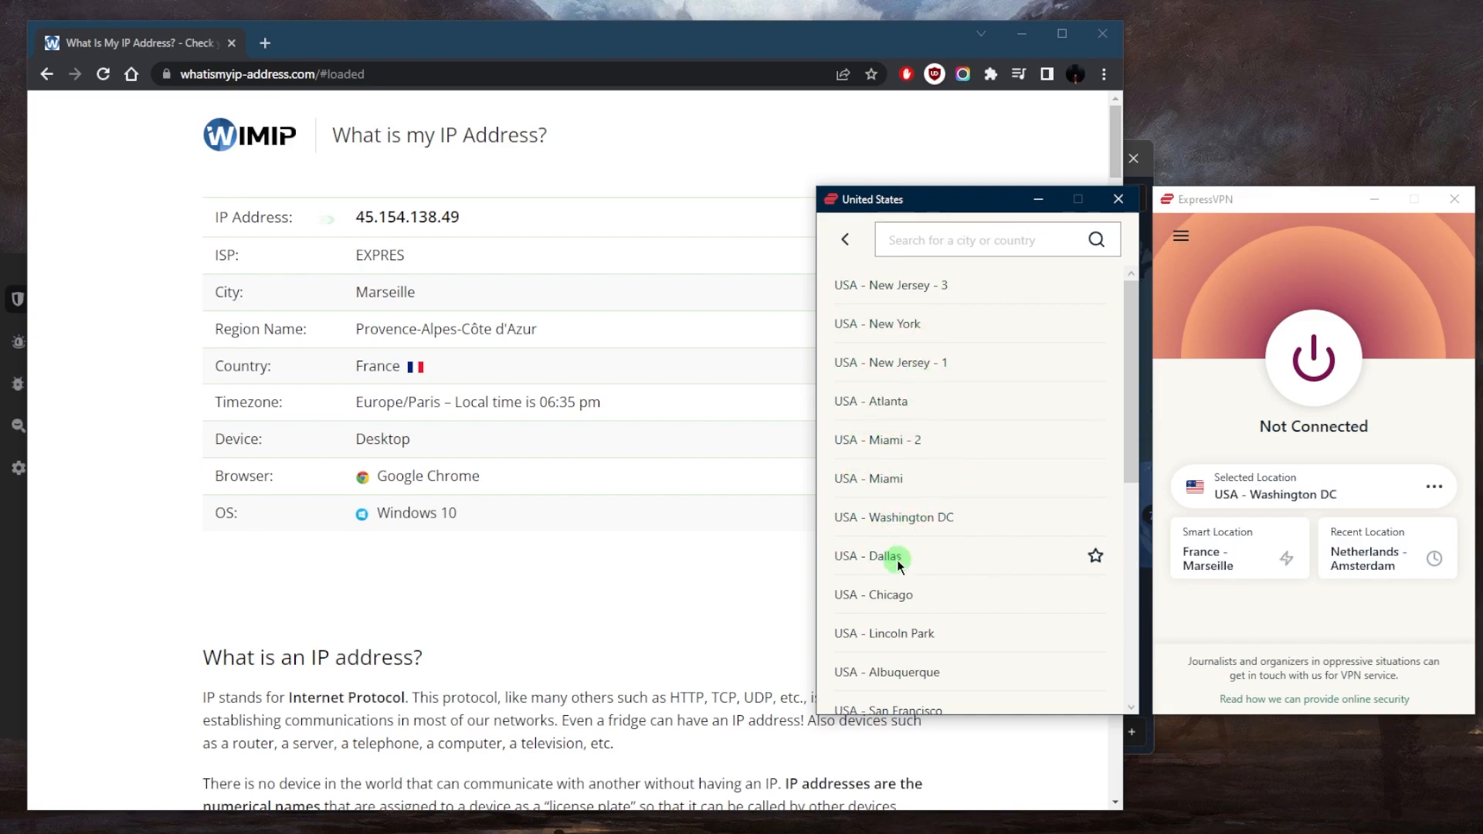
{"action": "left_click", "coordinate": [872, 594]}
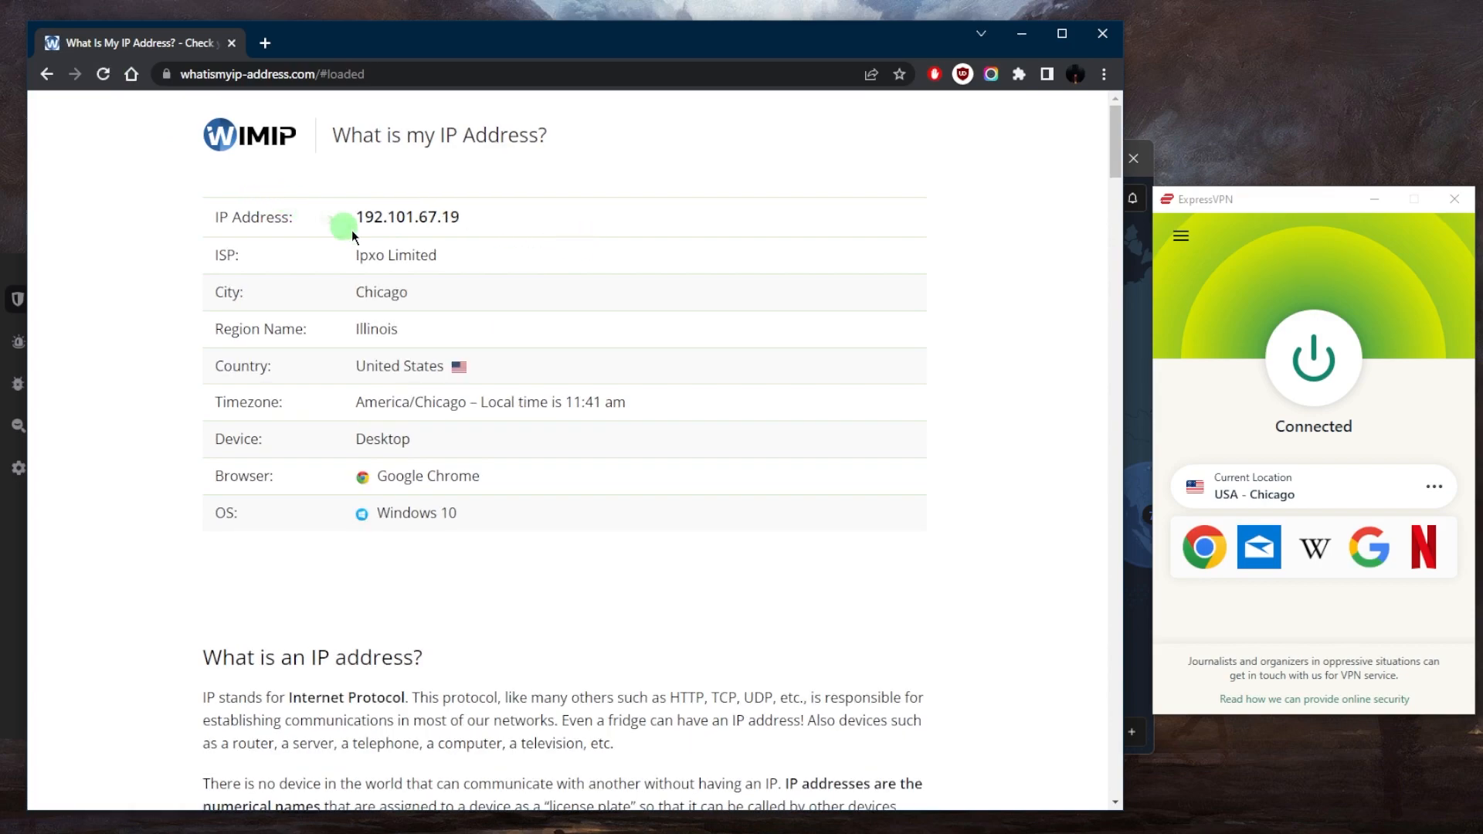
{"action": "mouse_move", "coordinate": [579, 386]}
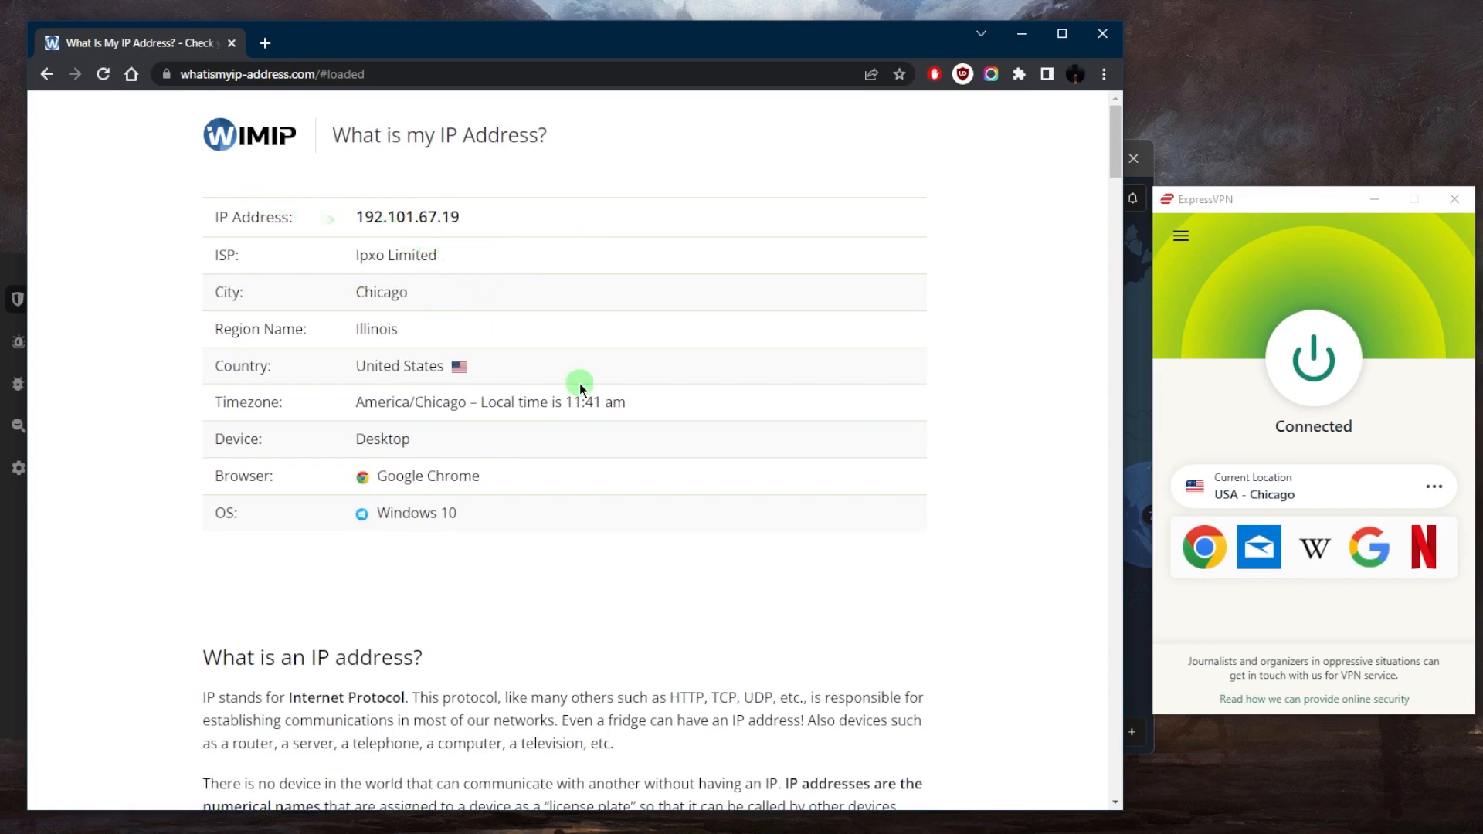
{"action": "mouse_move", "coordinate": [1074, 315]}
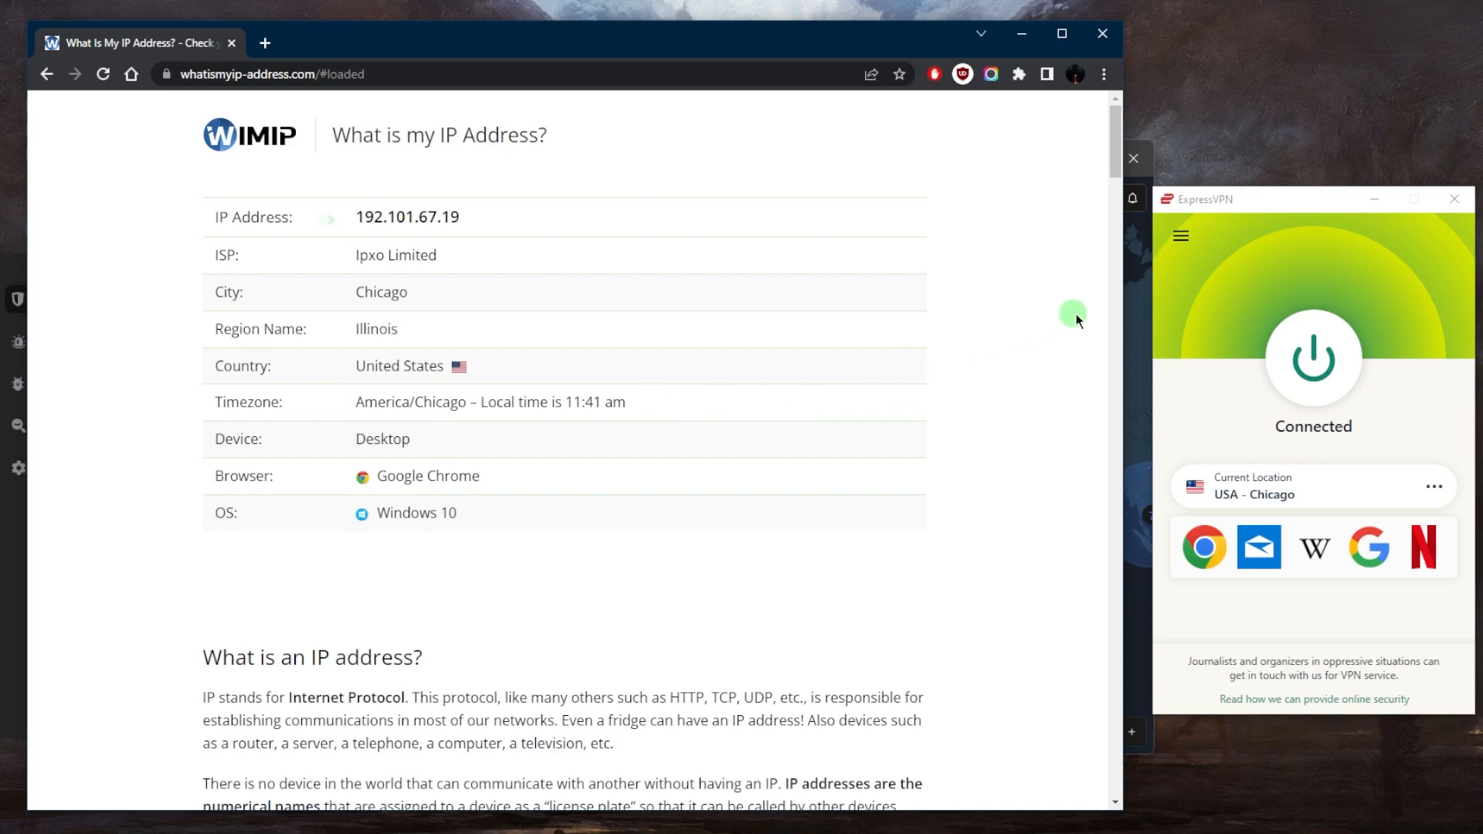
{"action": "left_click", "coordinate": [1313, 362]}
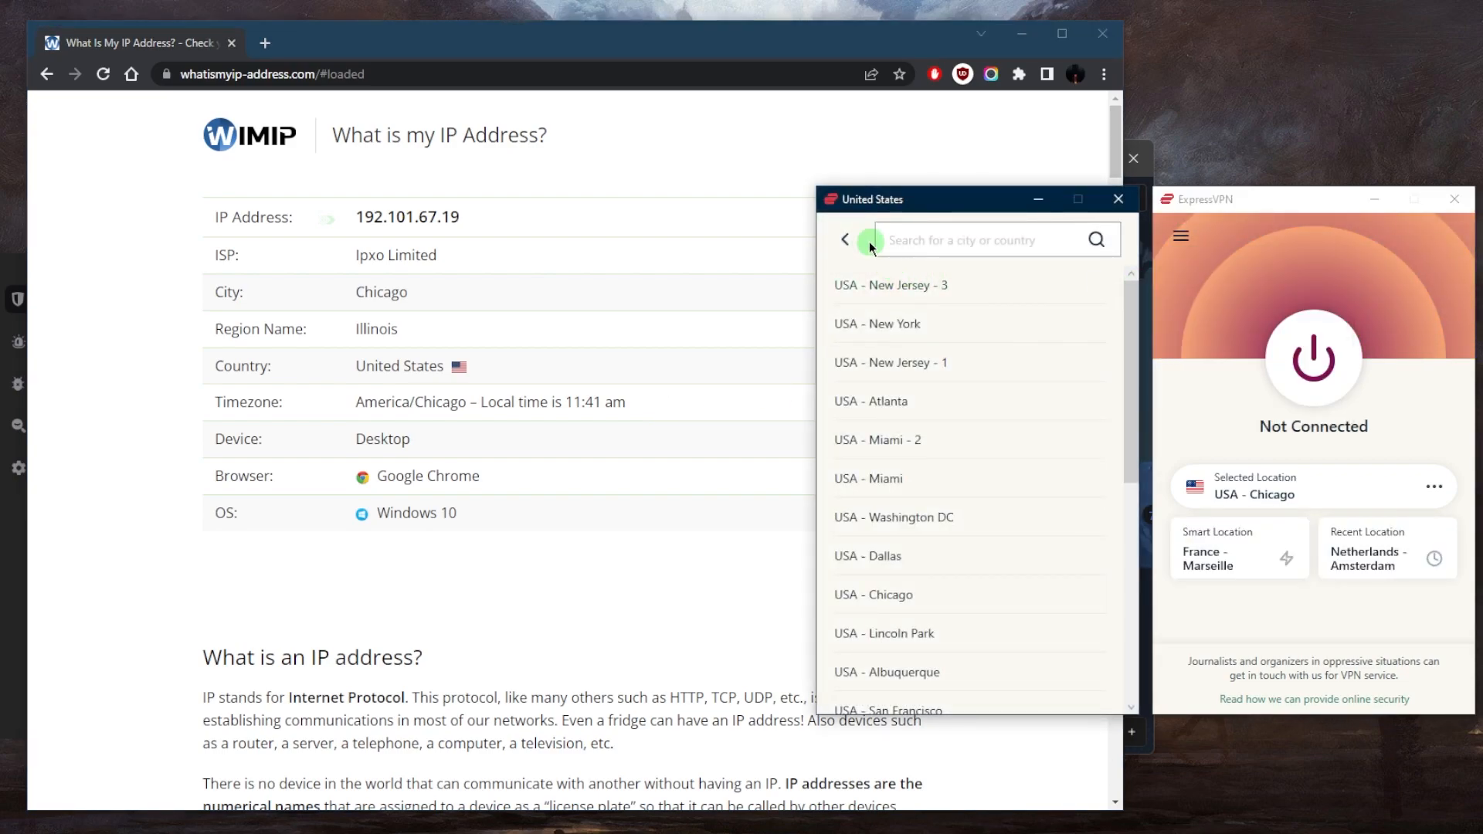
Step: From All Locations, expand Europe and connect to Germany - Nuremberg
{"action": "left_click", "coordinate": [845, 239]}
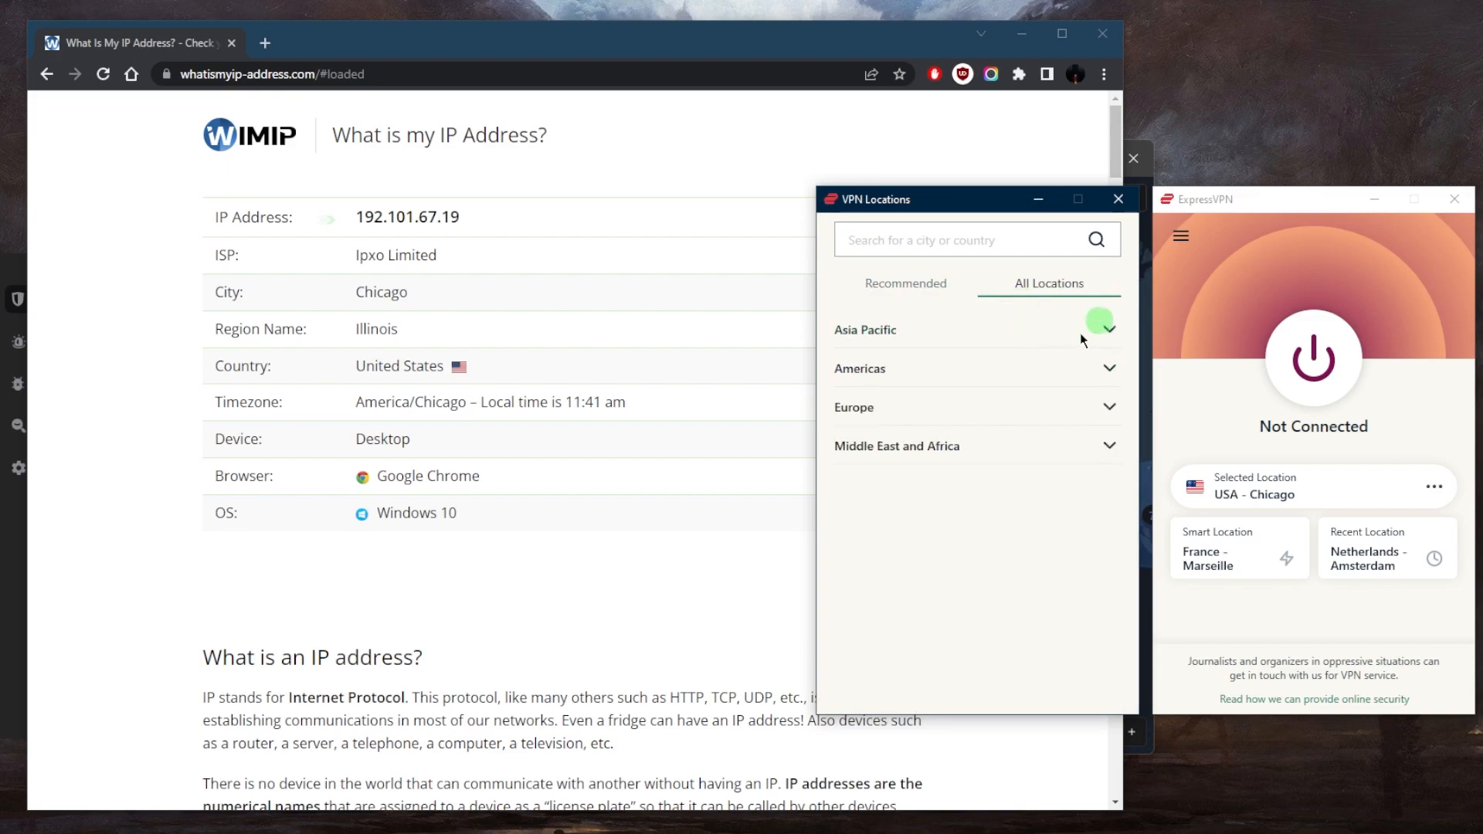
{"action": "mouse_move", "coordinate": [1103, 406]}
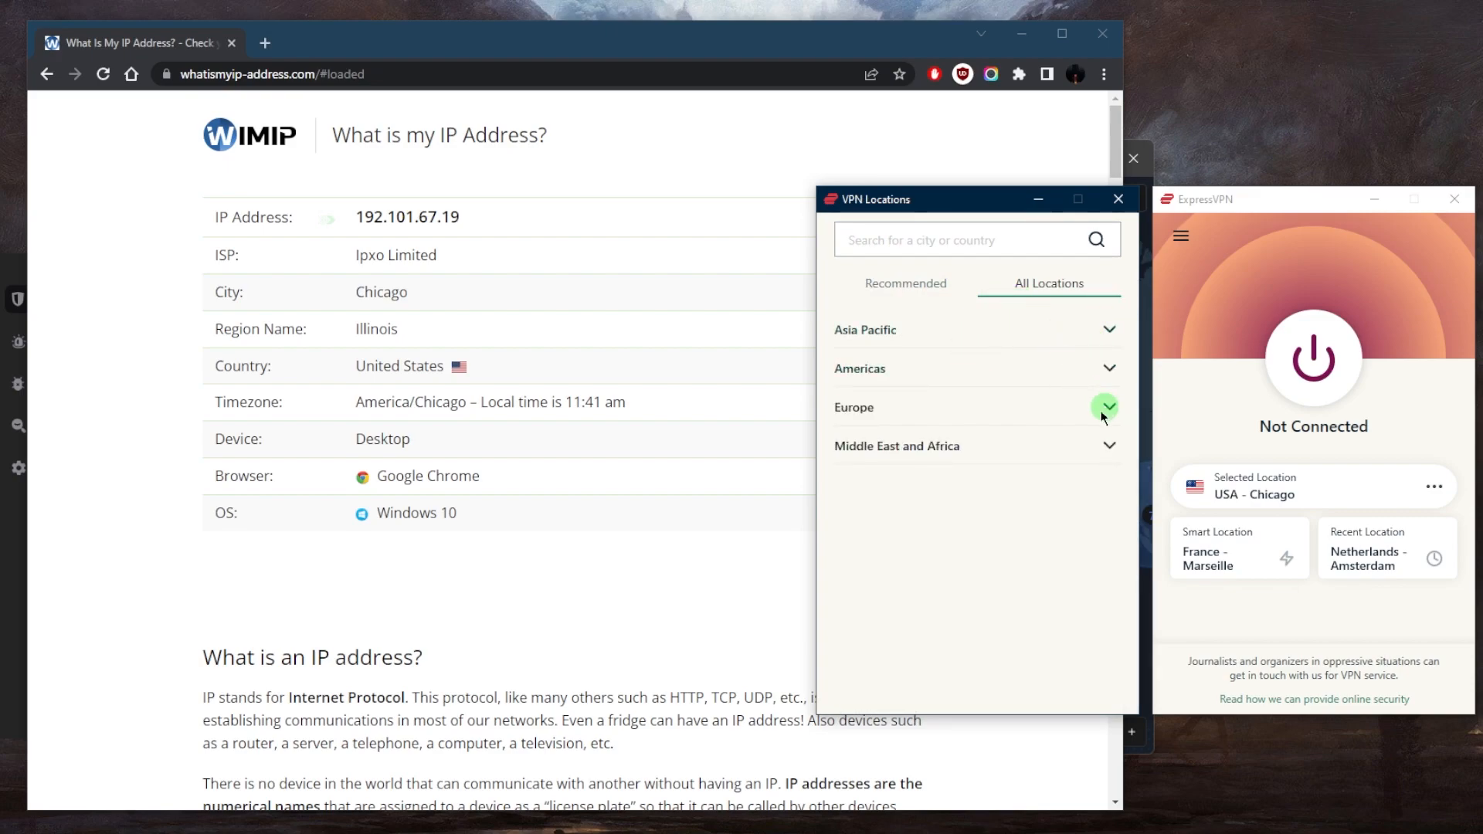
{"action": "left_click", "coordinate": [1106, 406]}
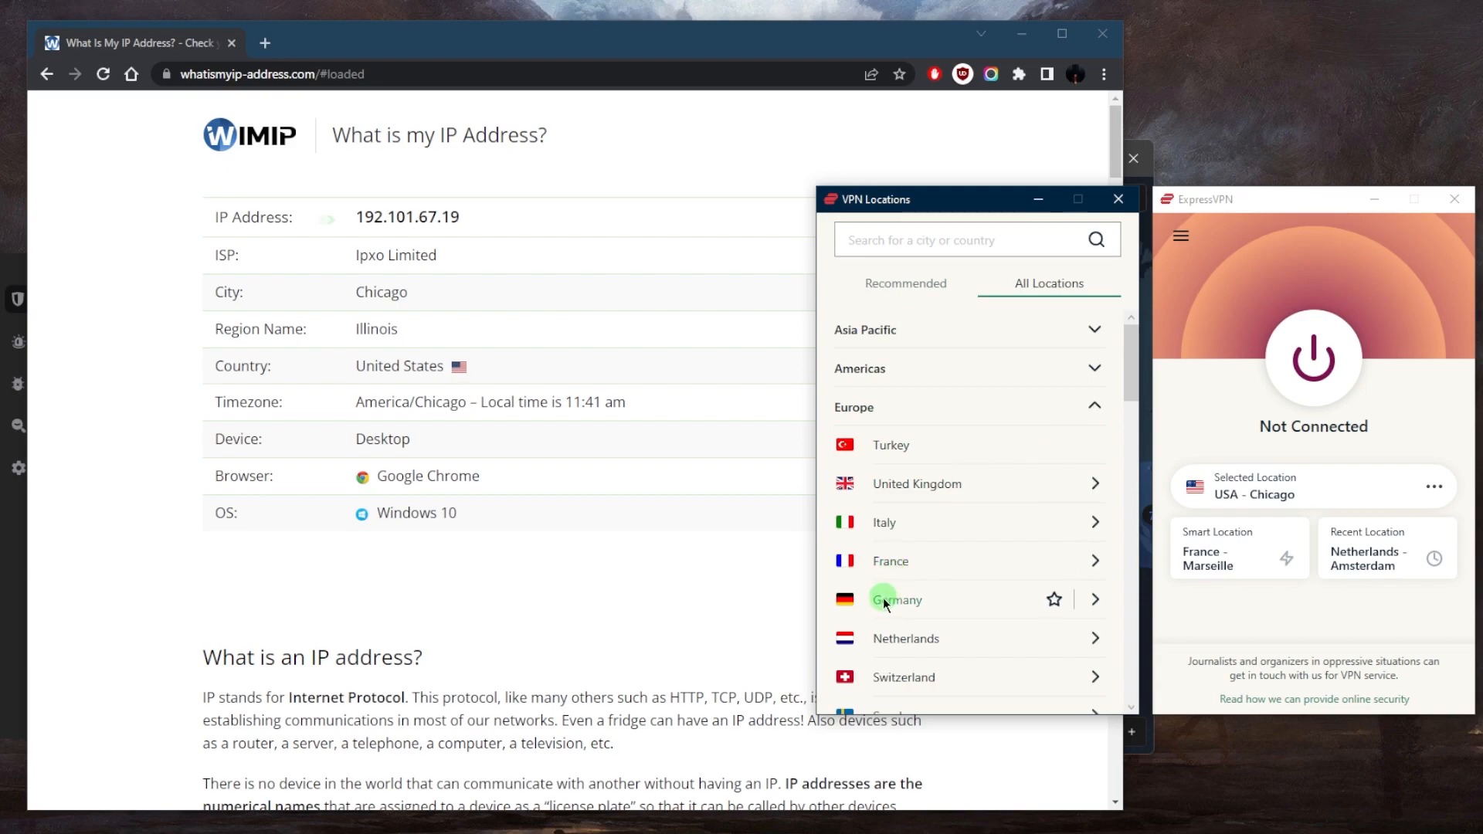
{"action": "left_click", "coordinate": [896, 599]}
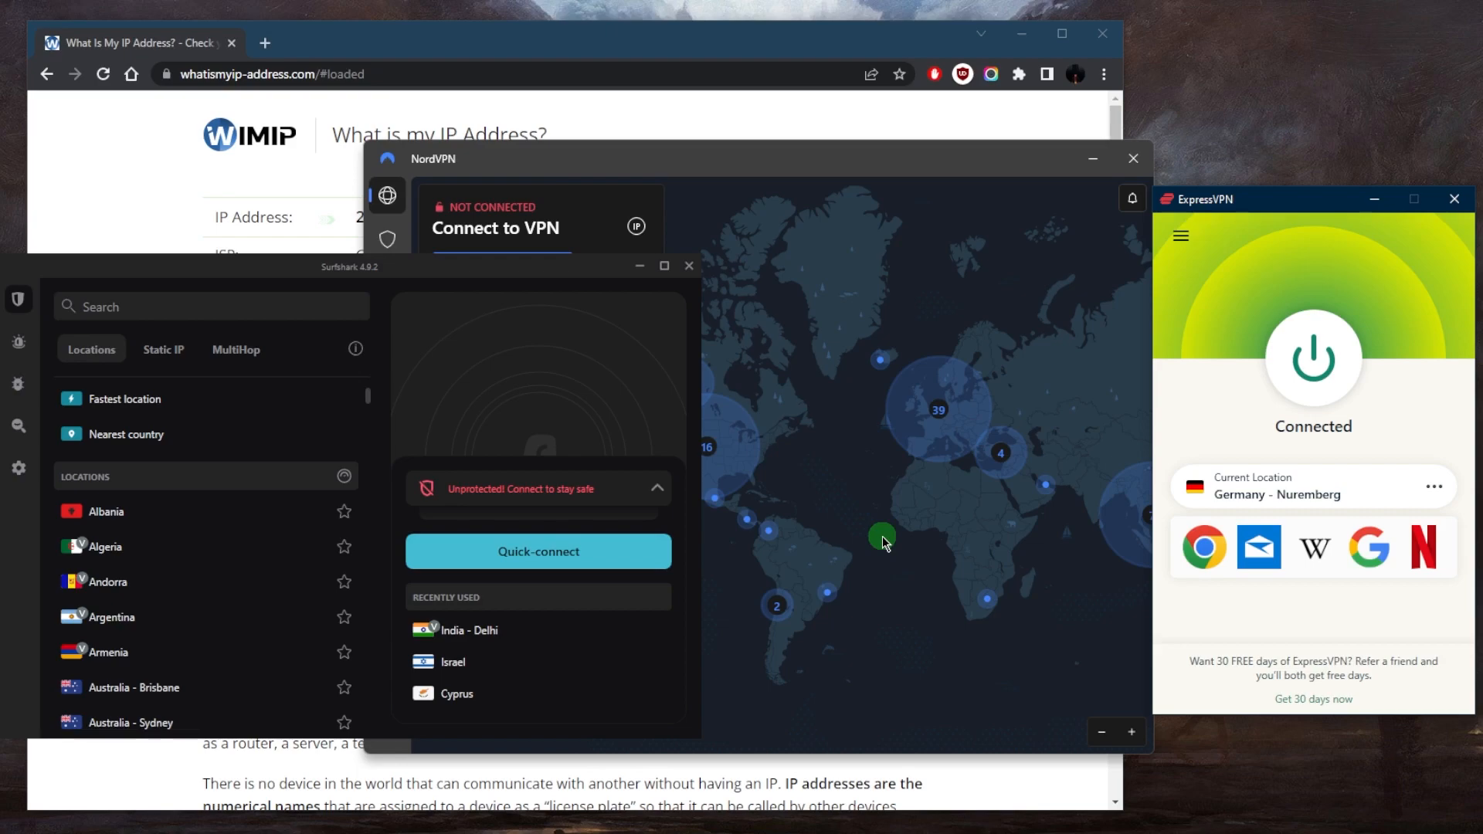
{"action": "mouse_move", "coordinate": [1252, 335]}
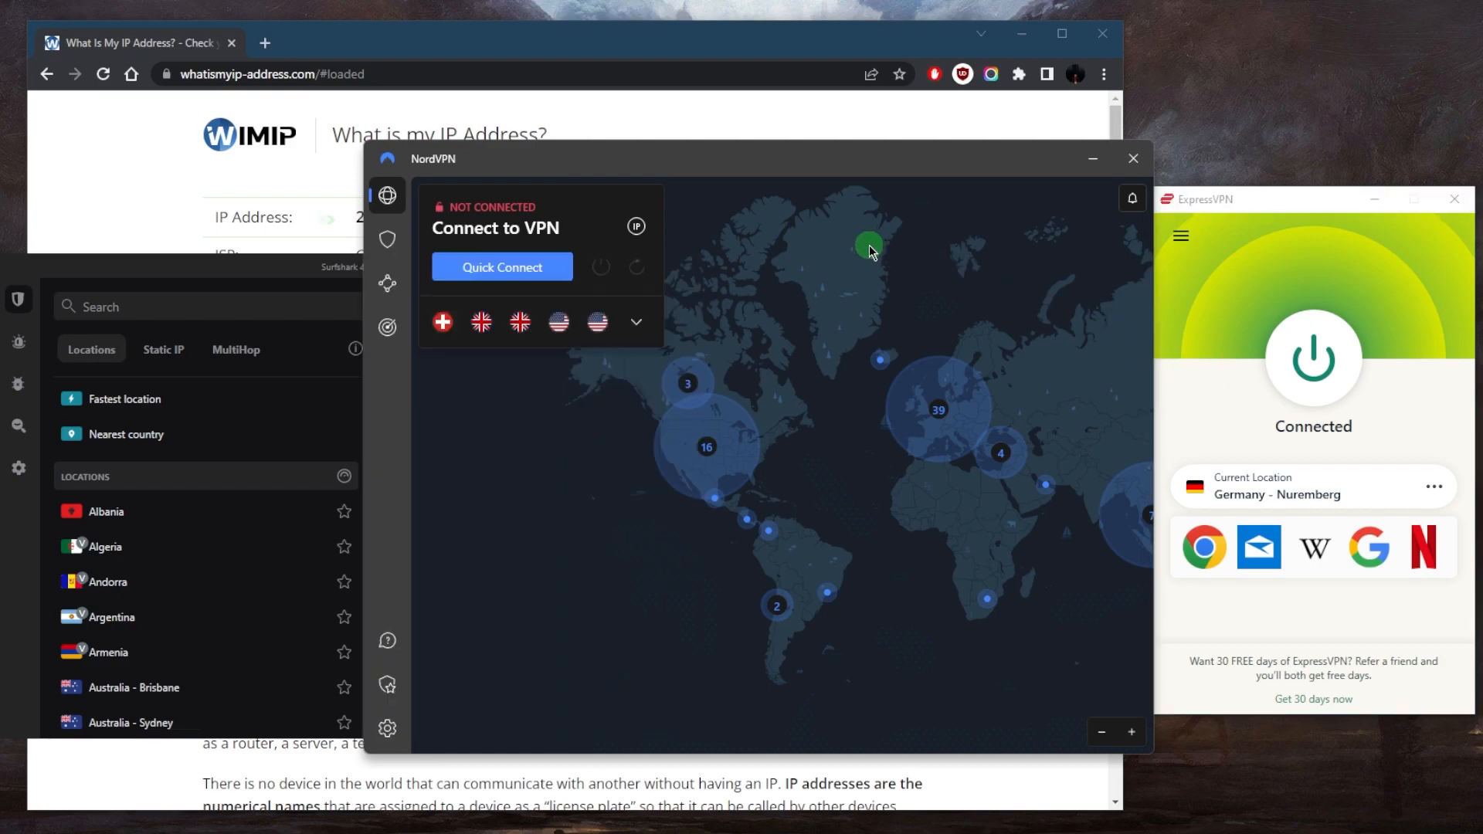
{"action": "mouse_move", "coordinate": [330, 269]}
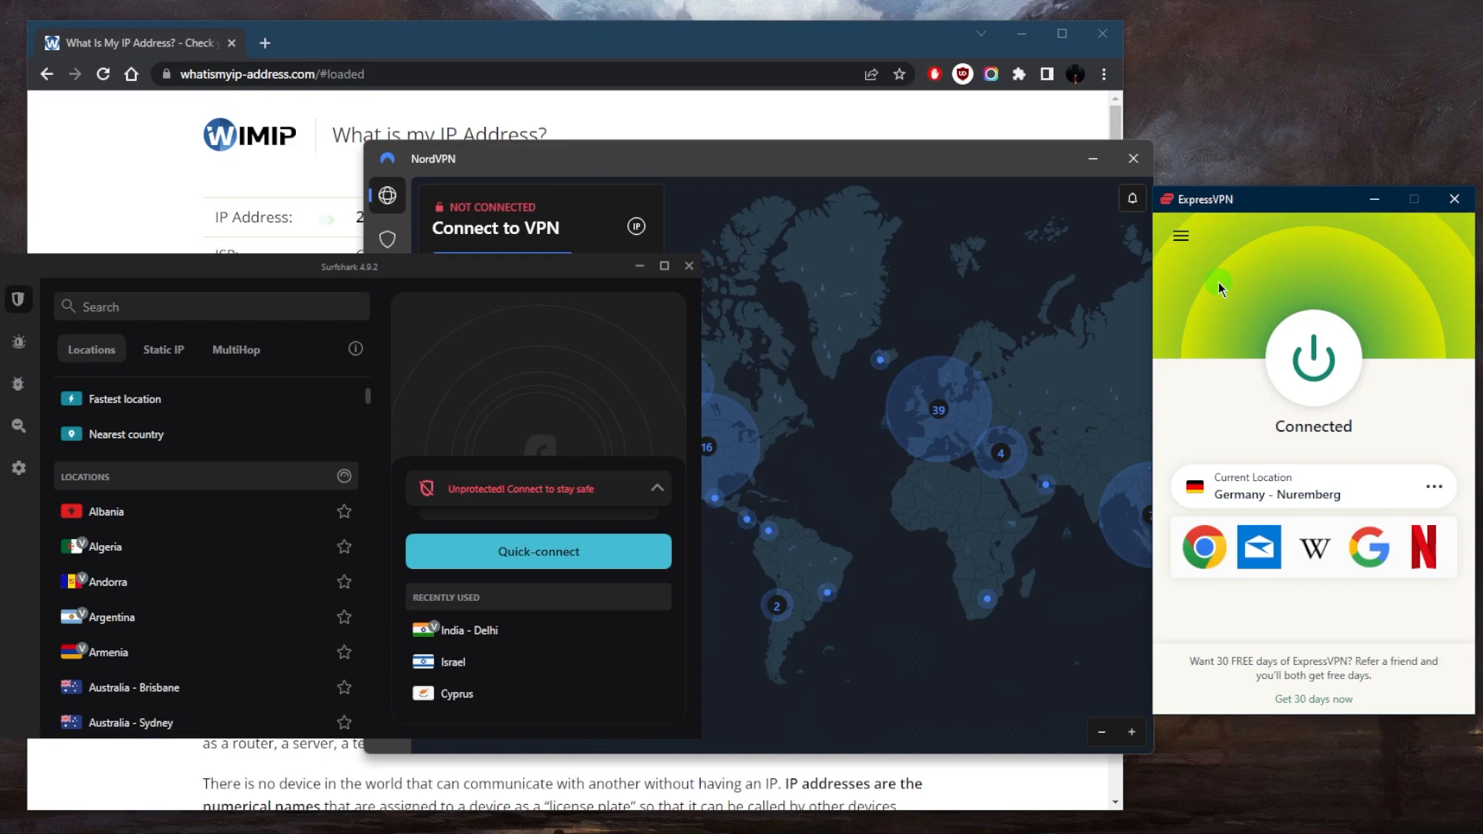
{"action": "mouse_move", "coordinate": [1313, 340]}
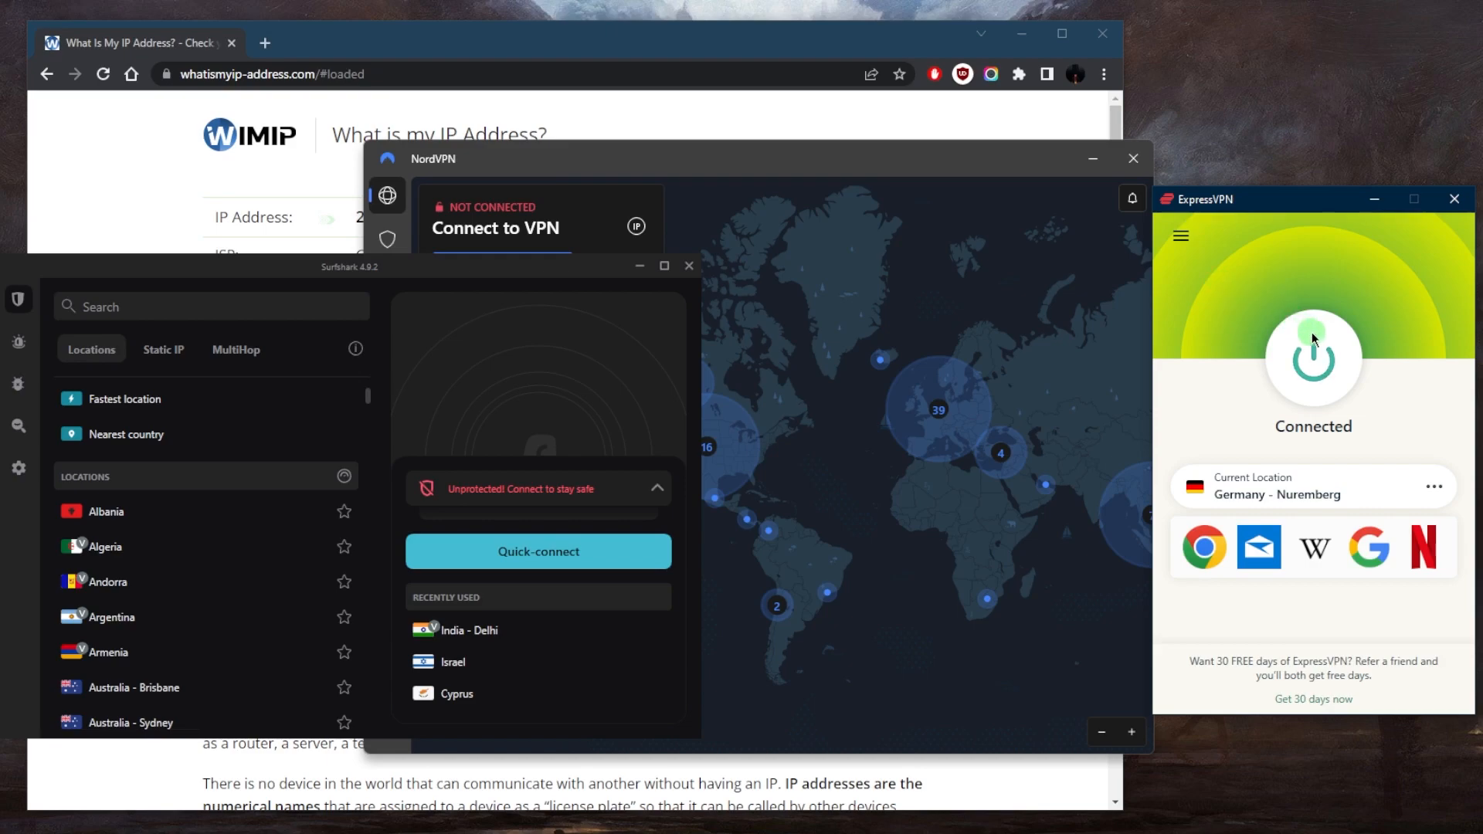
Step: Disconnect from Nuremberg, then toggle Network Lock on and back off in General options
{"action": "left_click", "coordinate": [1180, 235]}
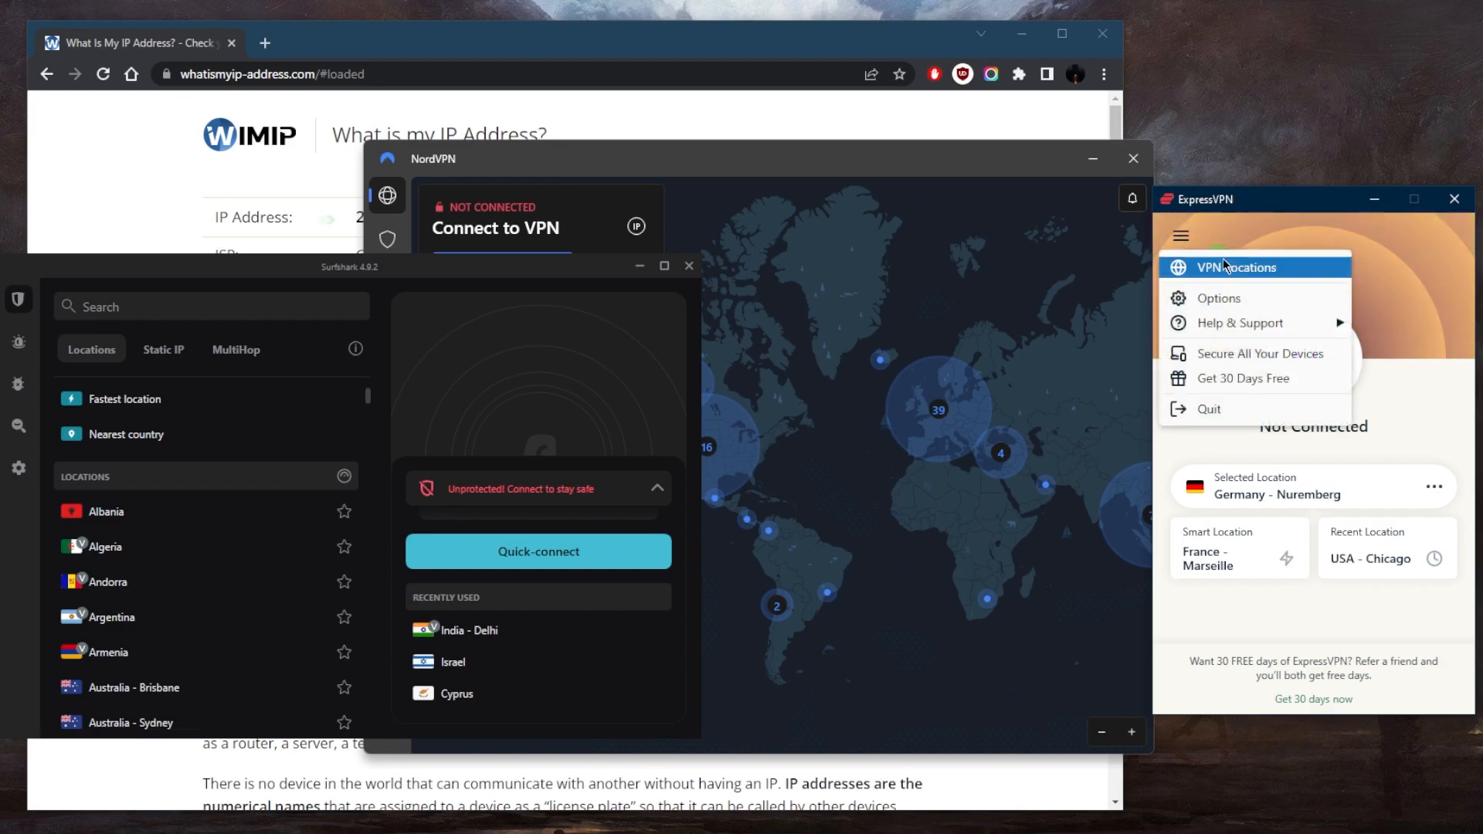
{"action": "left_click", "coordinate": [1218, 298]}
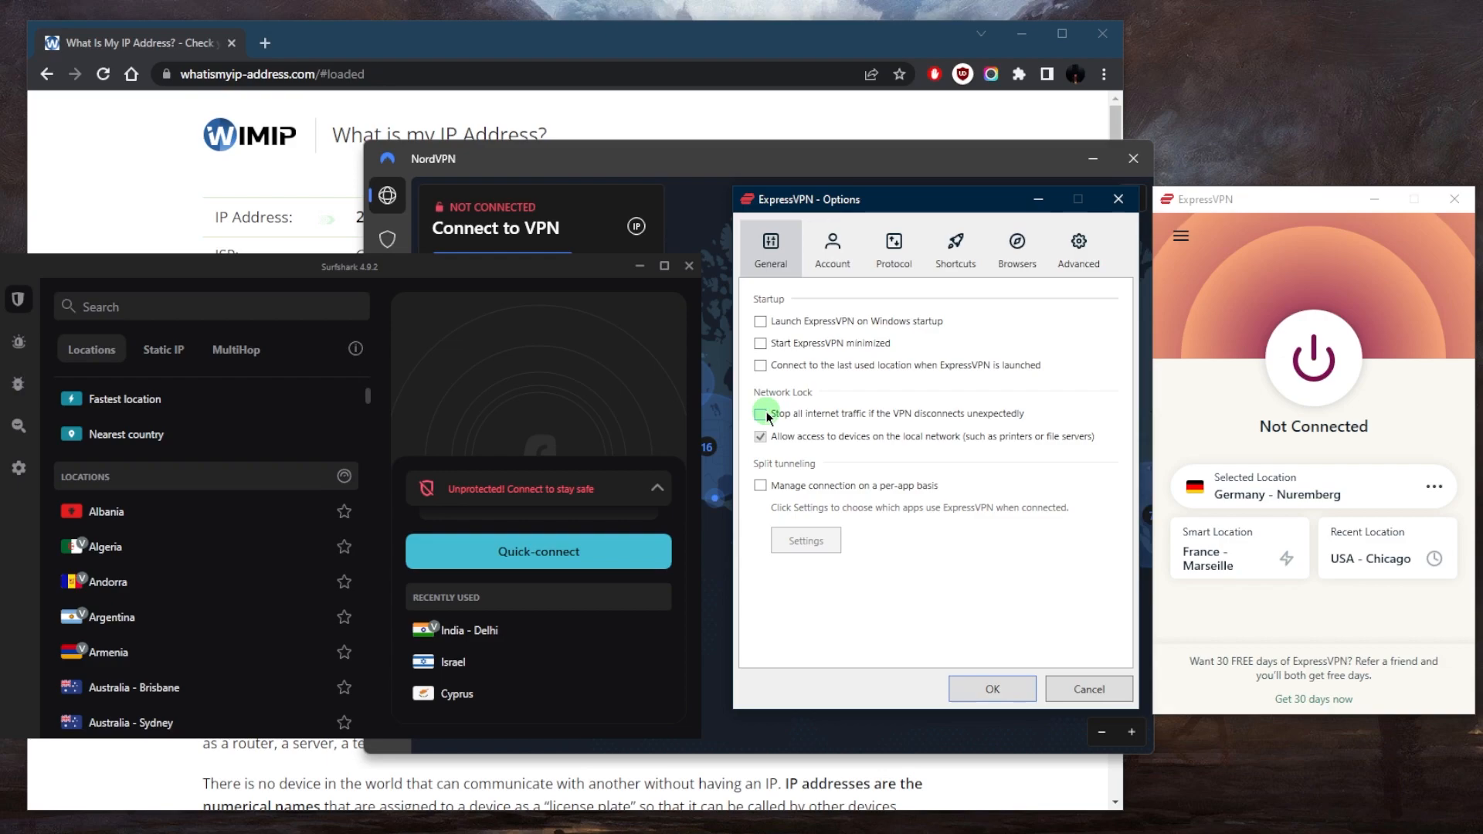
{"action": "left_click", "coordinate": [760, 415]}
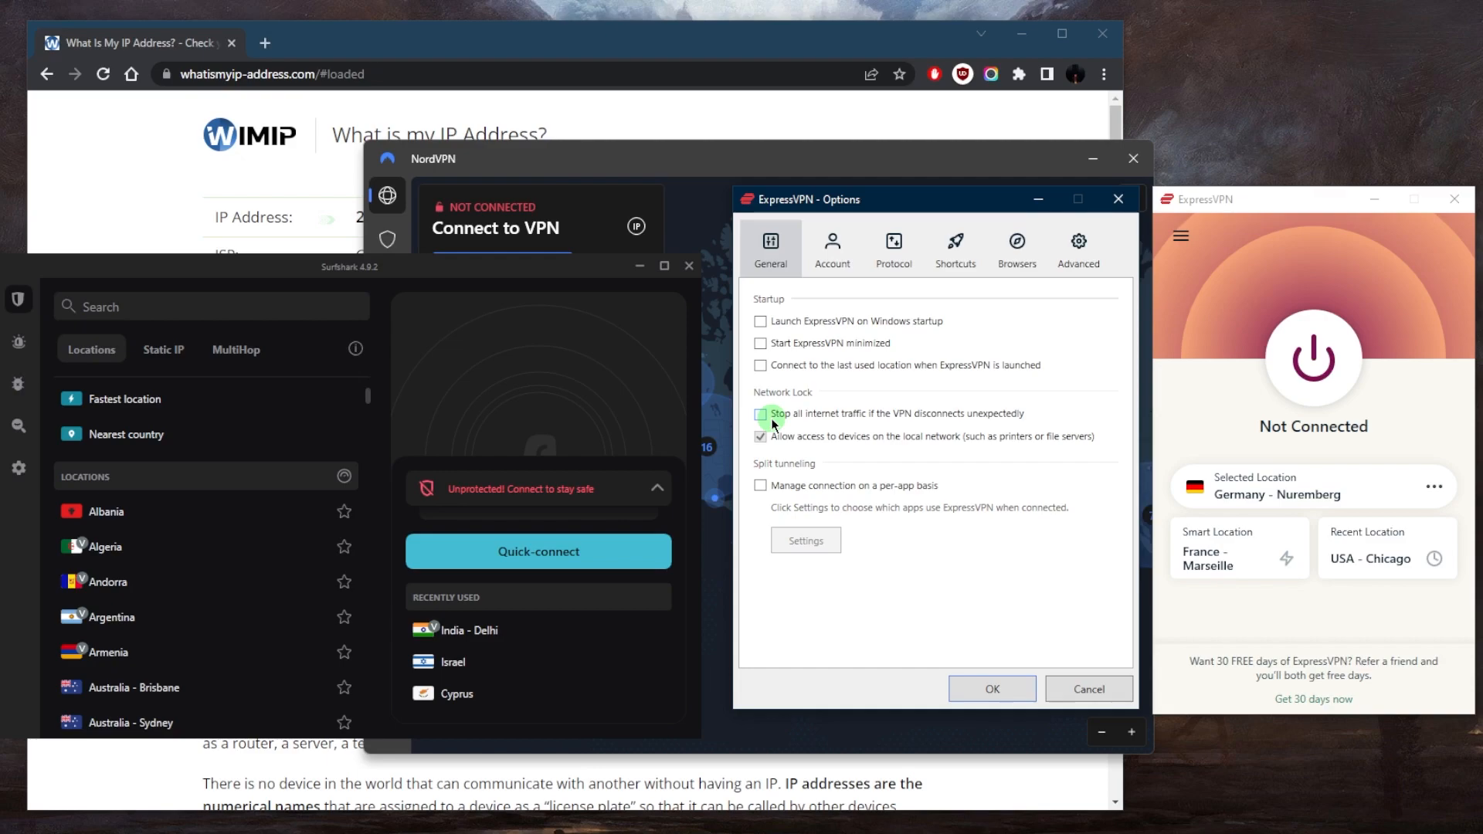
{"action": "left_click", "coordinate": [760, 414]}
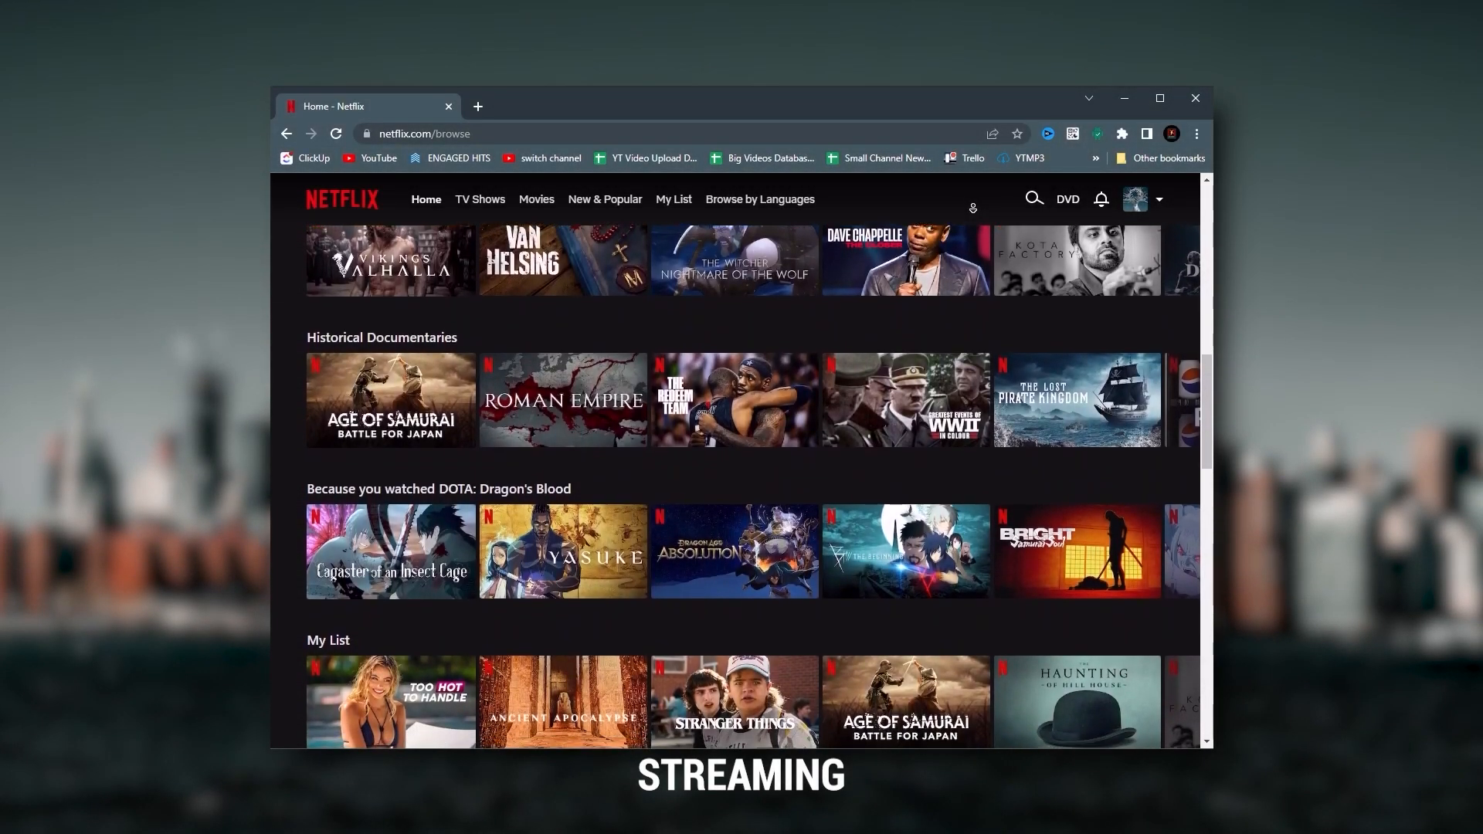
Step: Scroll down the Netflix home page to reveal more title rows
{"action": "scroll", "scroll_direction": "down", "scroll_amount": 3}
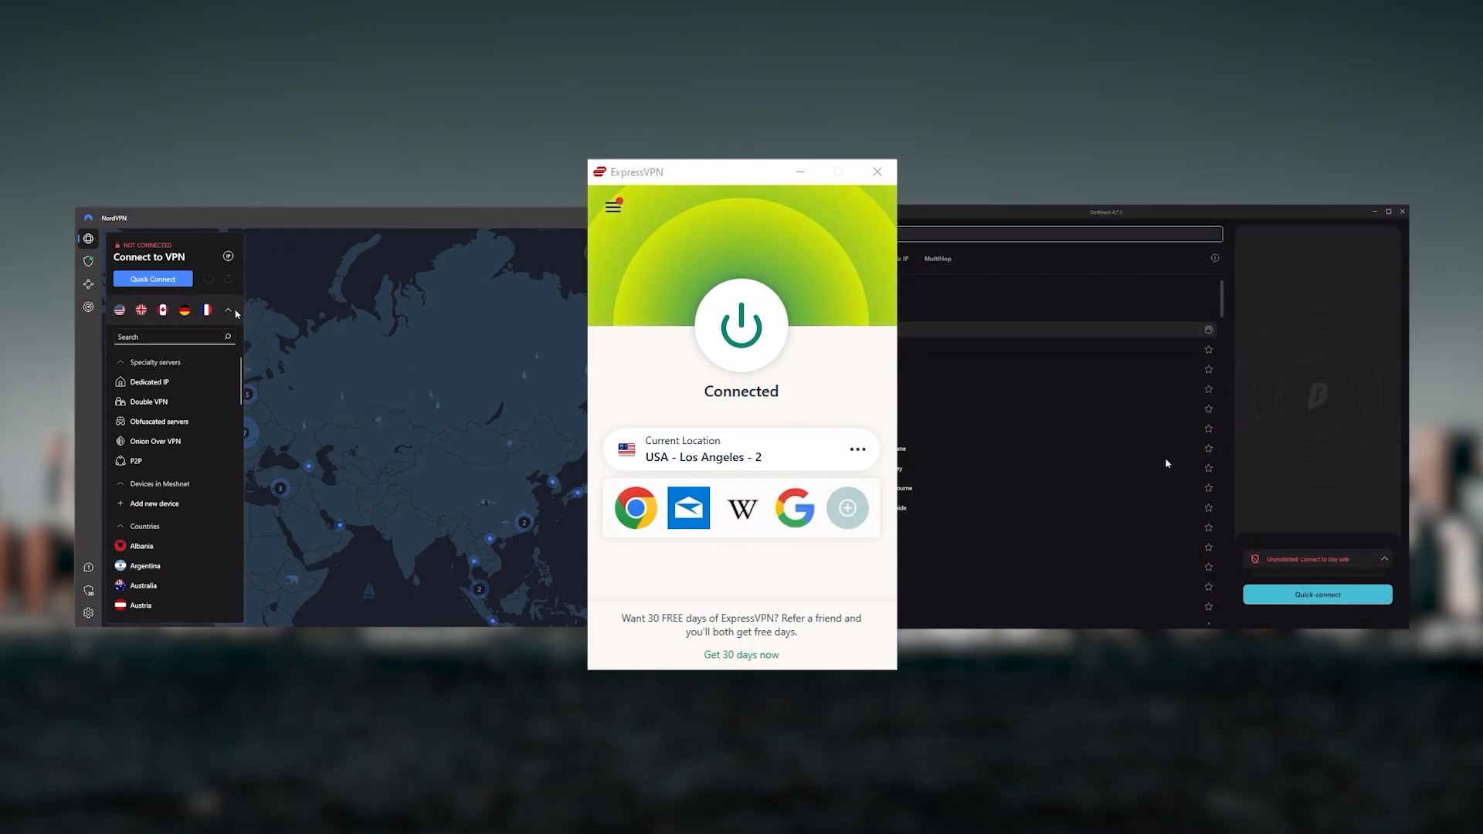
Step: Bring up the ExpressVPN window connected to USA - Los Angeles - 2
{"action": "left_click", "coordinate": [227, 309]}
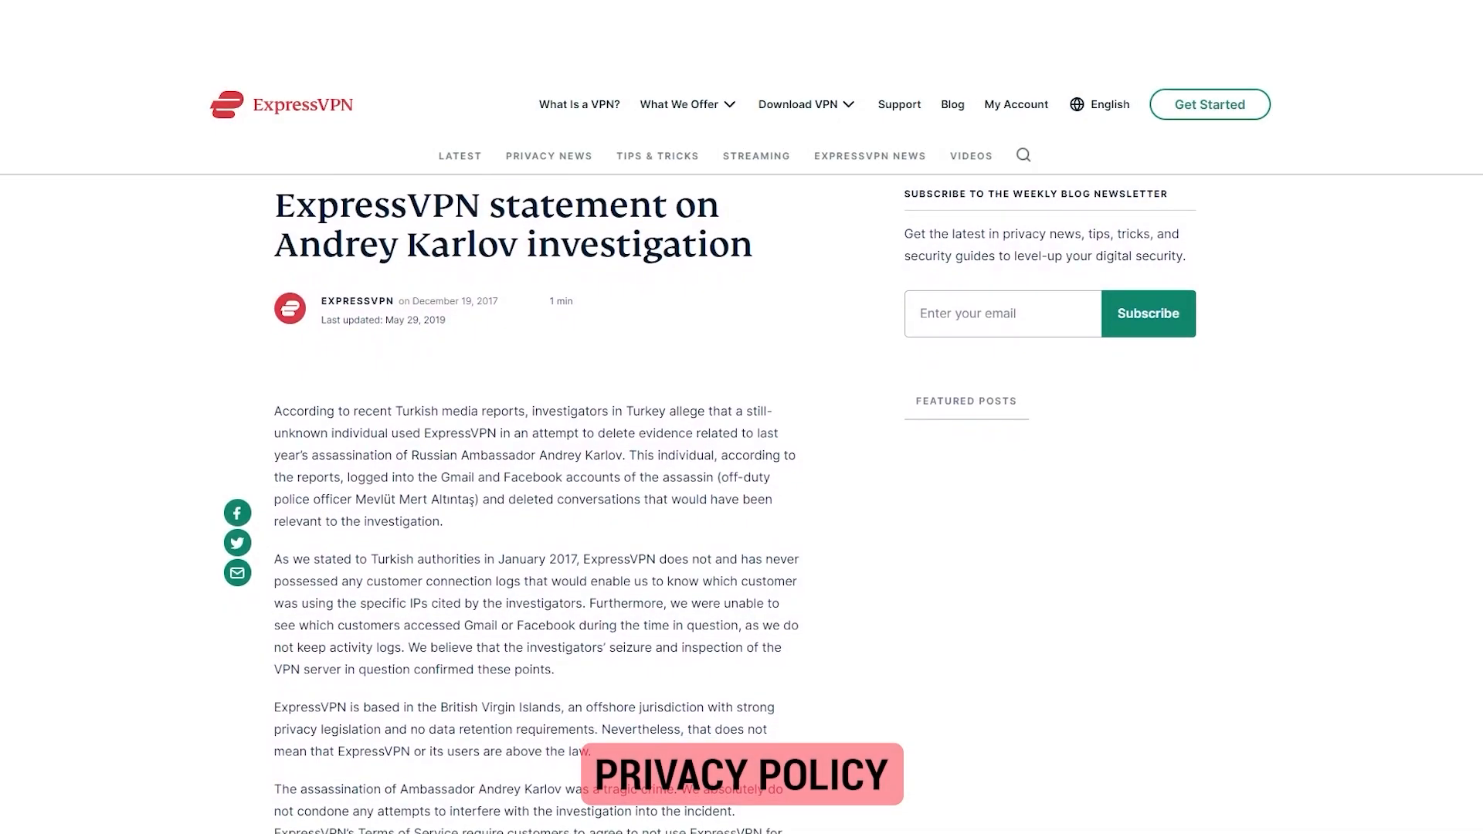
Step: Scroll through the ExpressVPN statement on the Andrey Karlov investigation
{"action": "scroll", "scroll_direction": "down", "scroll_amount": 3}
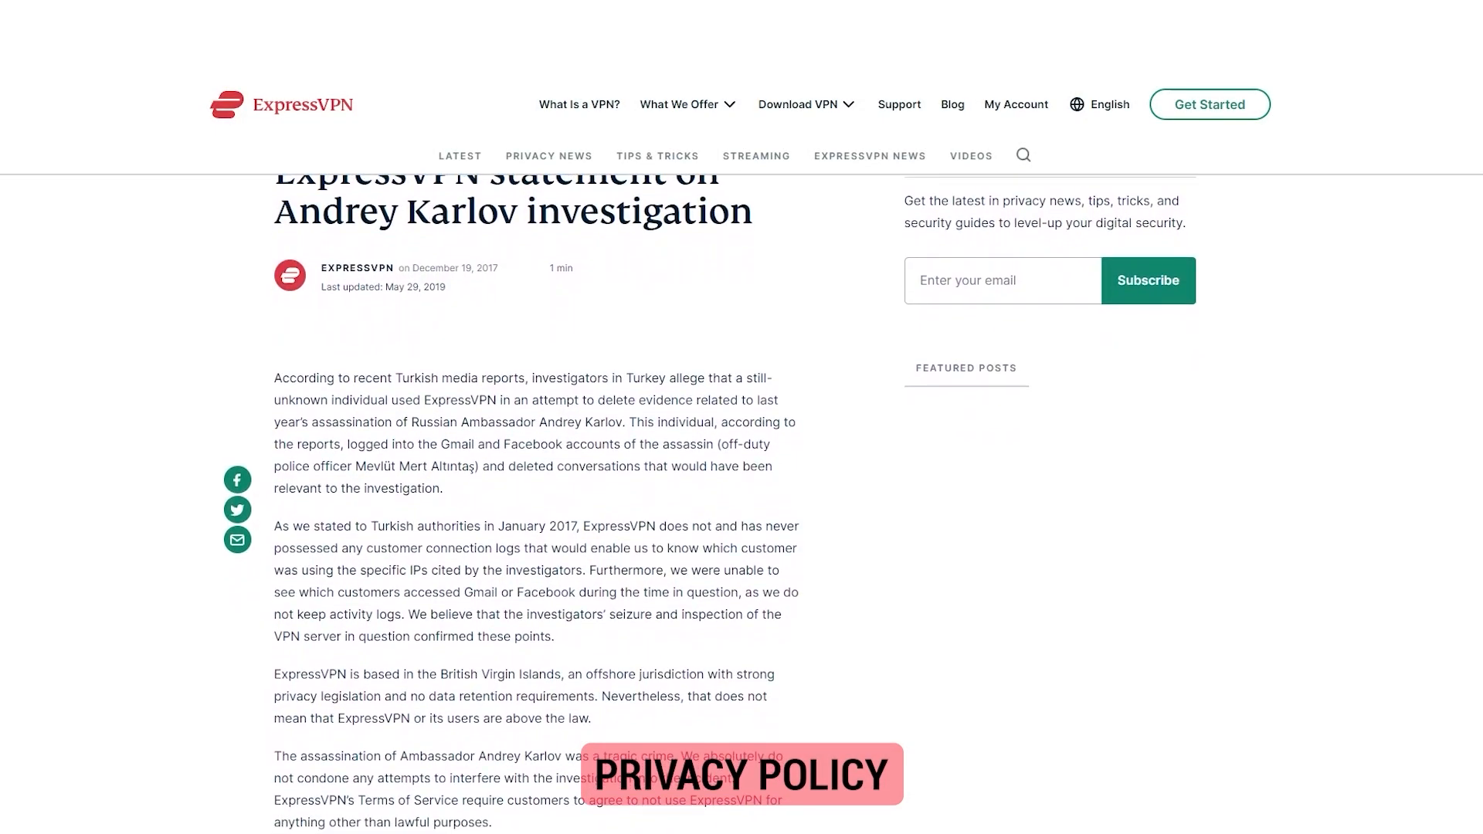
{"action": "scroll", "scroll_direction": "down", "scroll_amount": 3}
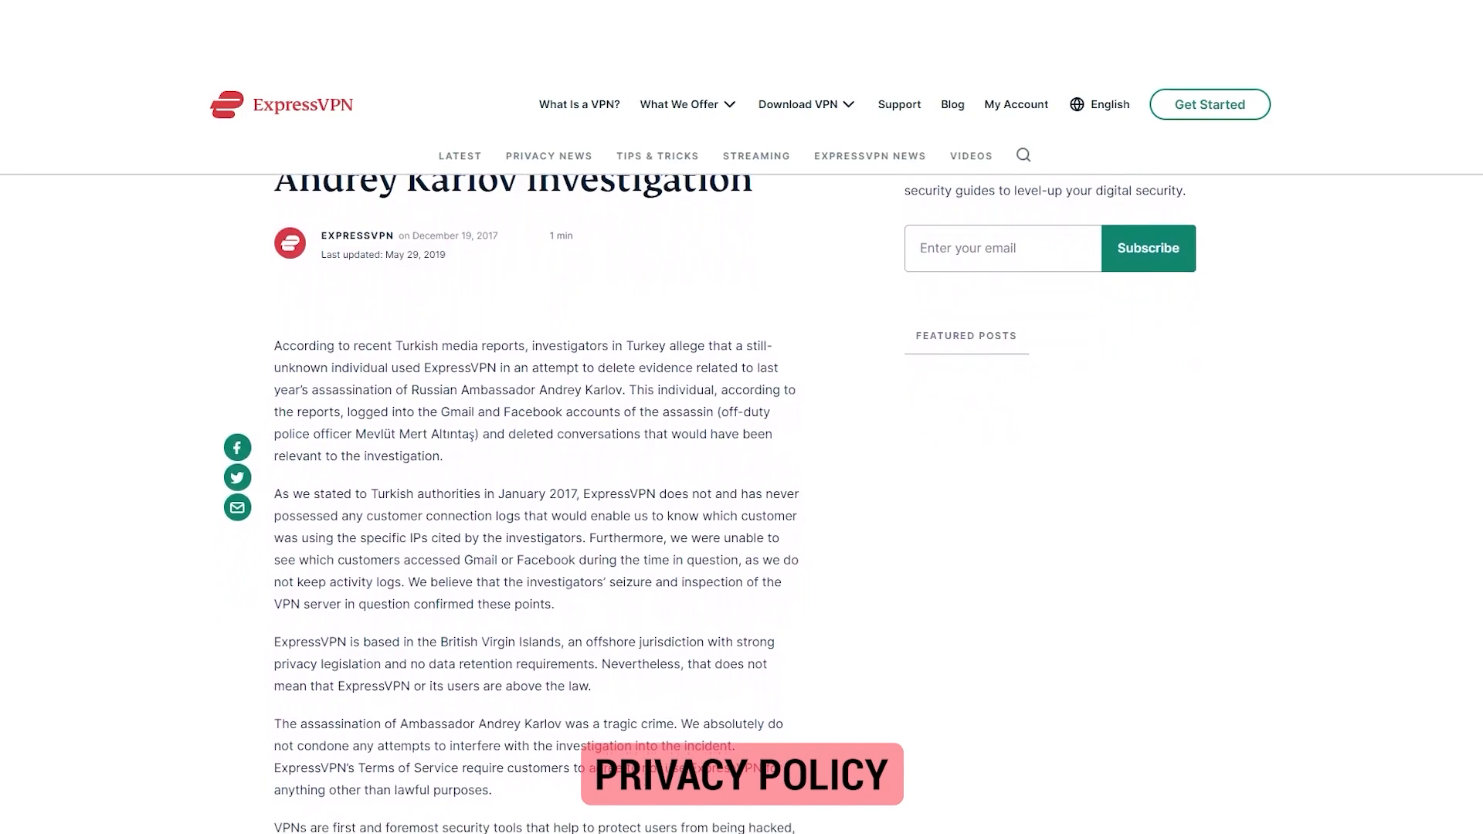
{"action": "scroll", "scroll_direction": "down", "scroll_amount": 3}
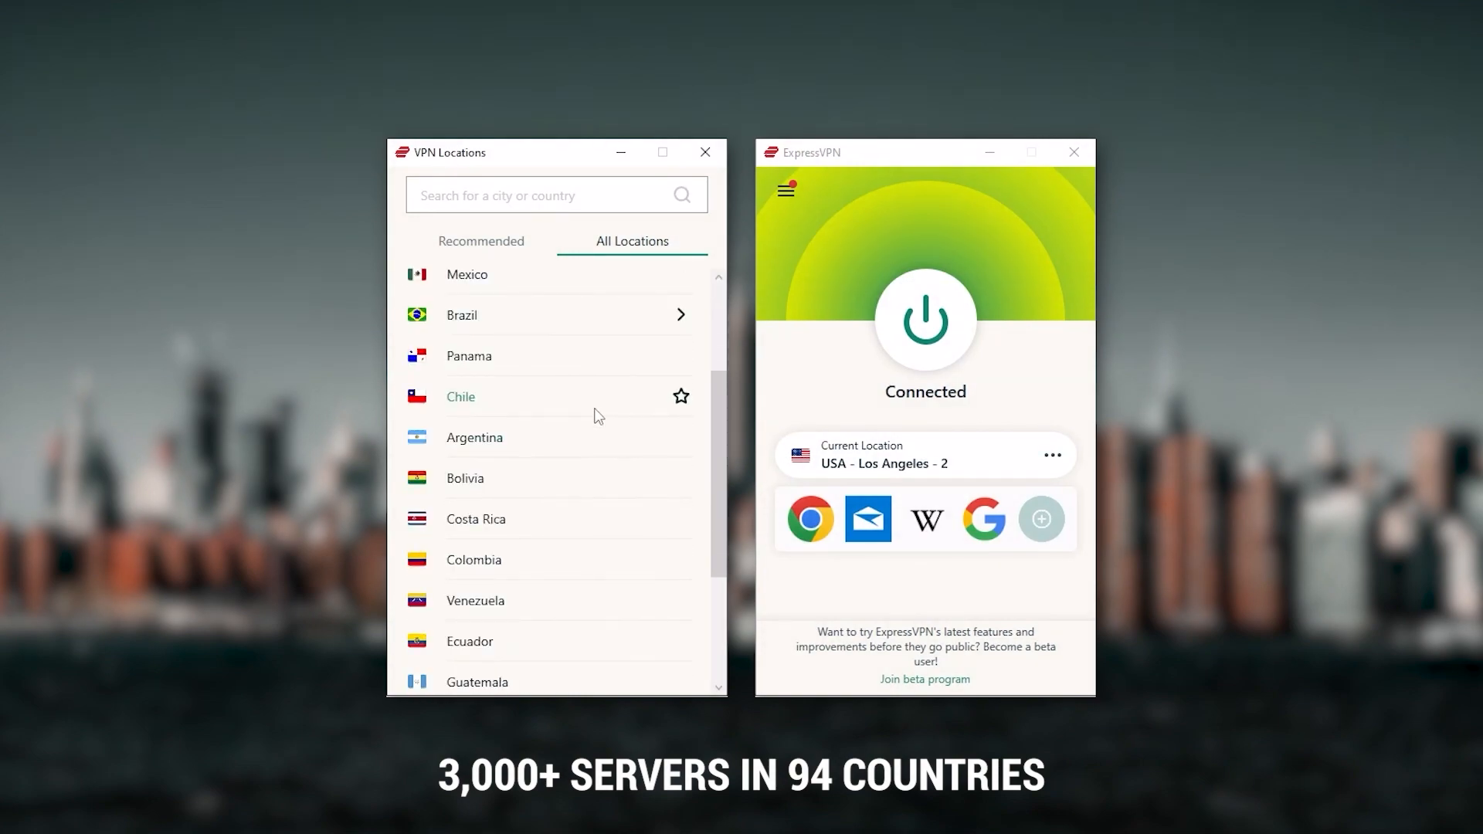
Step: Scroll through the Americas country list in ExpressVPN's All Locations
{"action": "scroll", "scroll_direction": "down", "scroll_amount": 3}
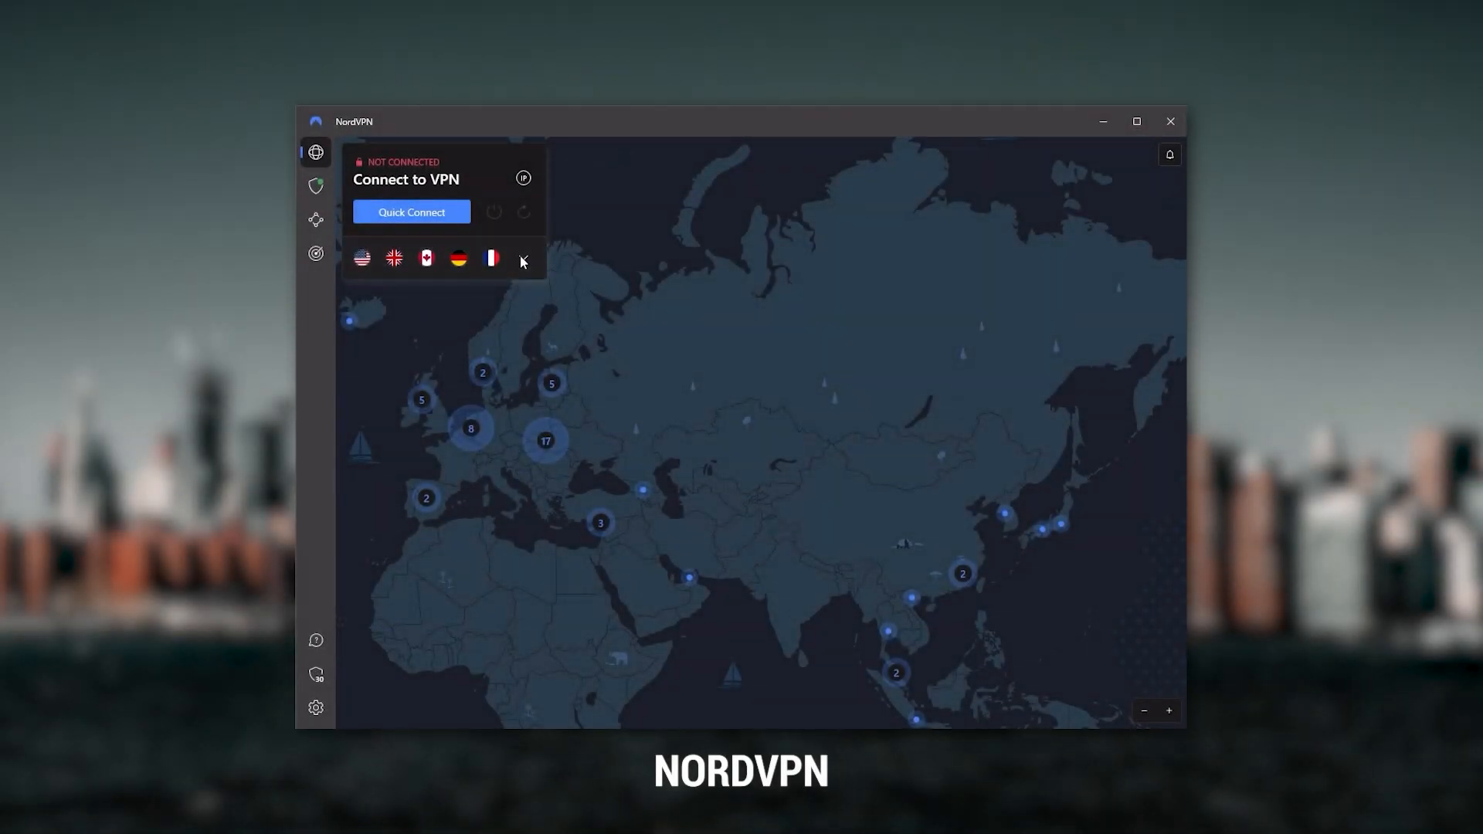
Step: Collapse NordVPN's server list to the map and show the Threat Protection page
{"action": "left_click", "coordinate": [522, 258]}
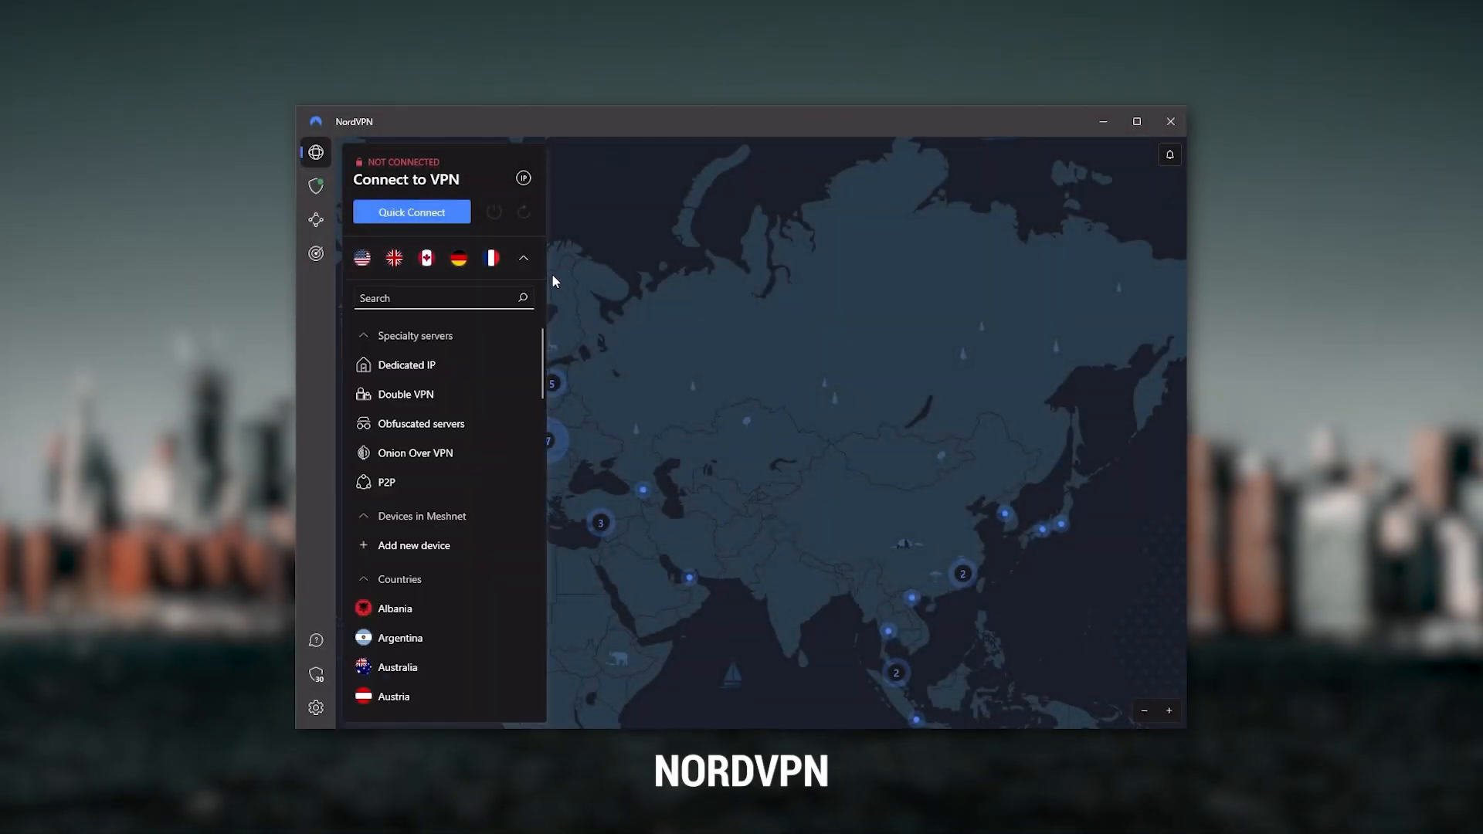
{"action": "left_click", "coordinate": [522, 258]}
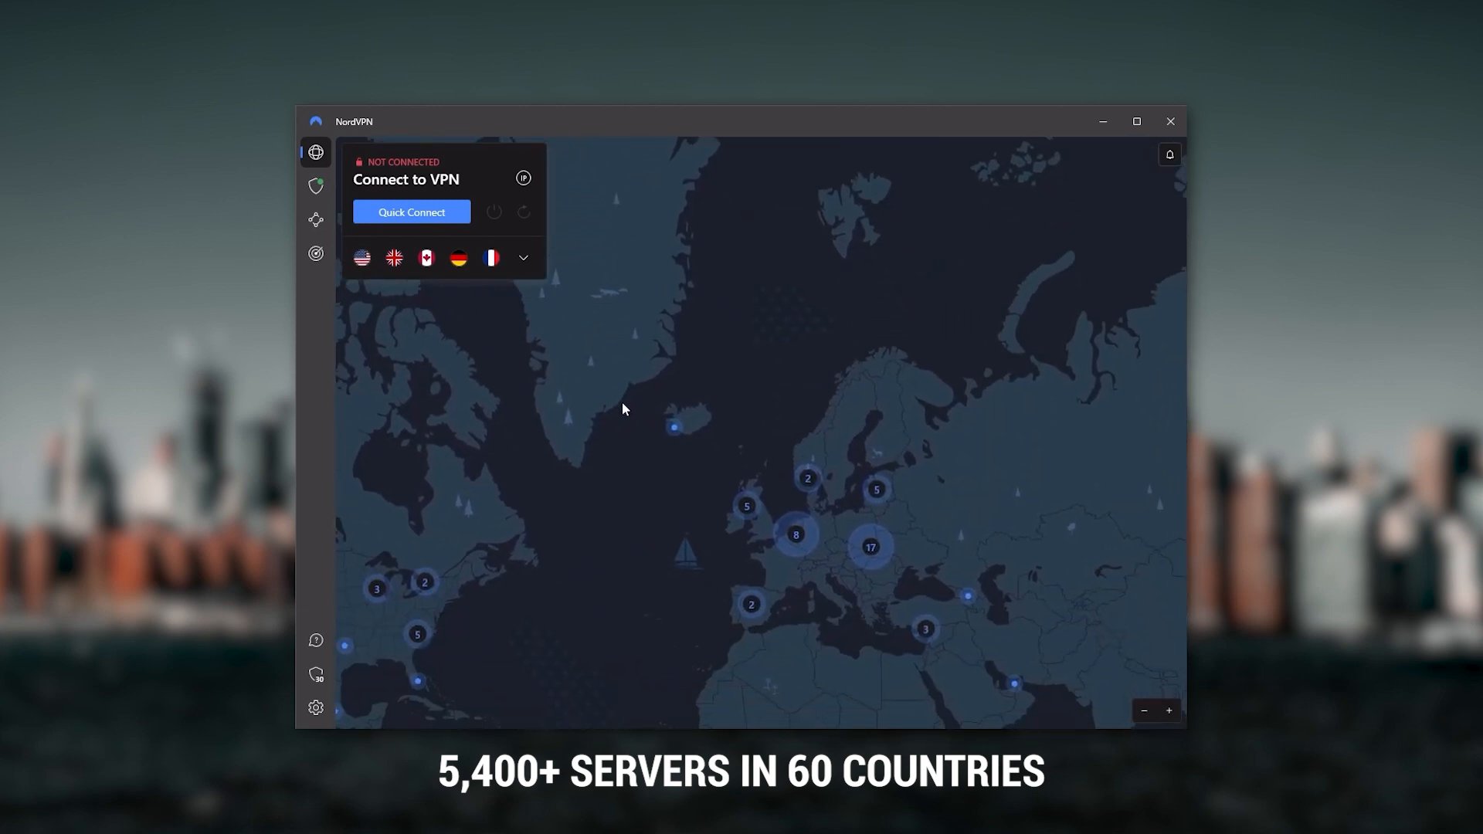
{"action": "left_click", "coordinate": [315, 187]}
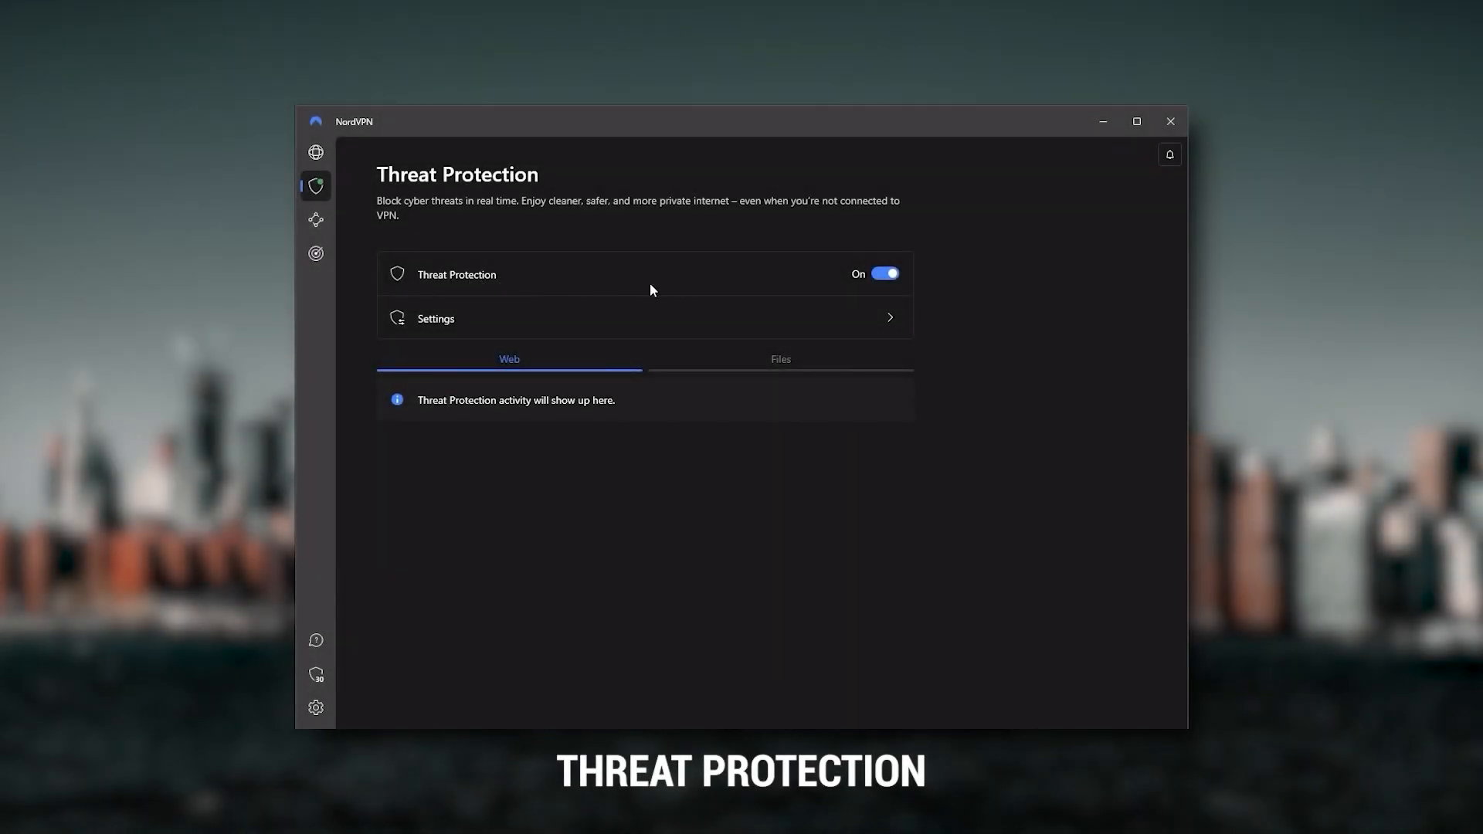
Step: View the Threat Protection settings with ad, tracker and malware blocking on, then return to the map
{"action": "left_click", "coordinate": [642, 318]}
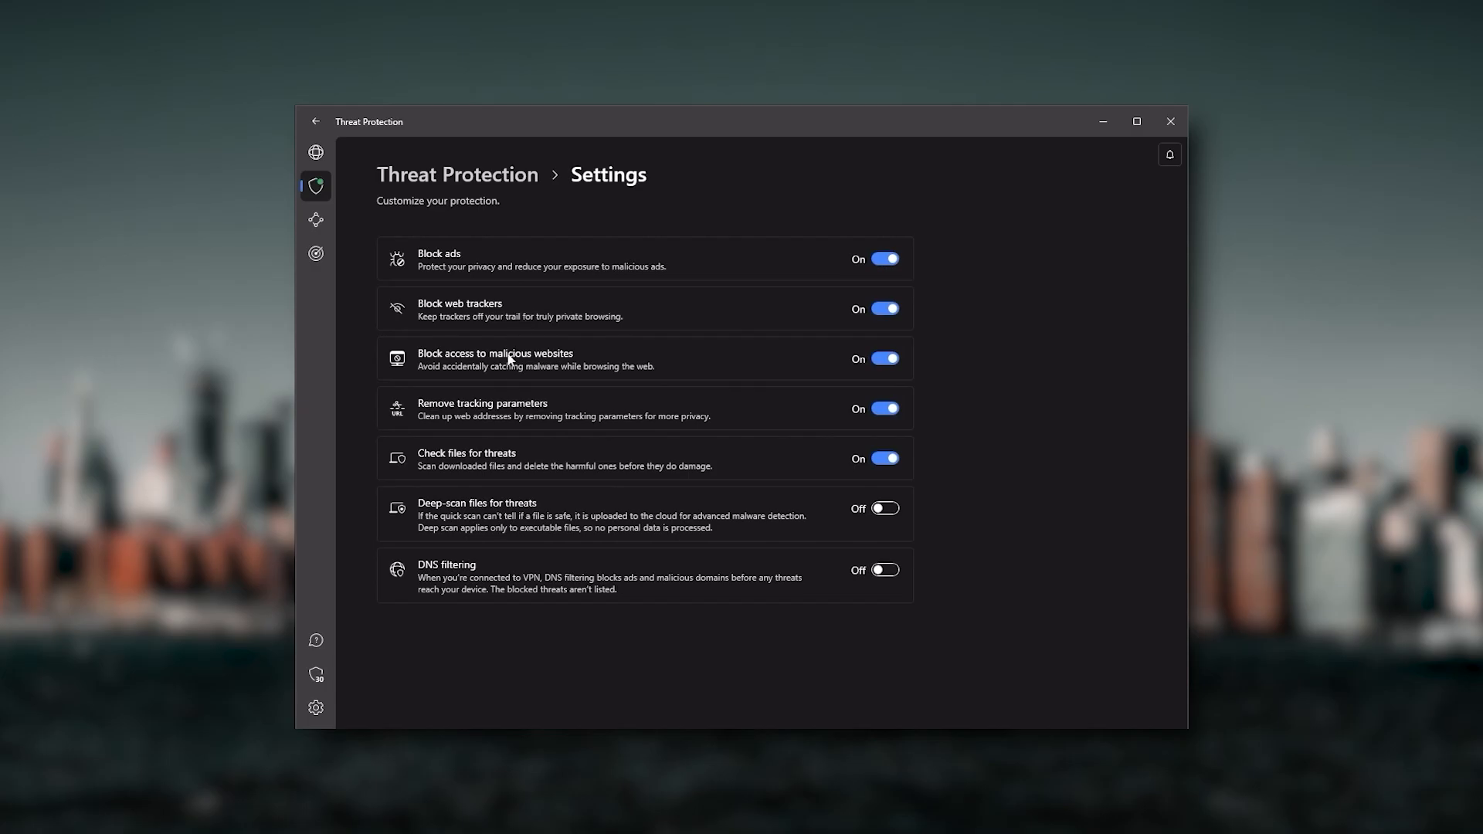
{"action": "left_click", "coordinate": [315, 153]}
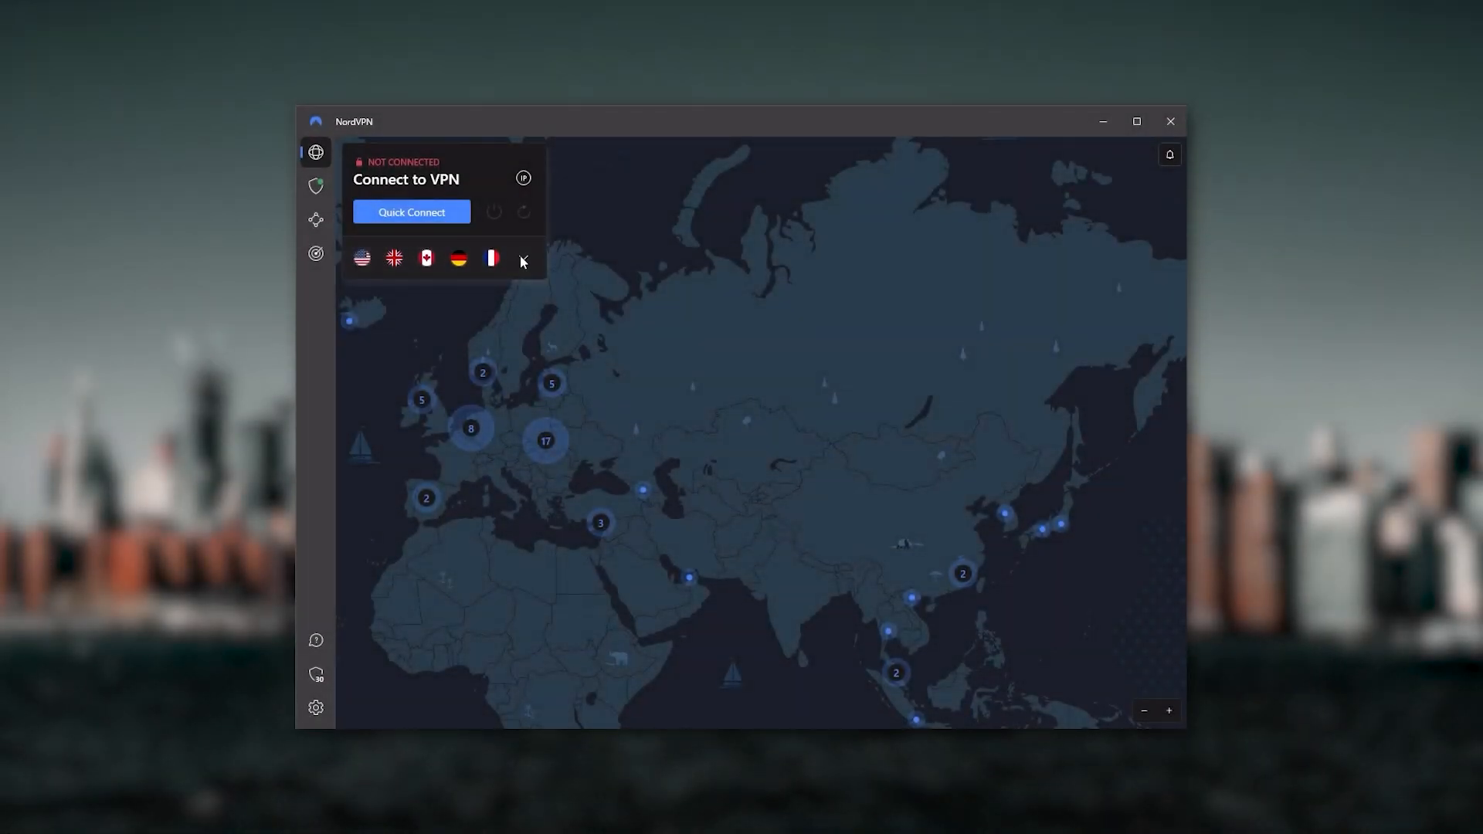
Step: Expand NordVPN's server list, scroll through specialty servers and countries, then collapse it
{"action": "left_click", "coordinate": [522, 258]}
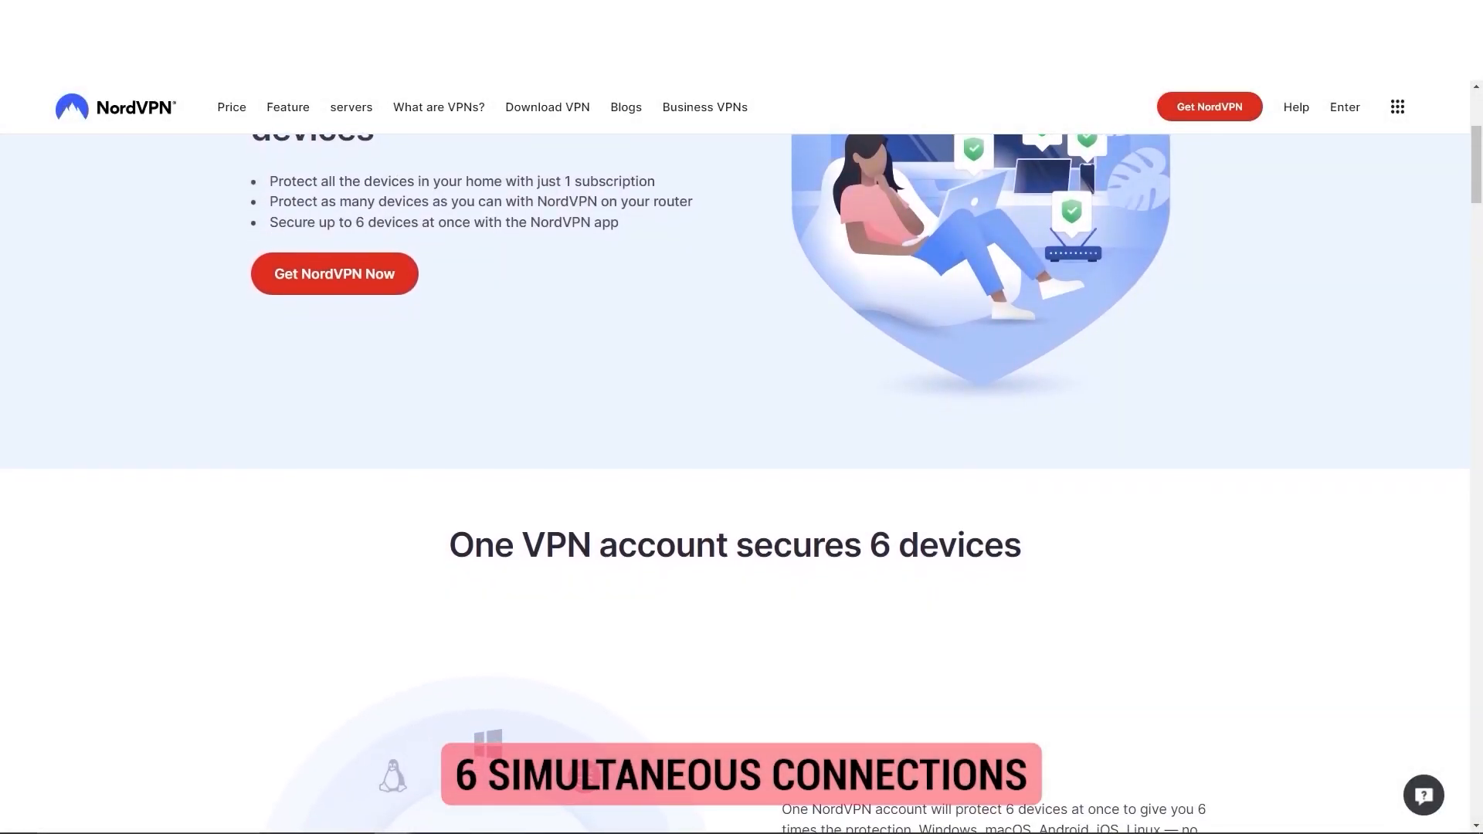
{"action": "scroll", "scroll_direction": "down", "scroll_amount": 3}
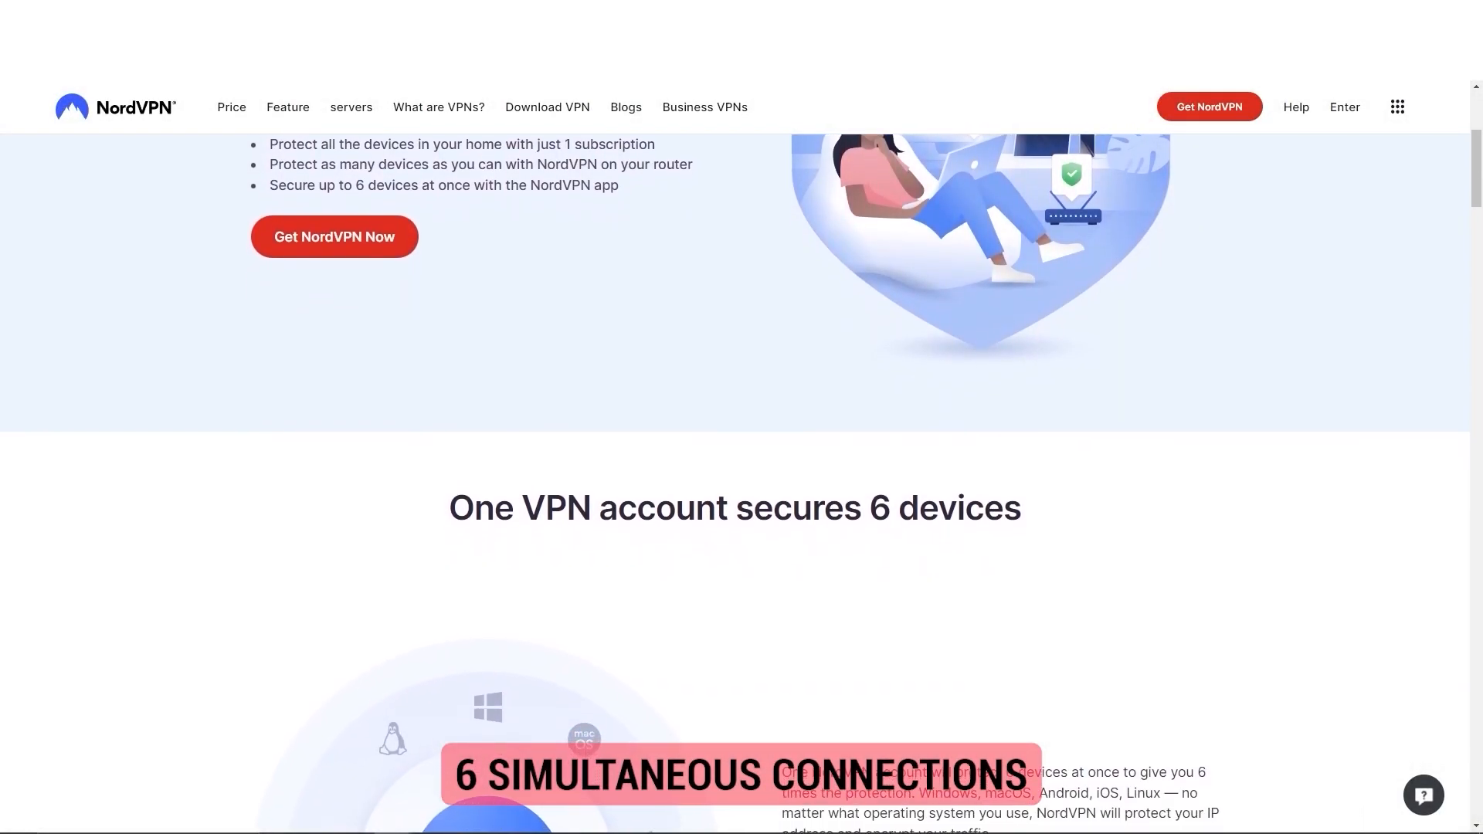
{"action": "scroll", "scroll_direction": "down", "scroll_amount": 3}
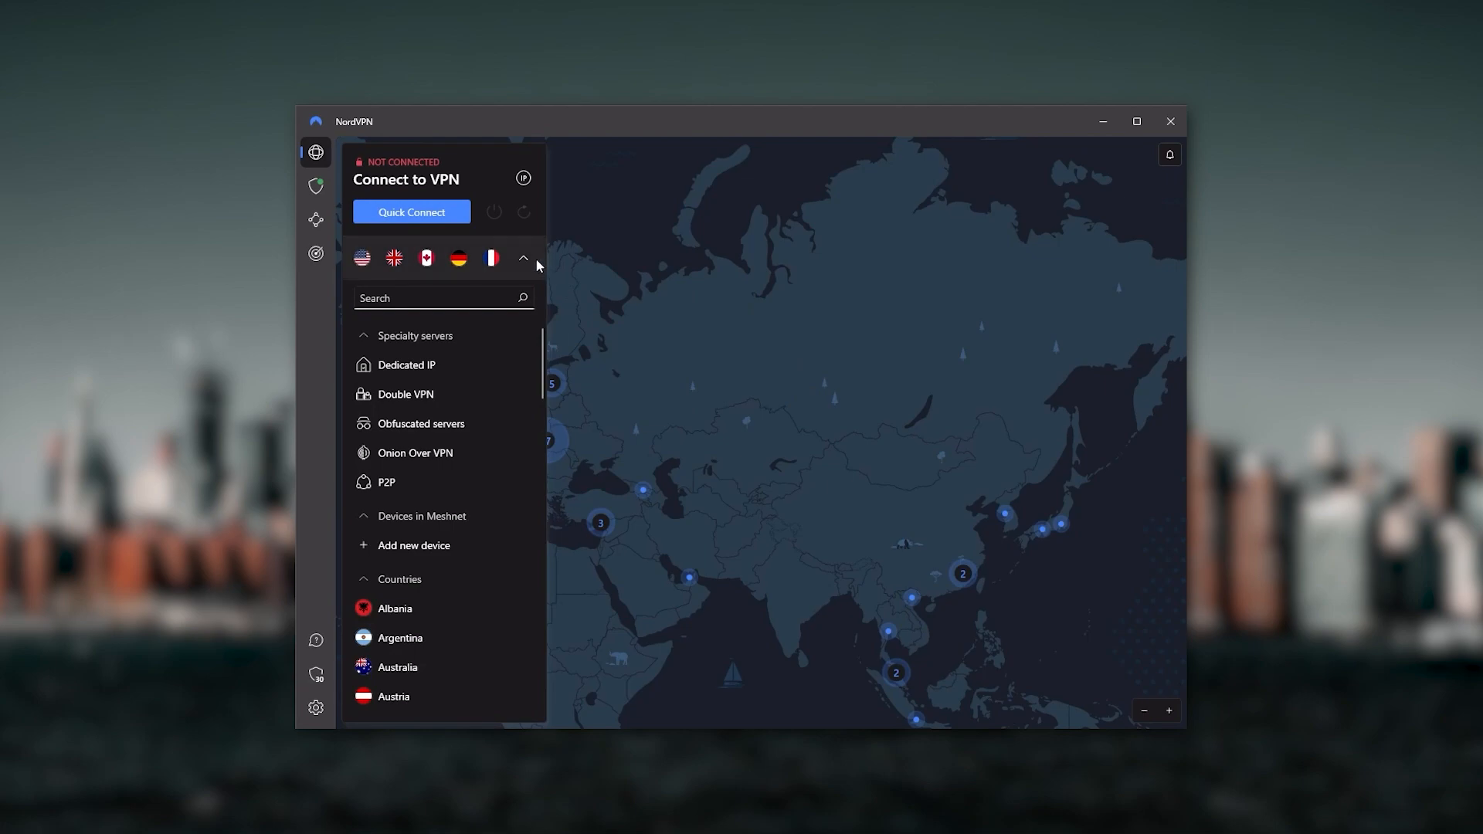
{"action": "left_click", "coordinate": [522, 258]}
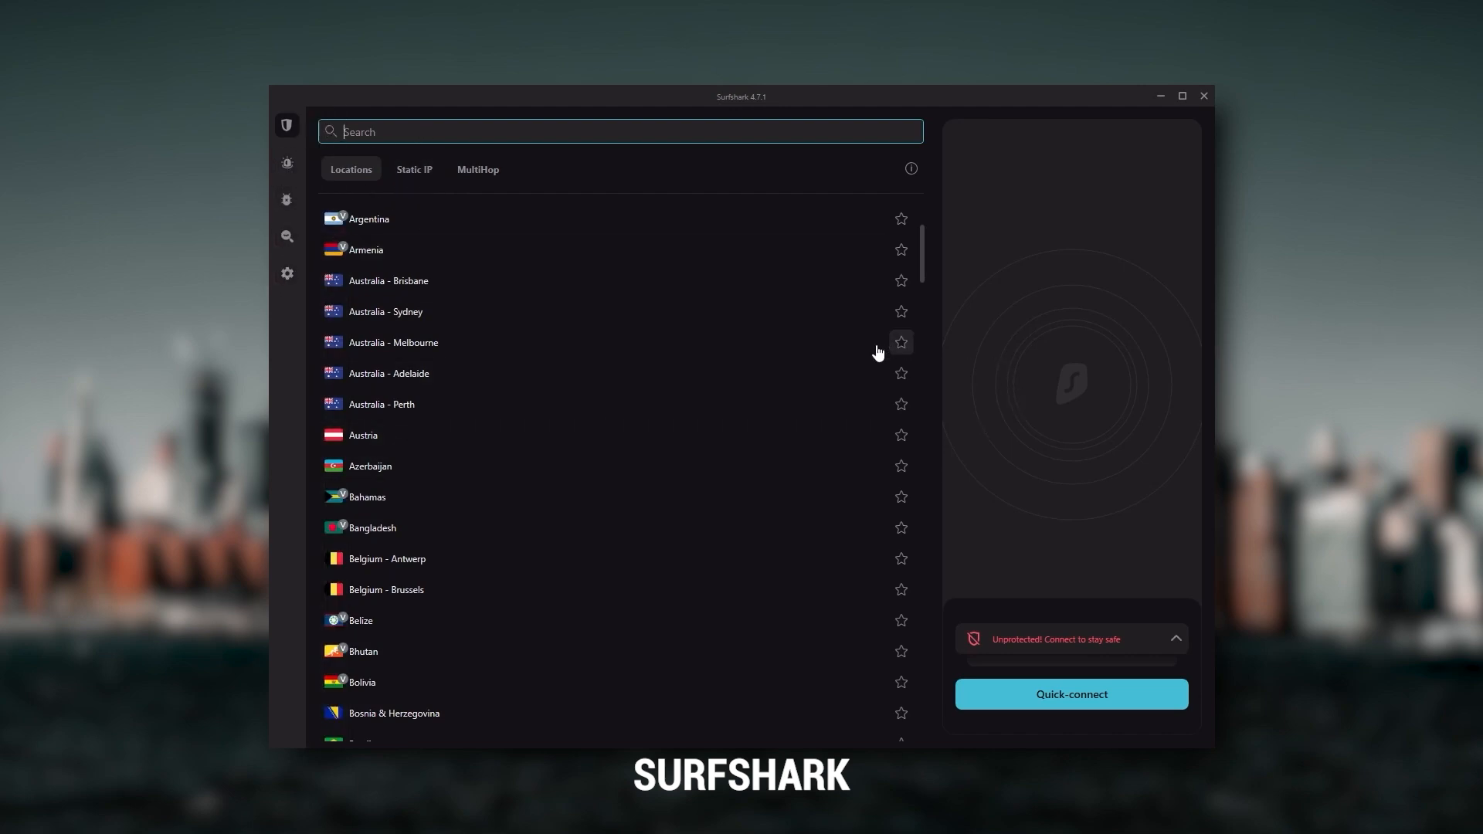
{"action": "mouse_move", "coordinate": [824, 496]}
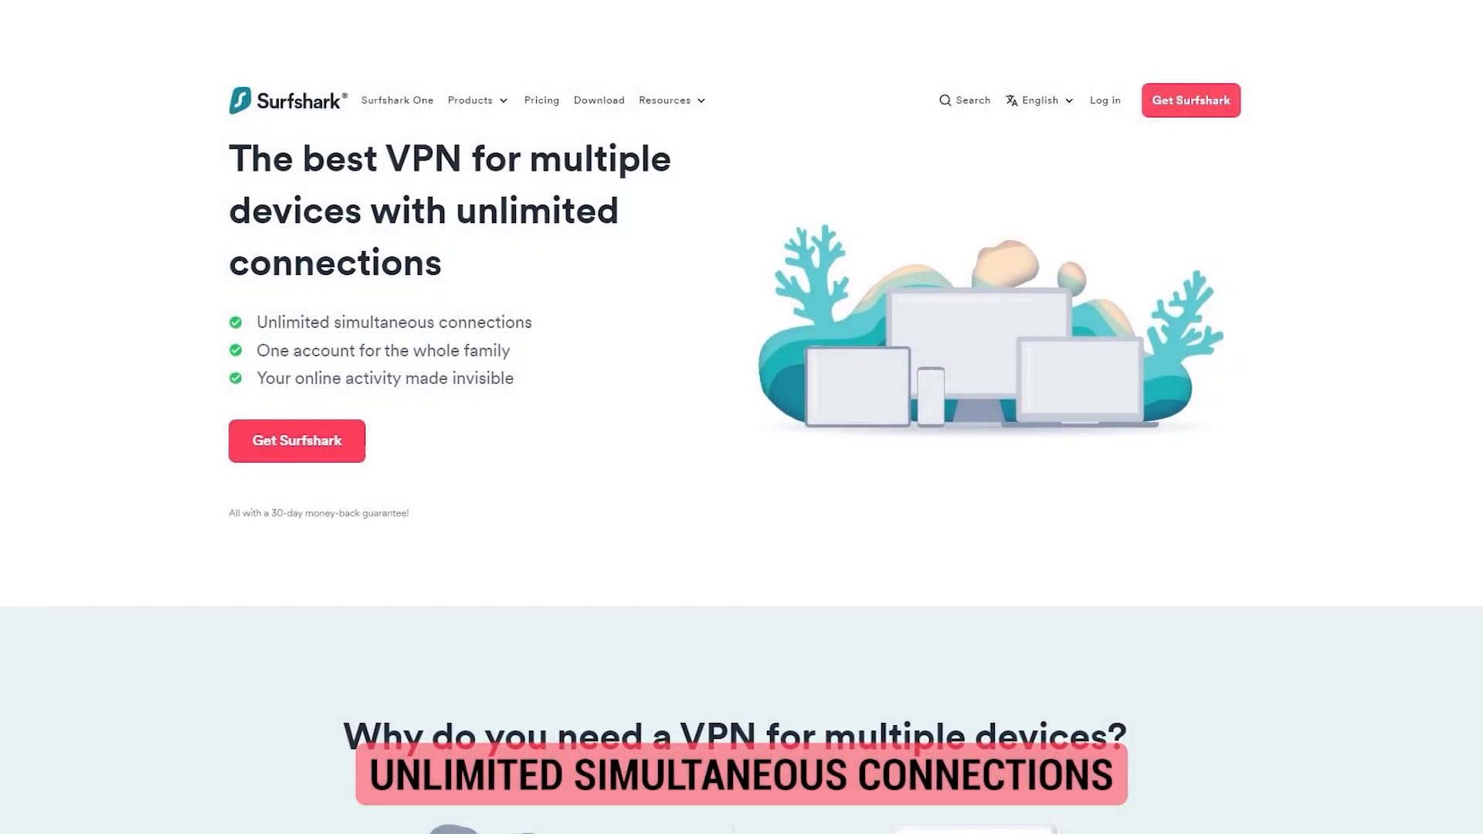
Step: Browse down through Surfshark's Locations list, then go to the VPN settings via the gear icon
{"action": "scroll", "scroll_direction": "down", "scroll_amount": 3}
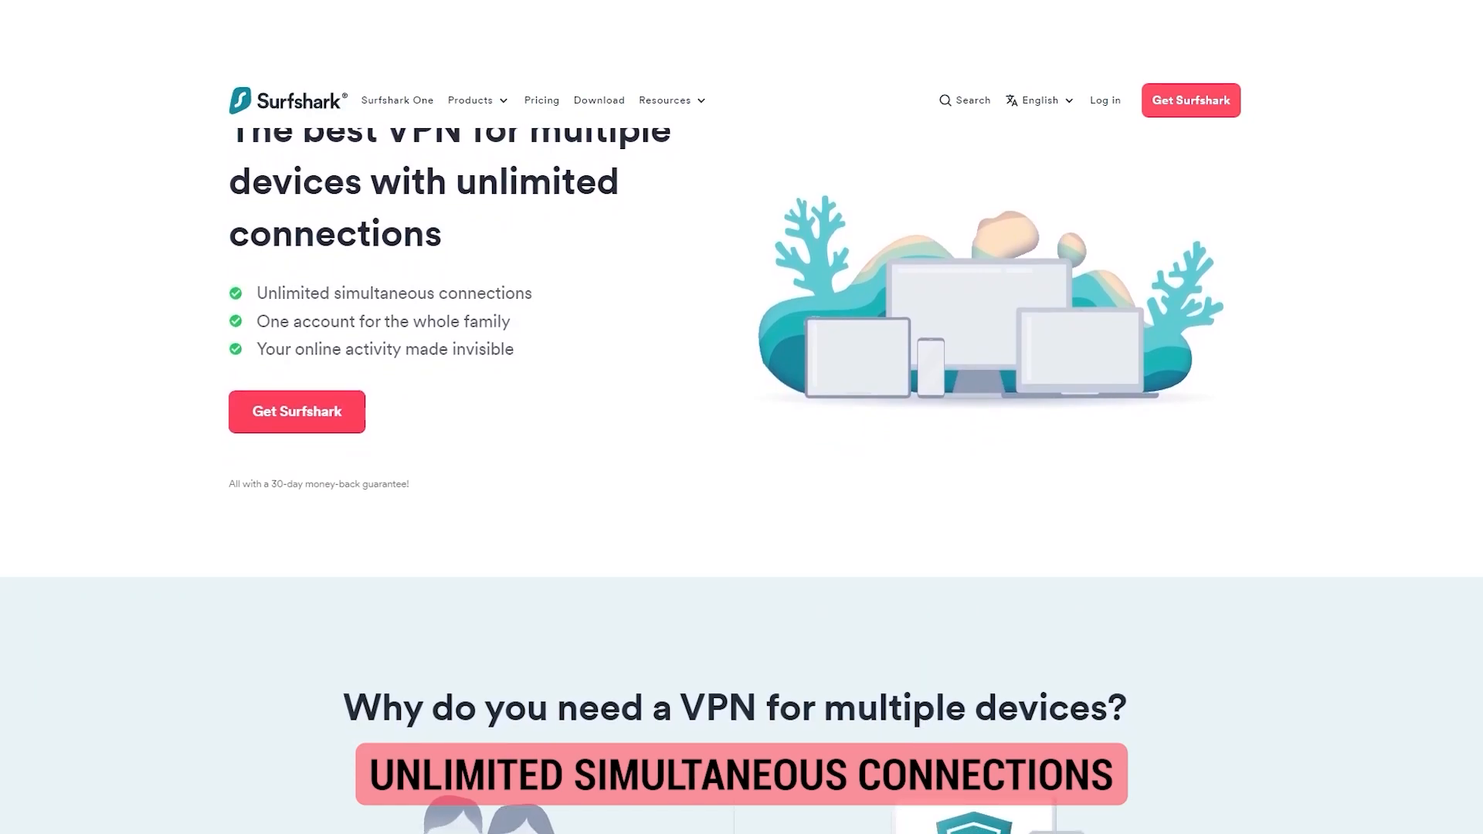
{"action": "scroll", "scroll_direction": "down", "scroll_amount": 3}
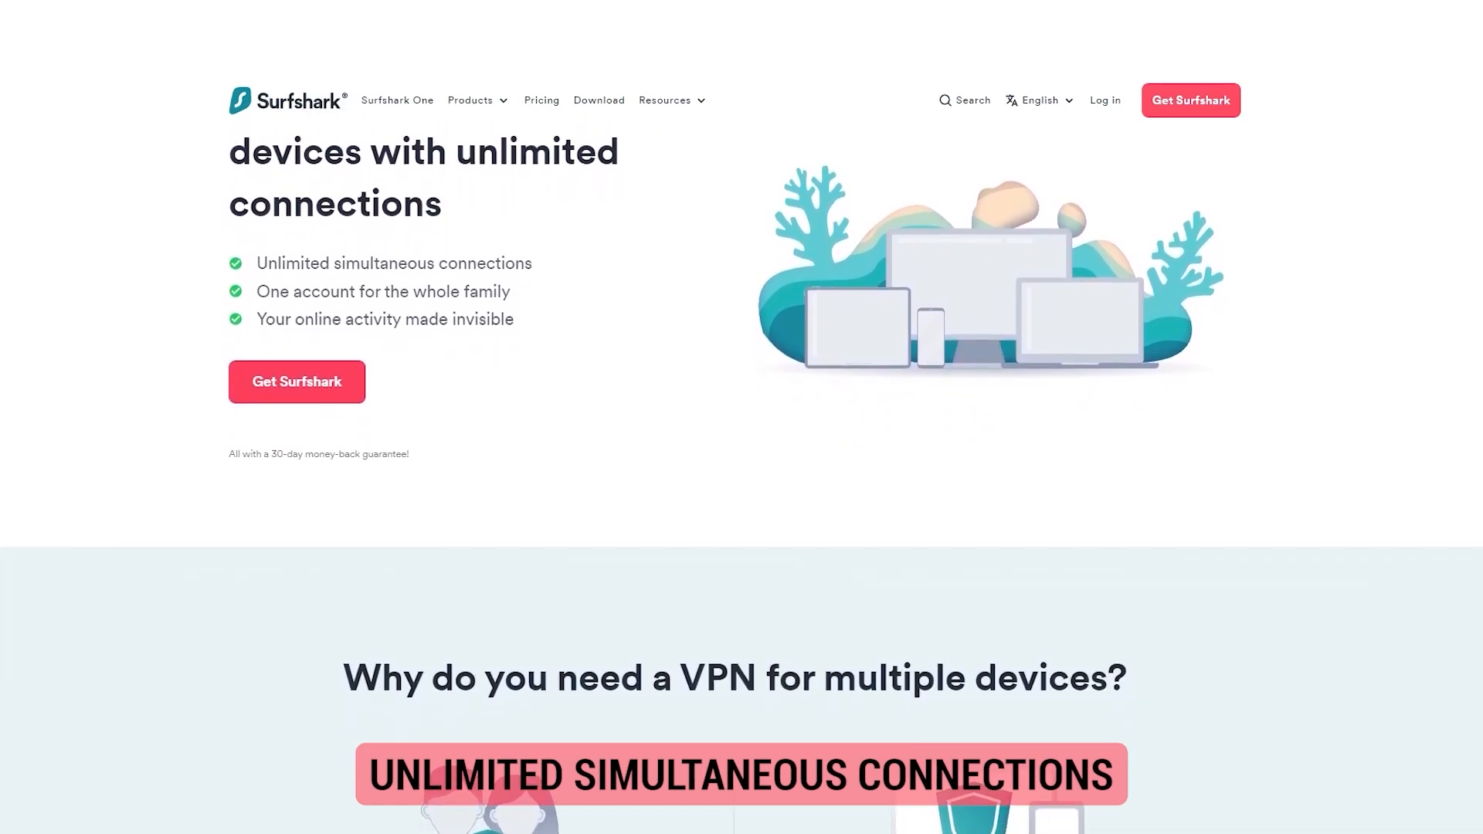
{"action": "scroll", "scroll_direction": "down", "scroll_amount": 3}
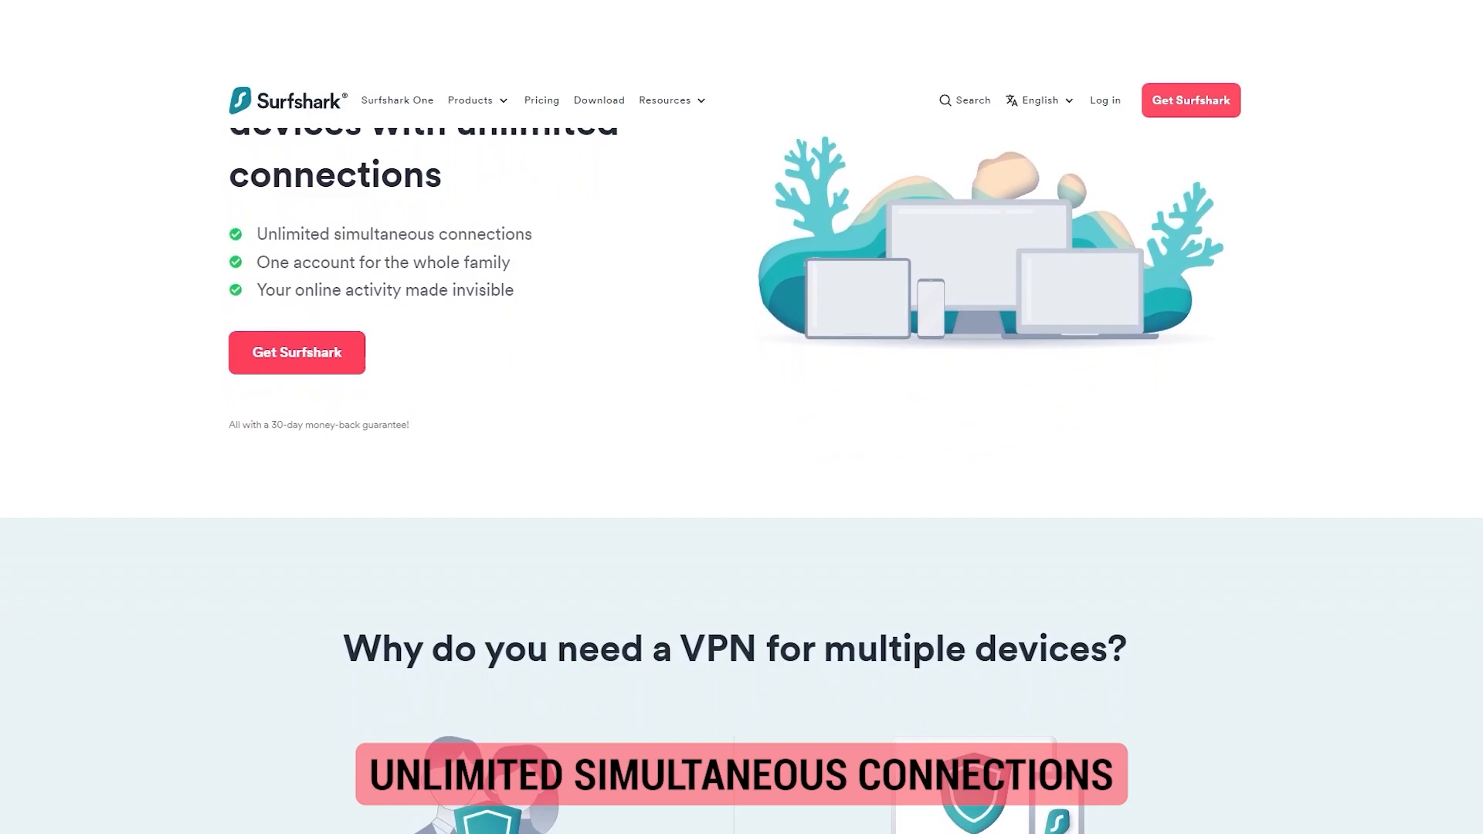
{"action": "scroll", "scroll_direction": "down", "scroll_amount": 3}
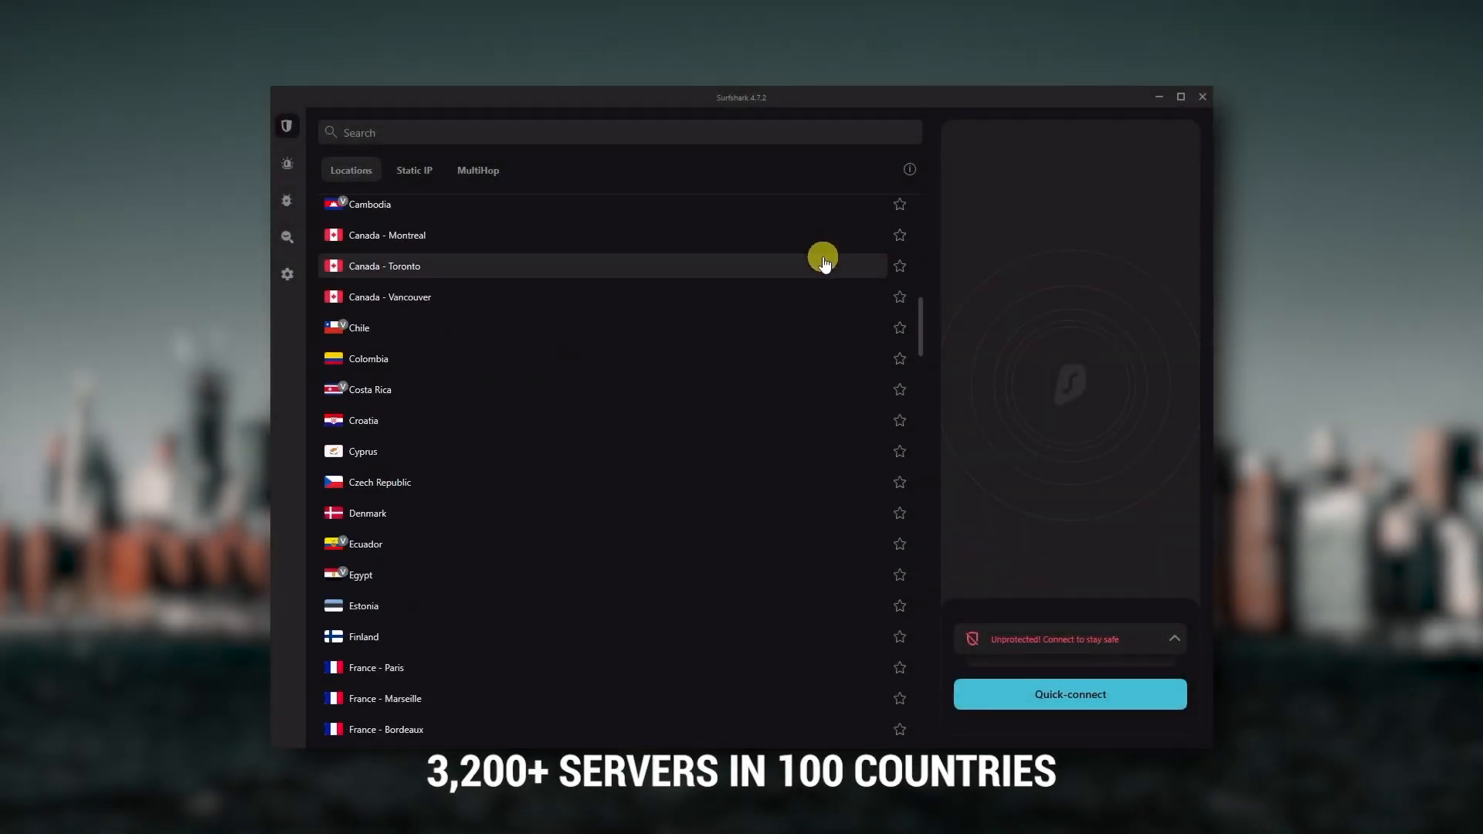
{"action": "scroll", "scroll_direction": "down", "scroll_amount": 3}
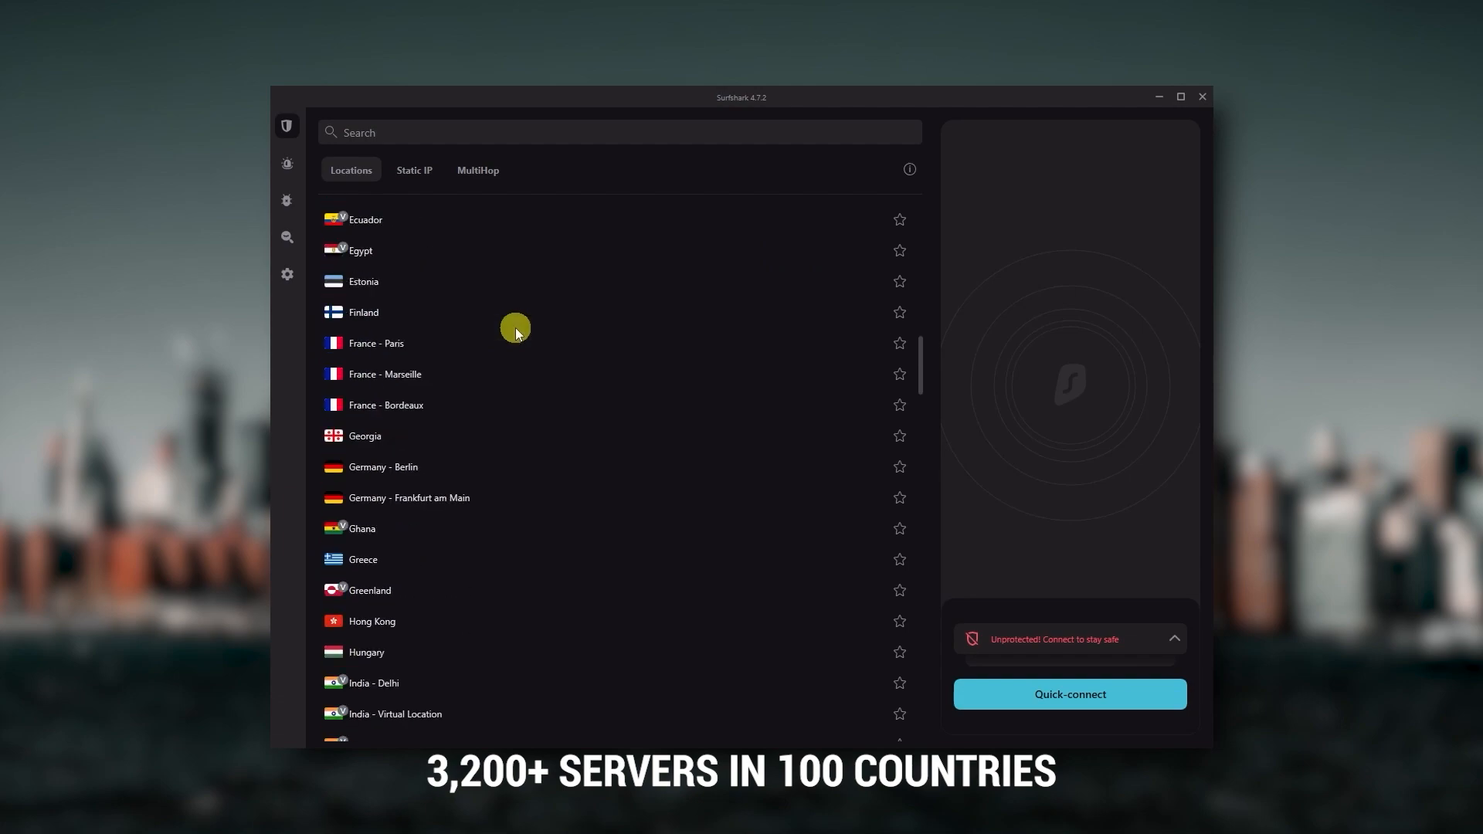
{"action": "left_click", "coordinate": [287, 275]}
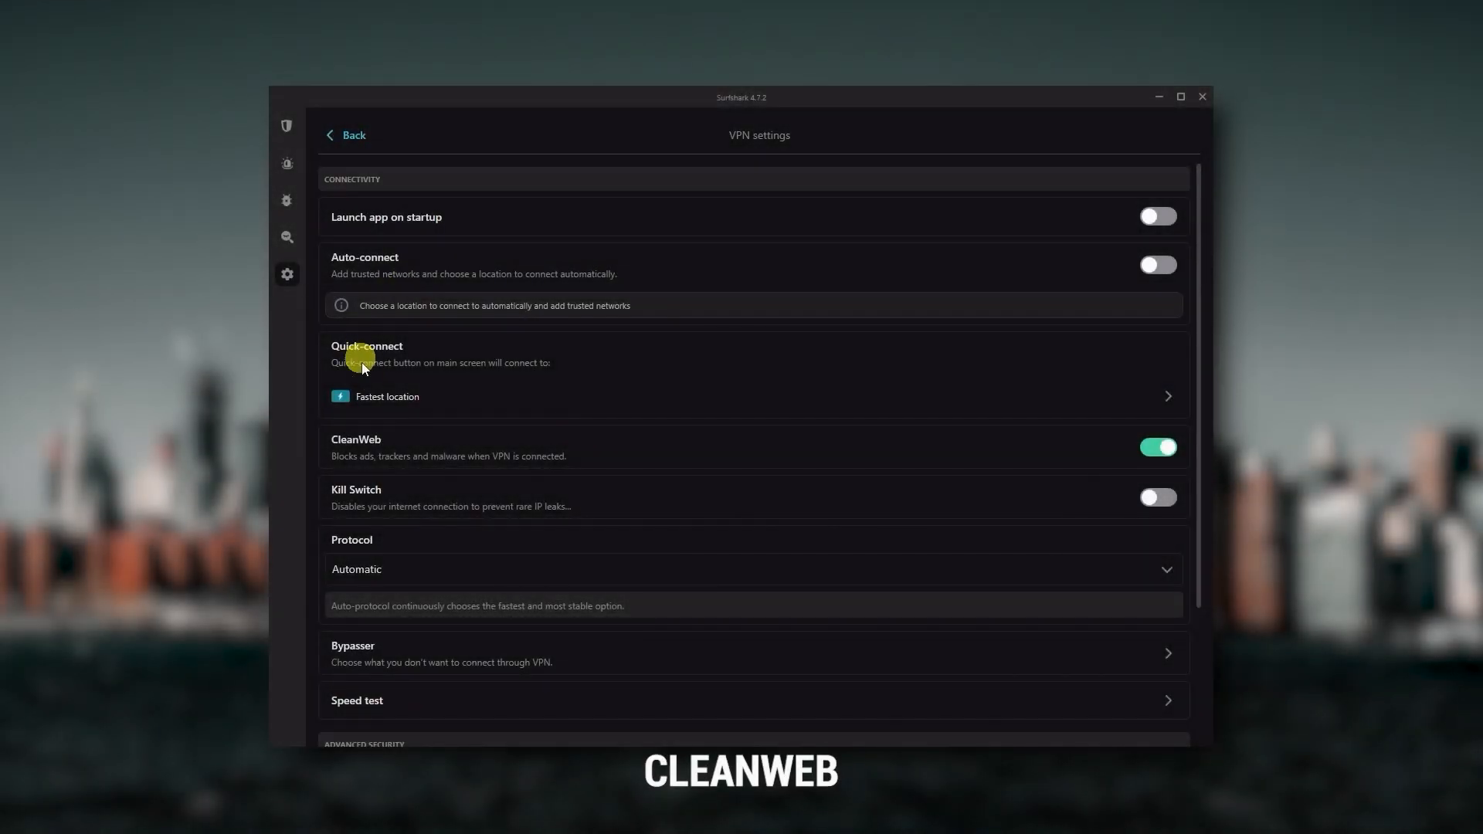
{"action": "mouse_move", "coordinate": [397, 446]}
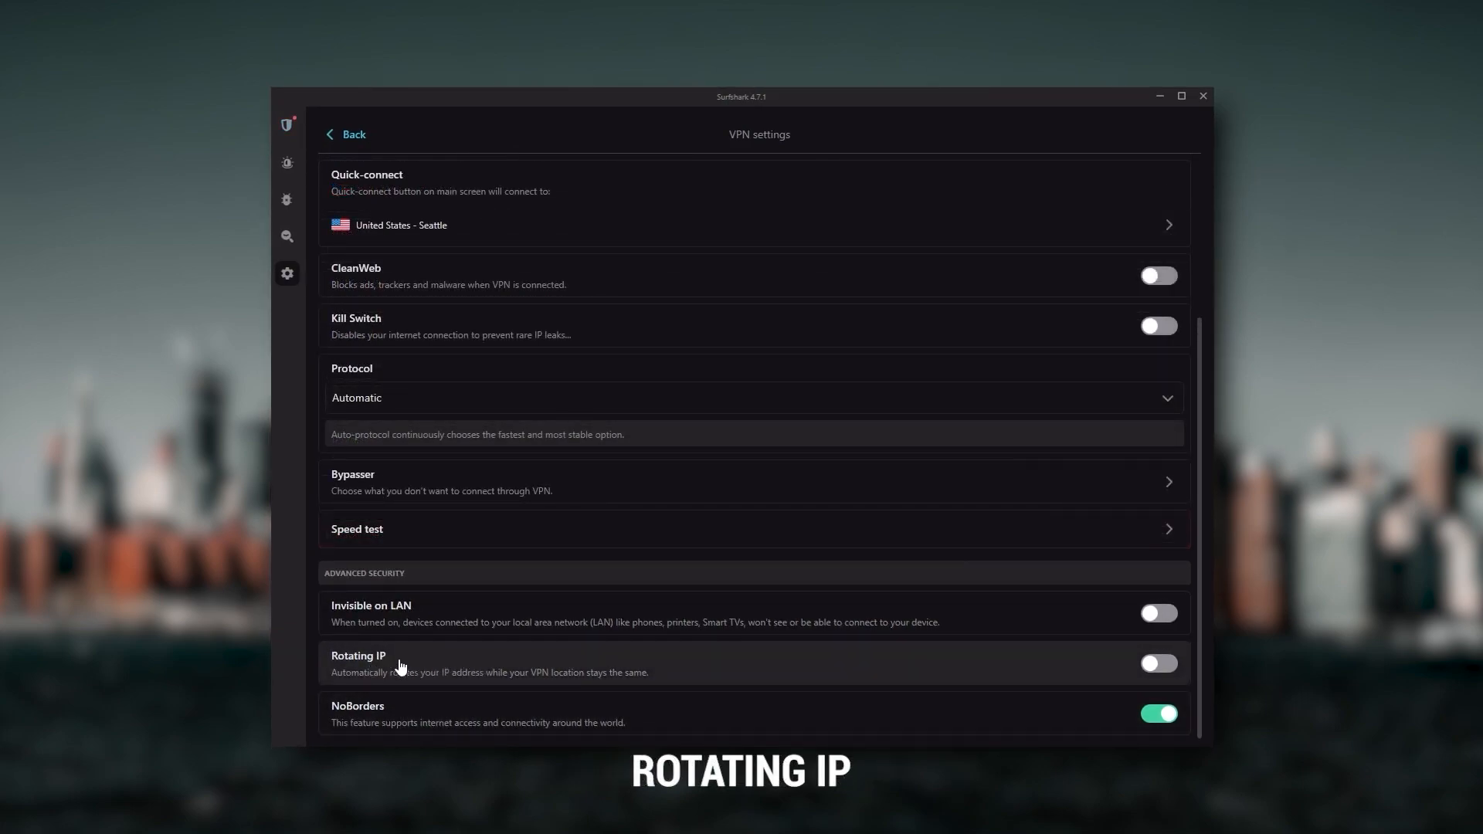
{"action": "mouse_move", "coordinate": [554, 678]}
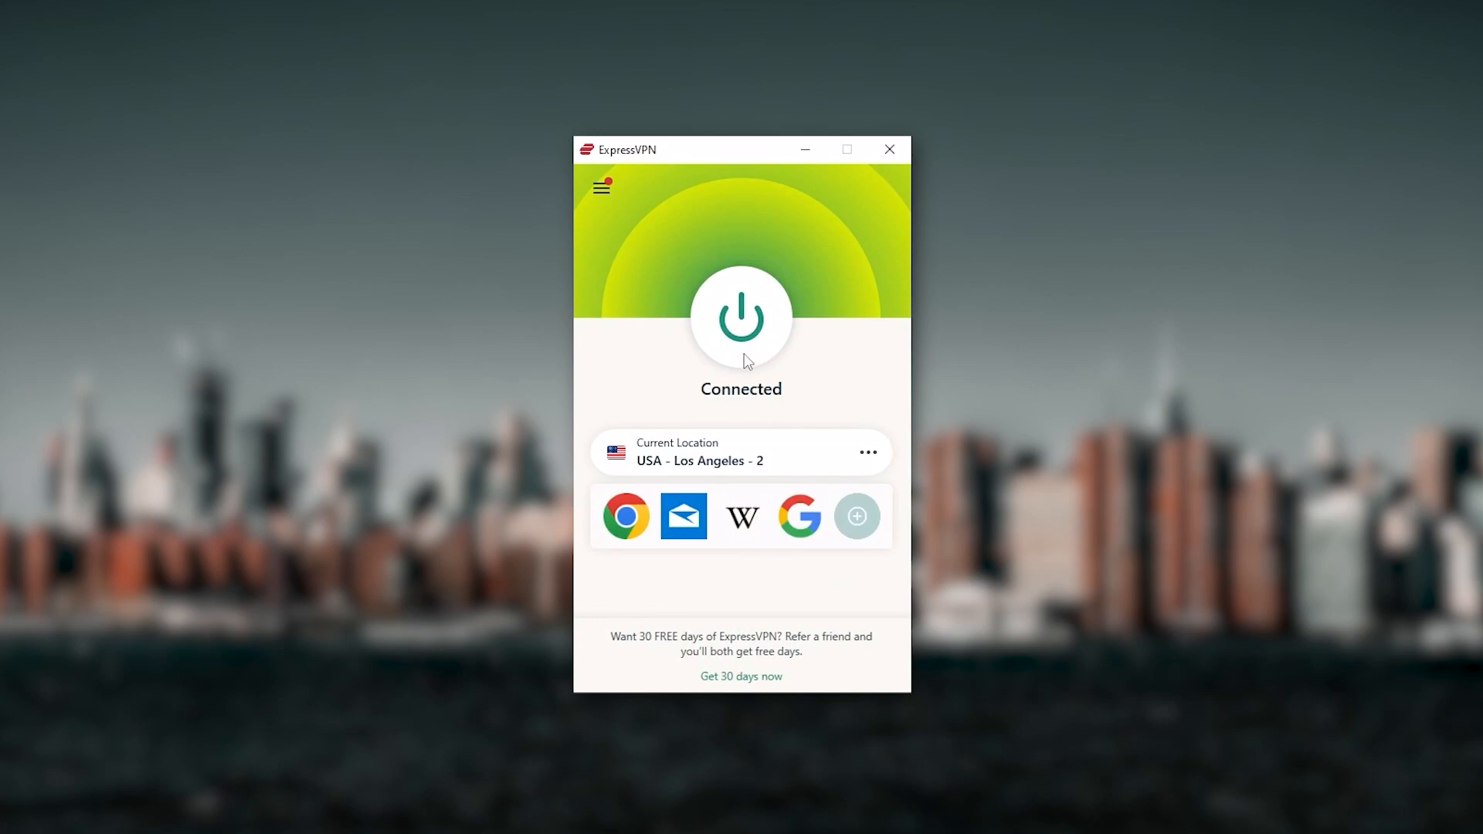
{"action": "mouse_move", "coordinate": [784, 411]}
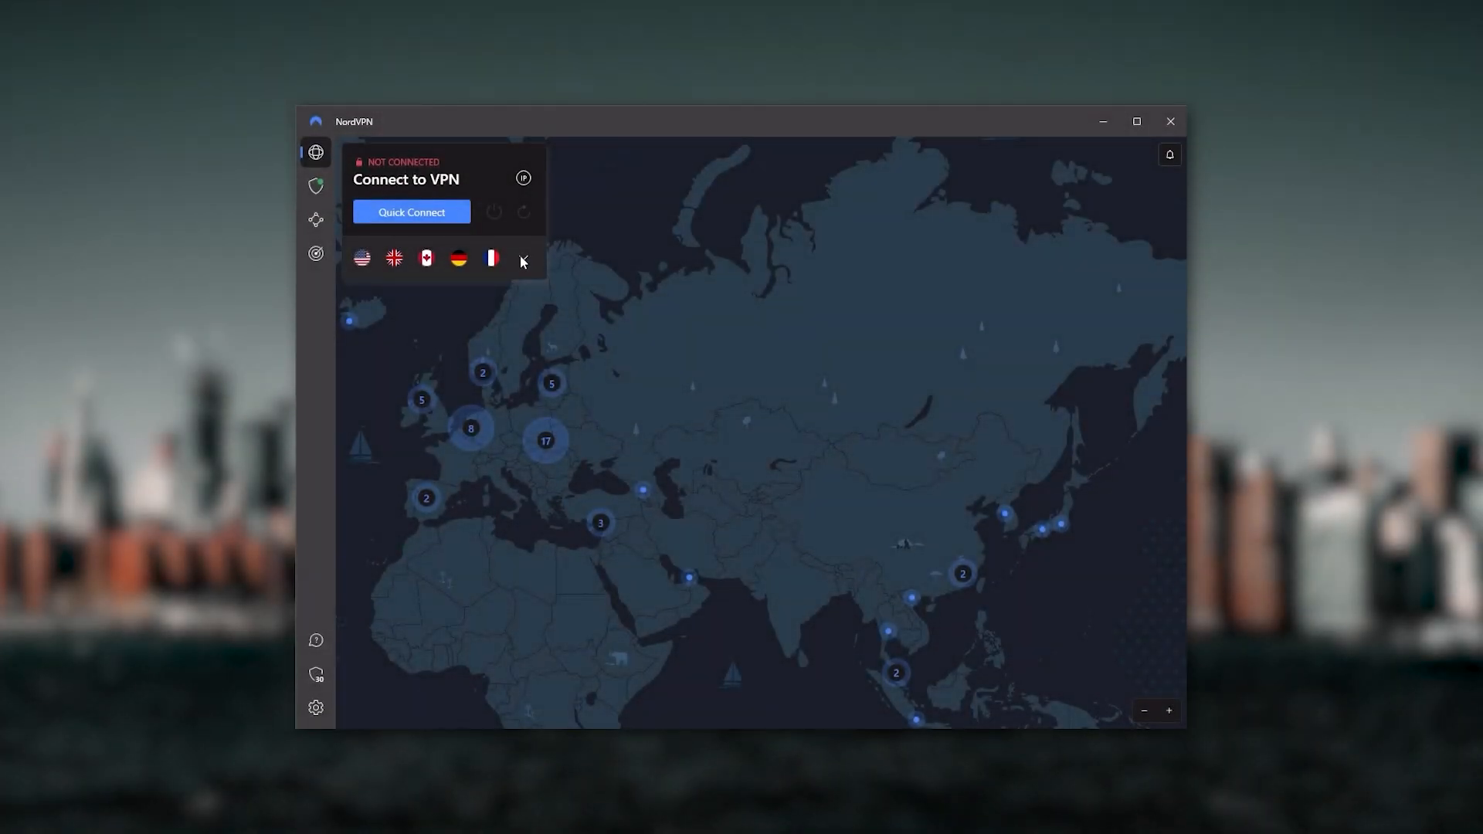
{"action": "left_click", "coordinate": [522, 258]}
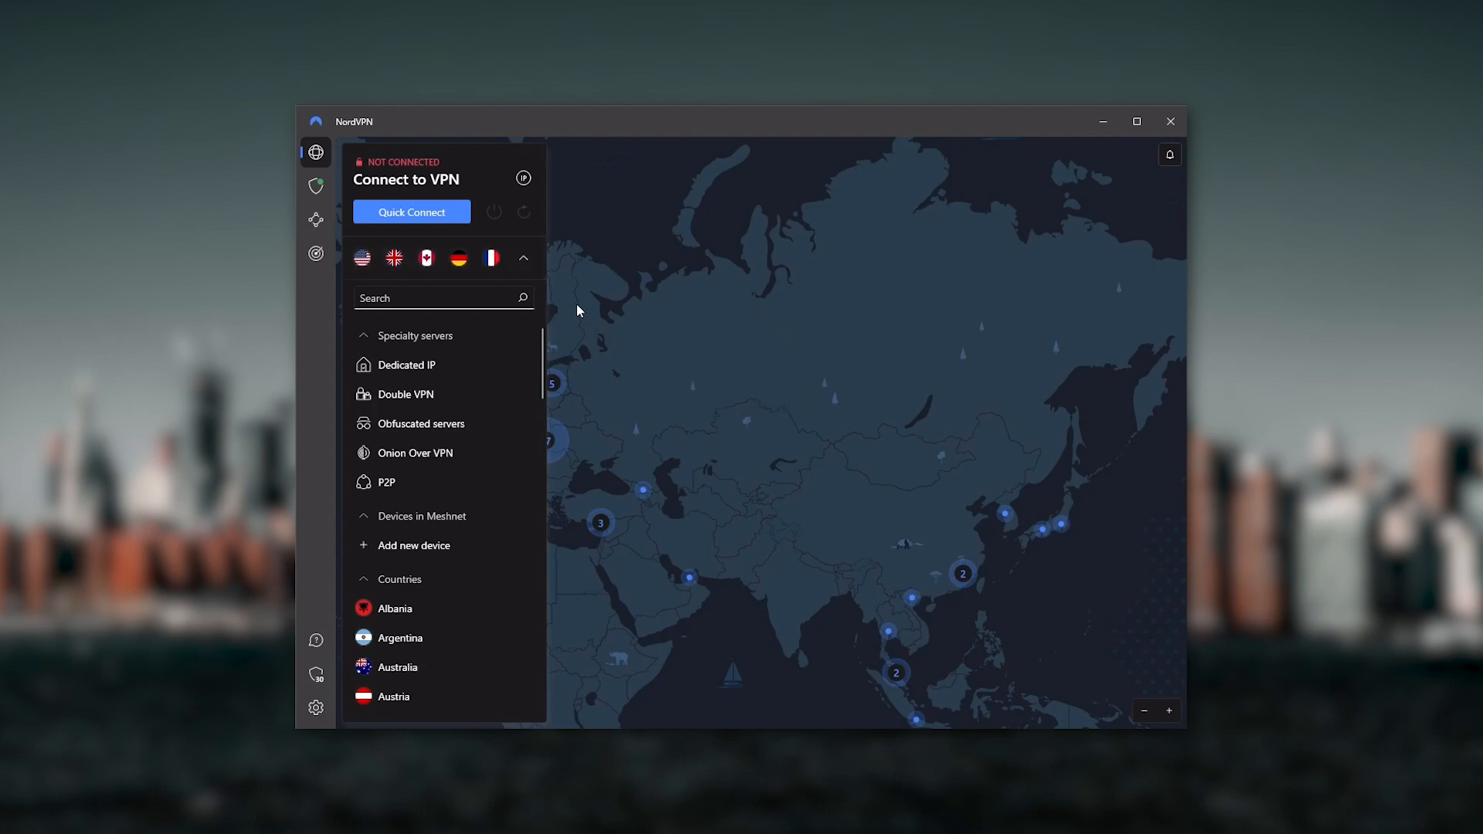
{"action": "left_click", "coordinate": [522, 258]}
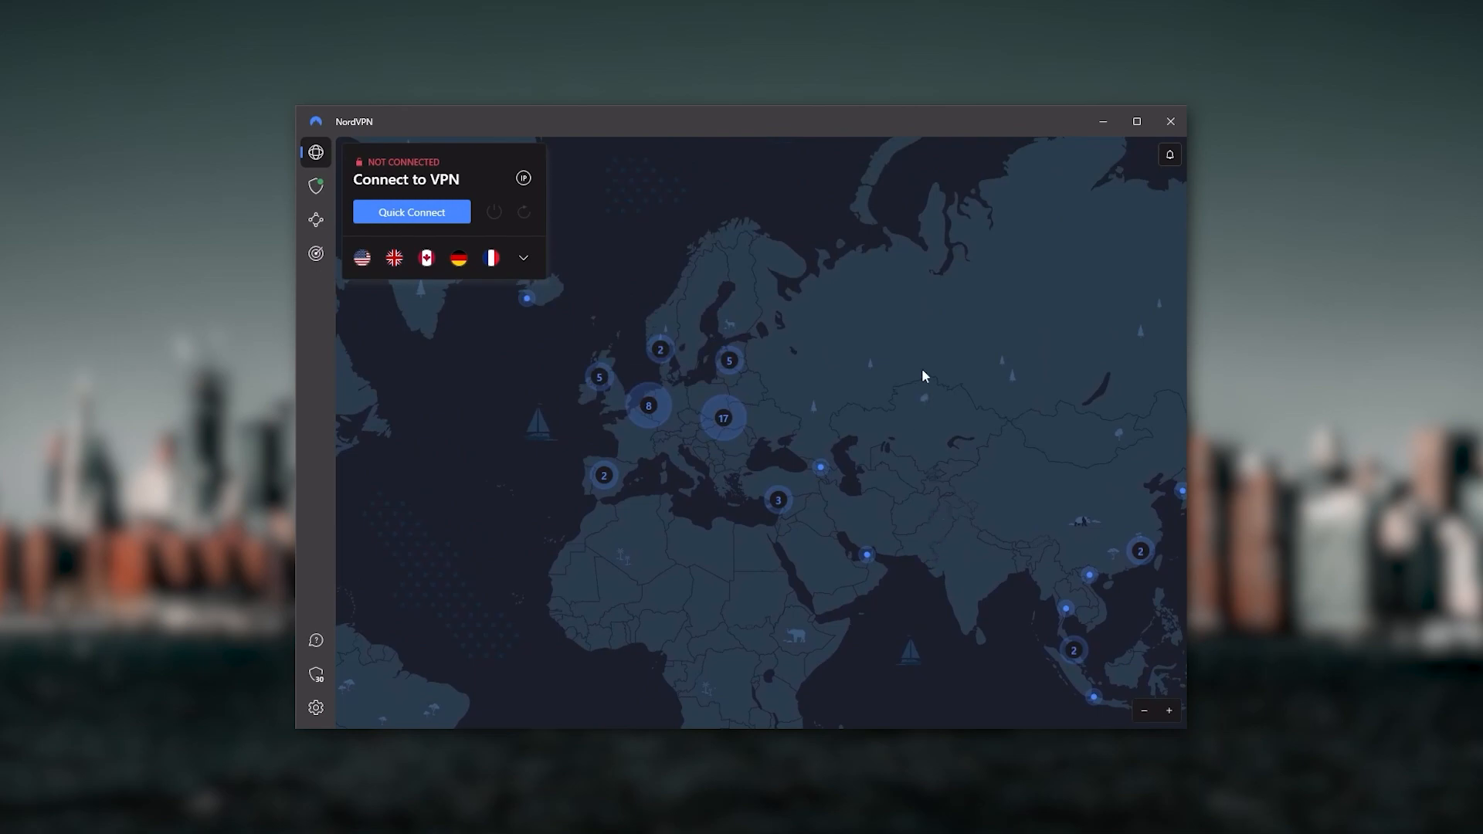
{"action": "left_click_drag", "start_coordinate": [924, 376], "coordinate": [516, 436]}
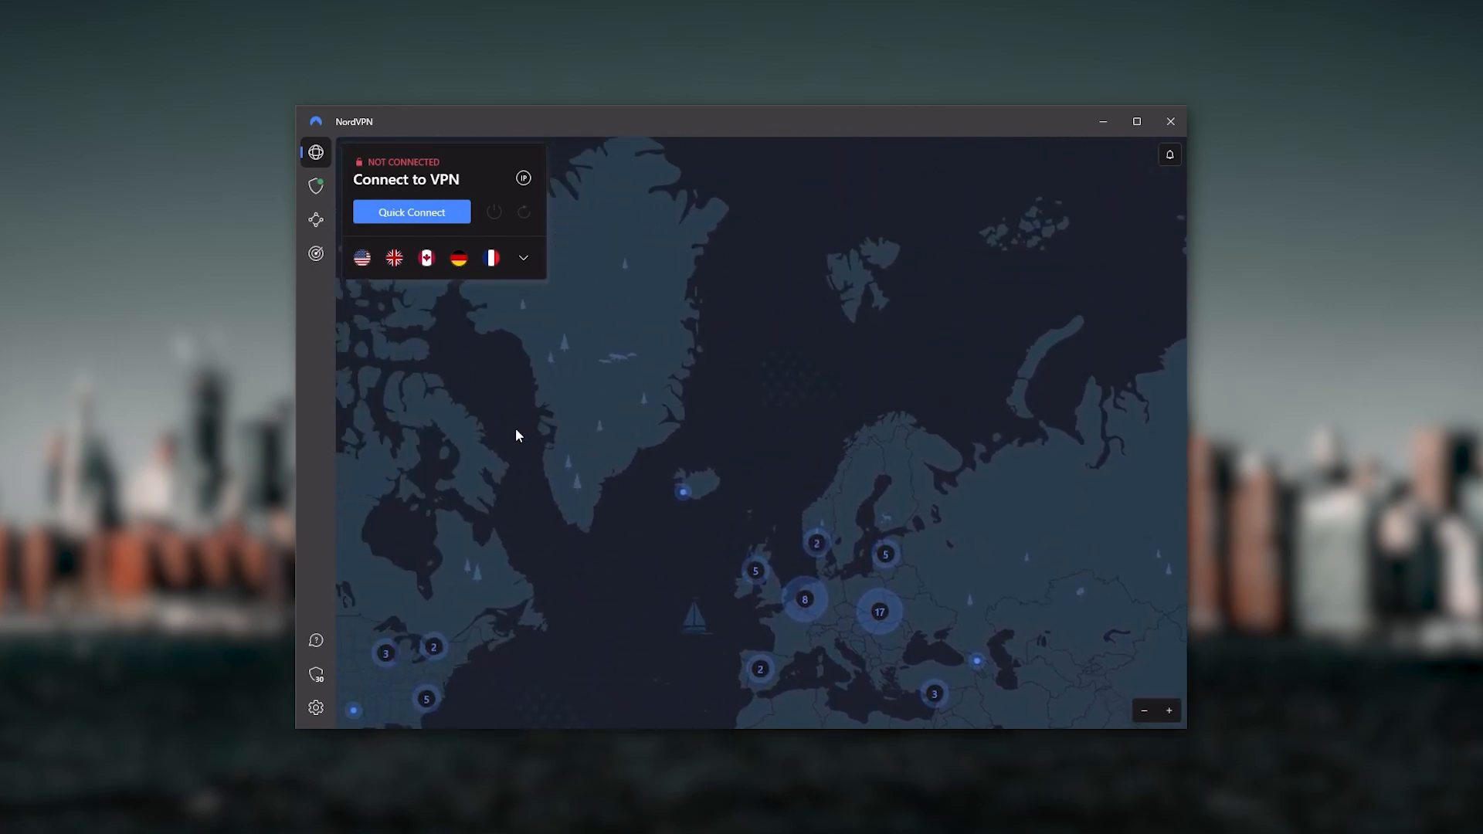
{"action": "left_click_drag", "start_coordinate": [516, 435], "coordinate": [650, 450]}
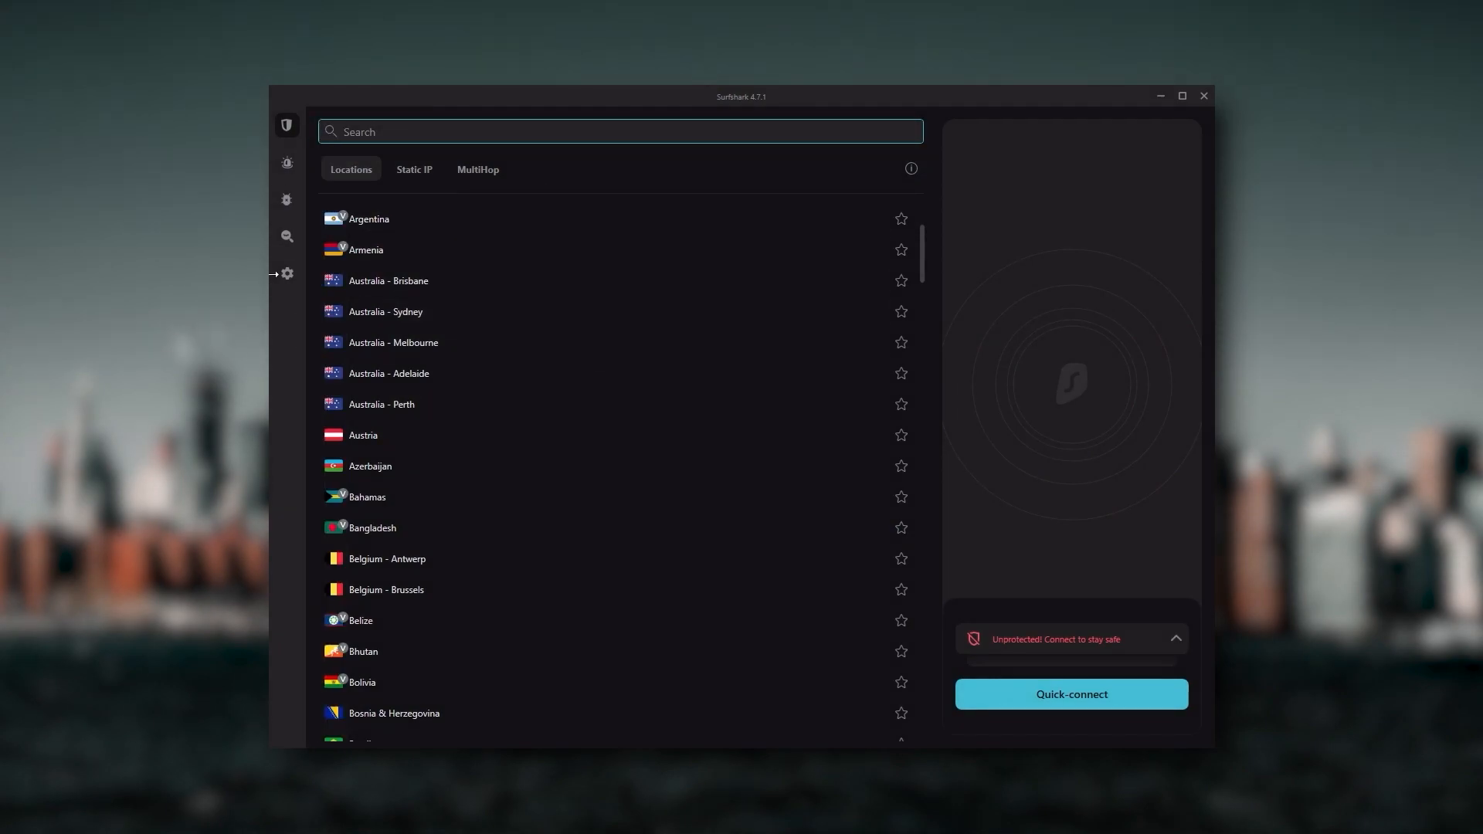
{"action": "mouse_move", "coordinate": [465, 280]}
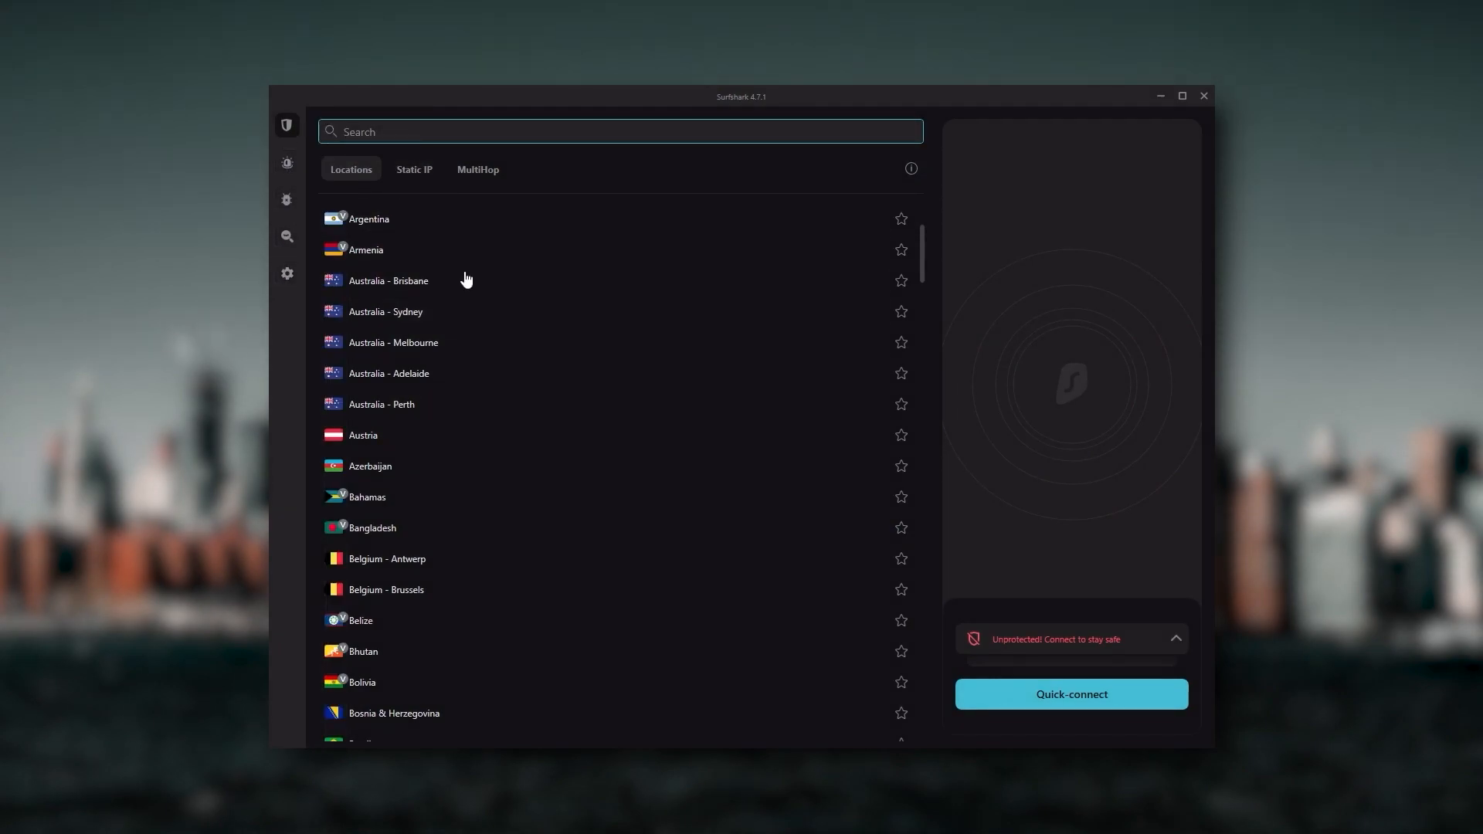
{"action": "mouse_move", "coordinate": [825, 512]}
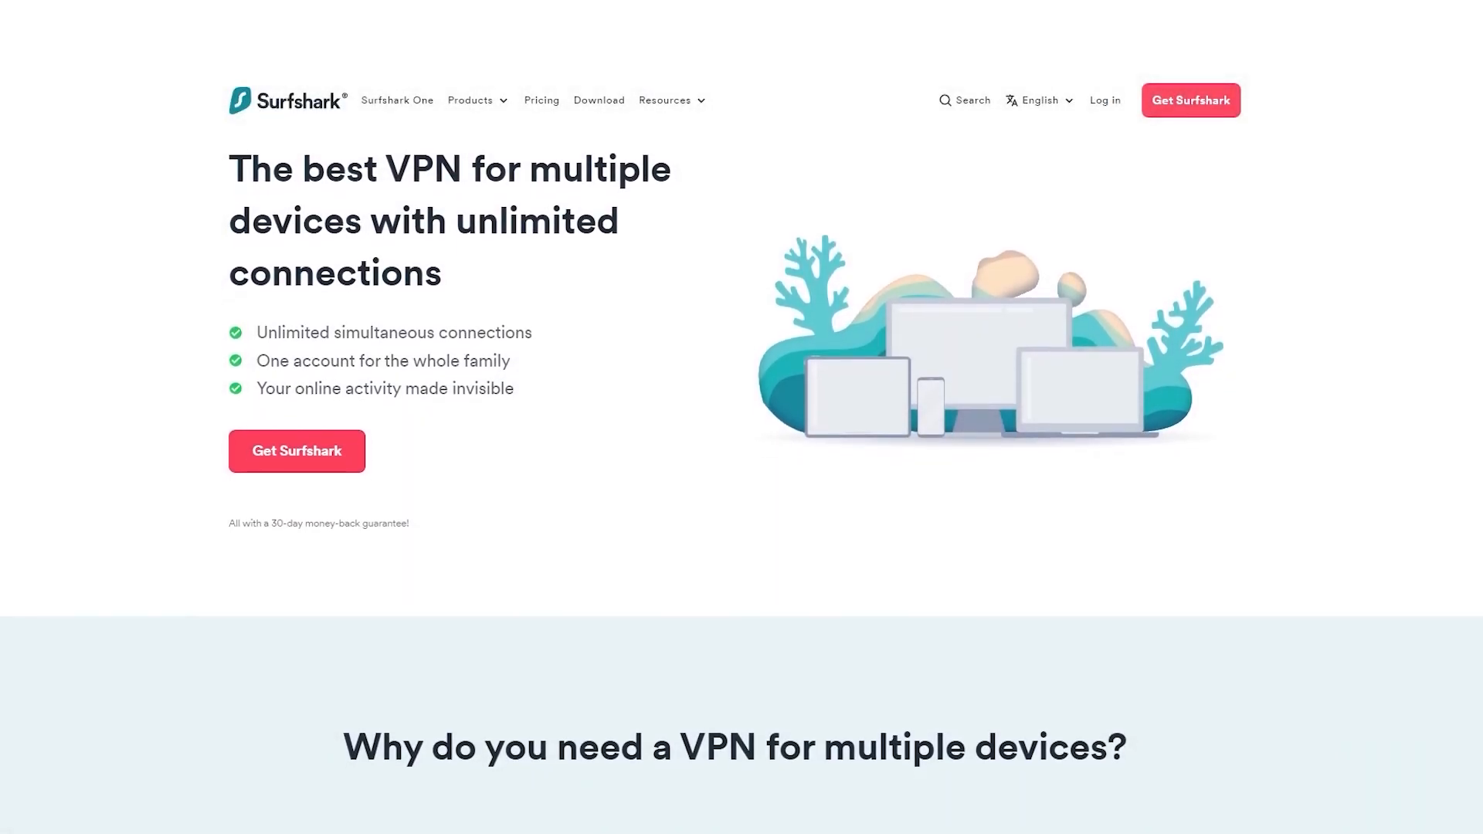
{"action": "scroll", "scroll_direction": "down", "scroll_amount": 3}
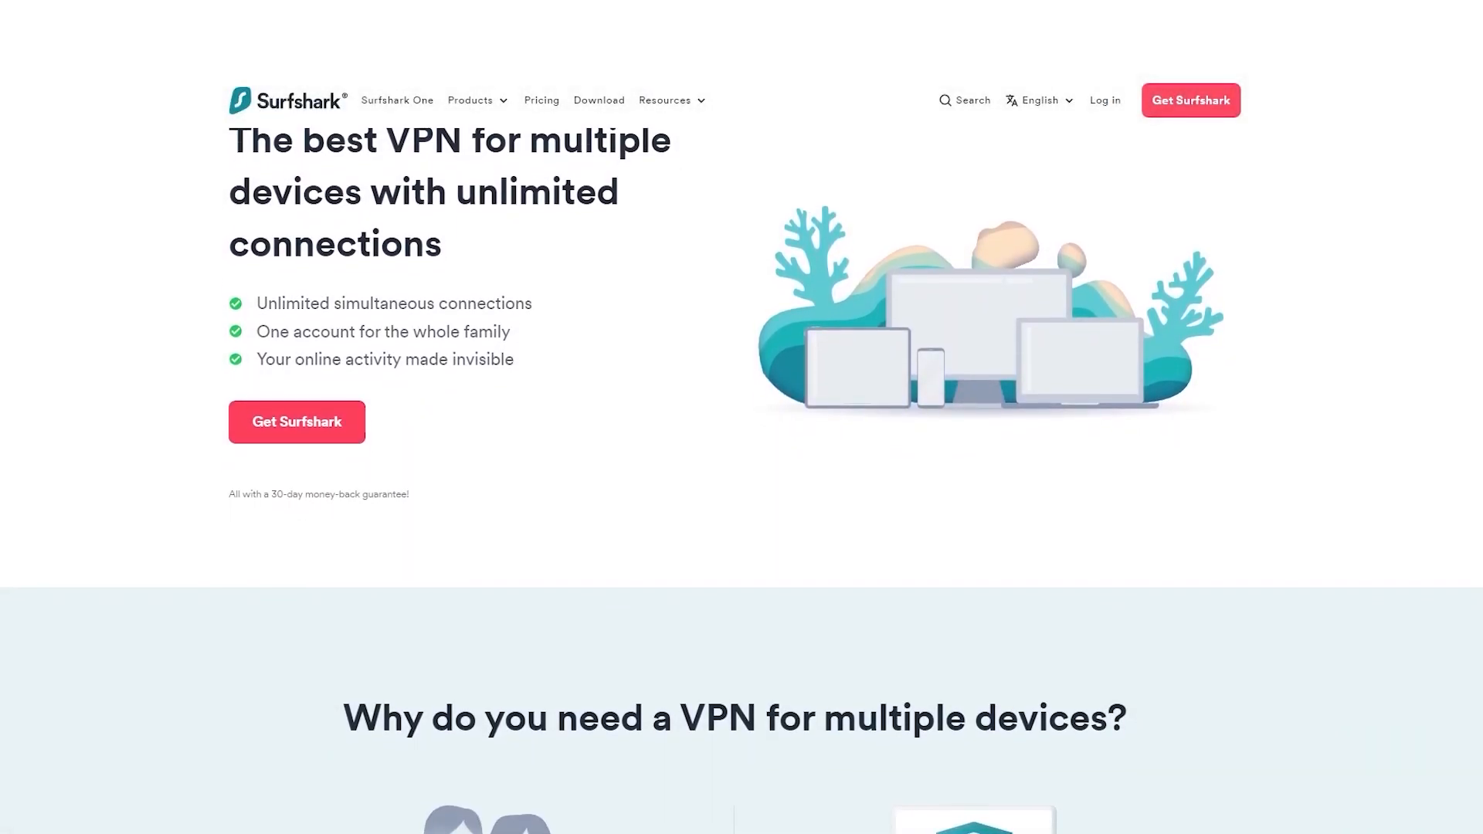
{"action": "scroll", "scroll_direction": "down", "scroll_amount": 3}
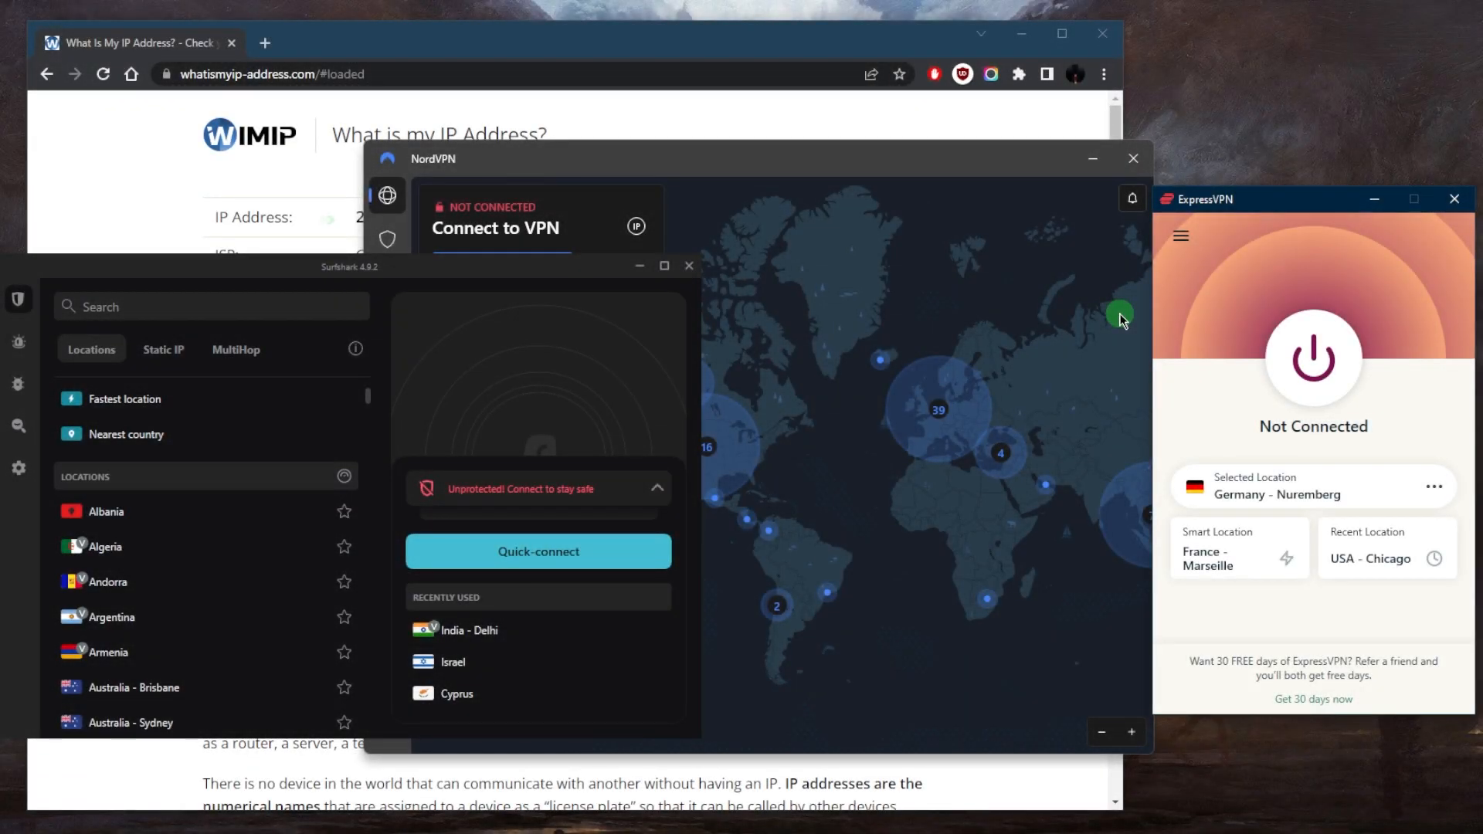
{"action": "mouse_move", "coordinate": [1038, 361]}
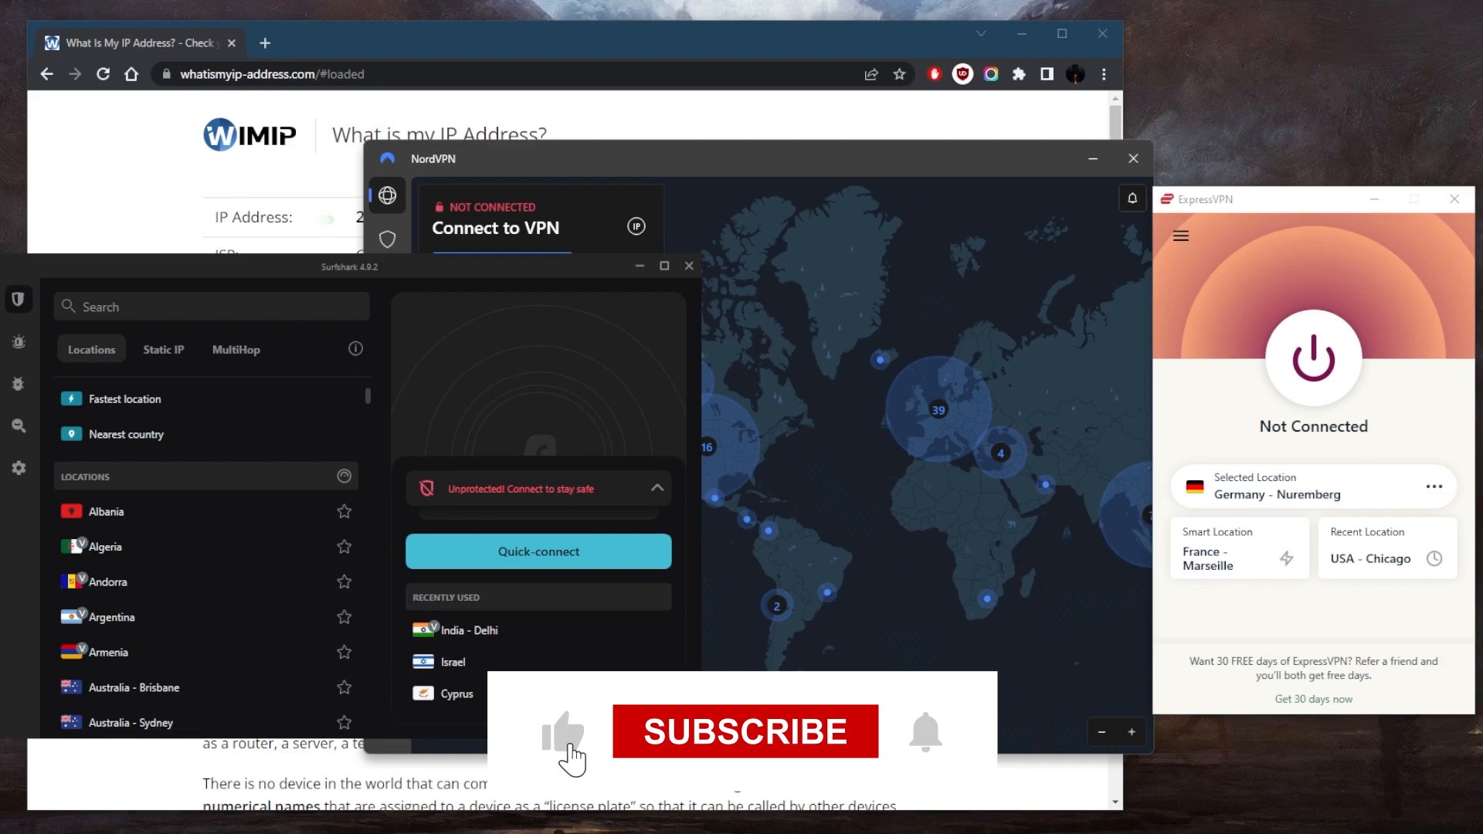
{"action": "left_click", "coordinate": [744, 730]}
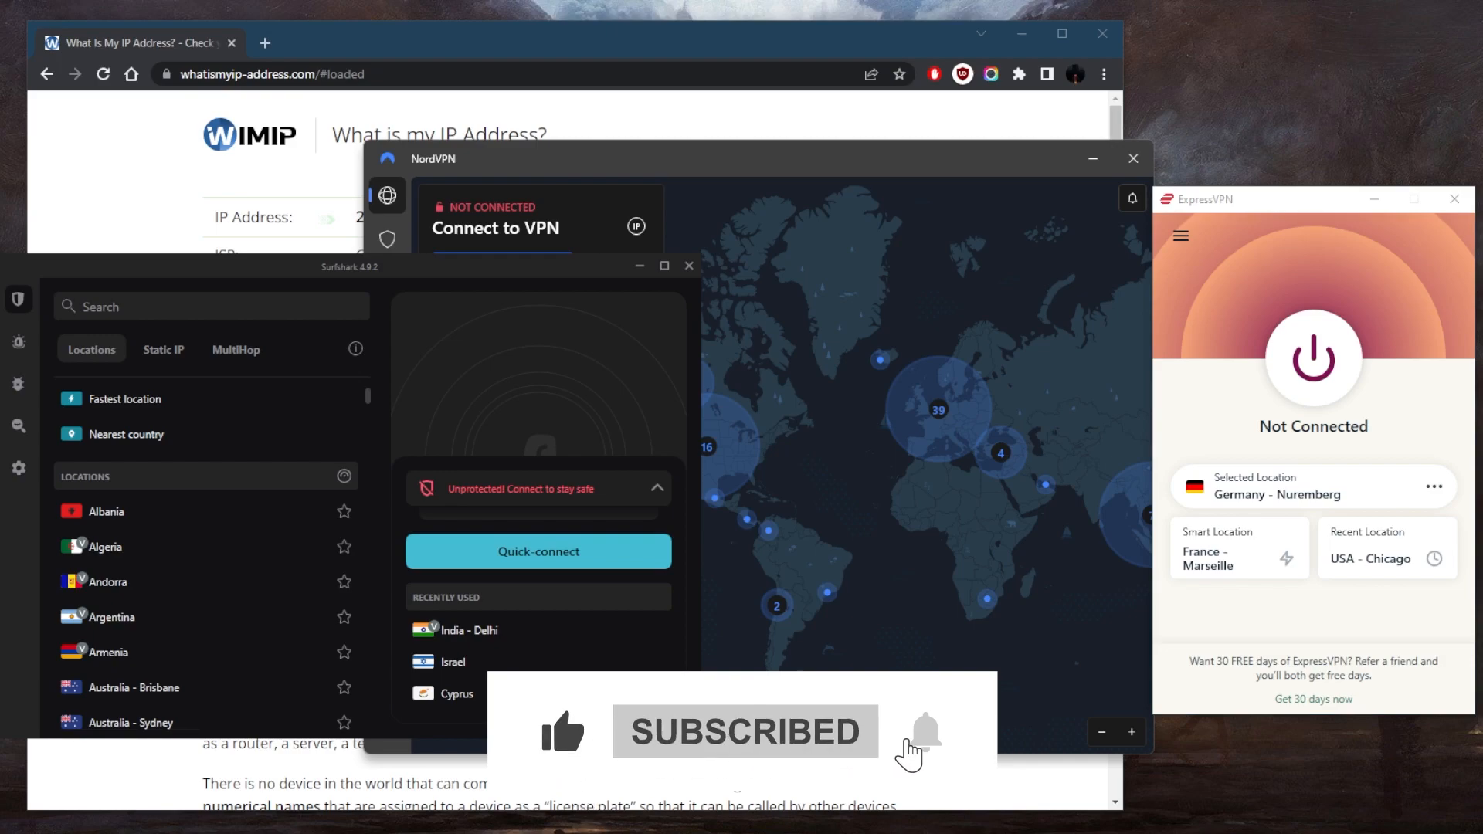